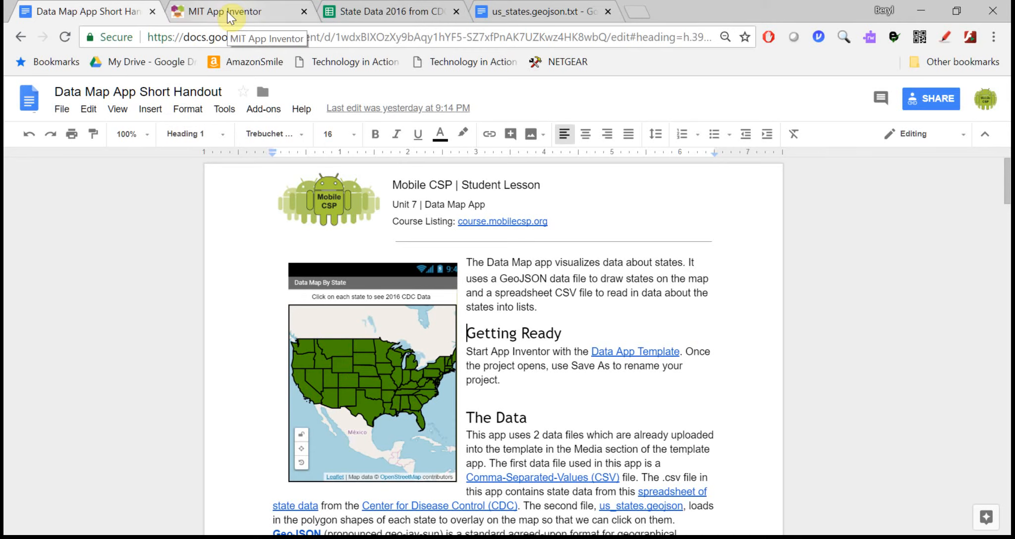
- Show the Media panel listing StateDataCDC.csv and us_states.geojson in the template project
left_click(221, 12)
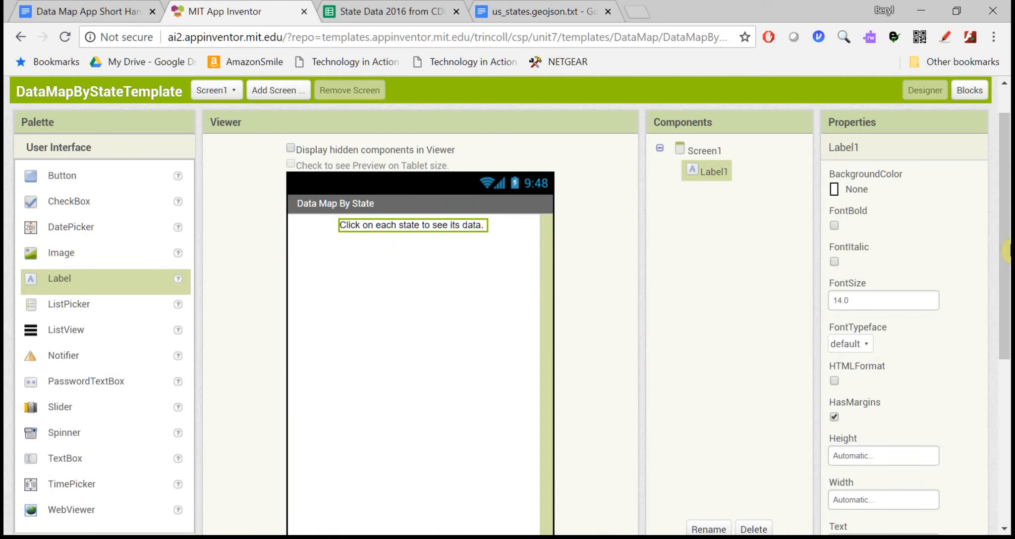
scroll("down", 3)
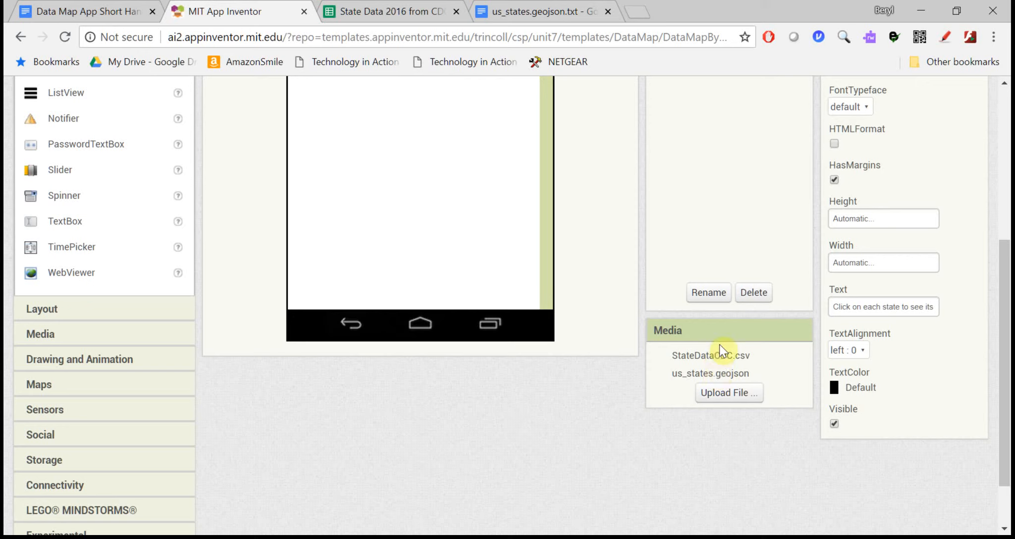
mouse_move(740, 365)
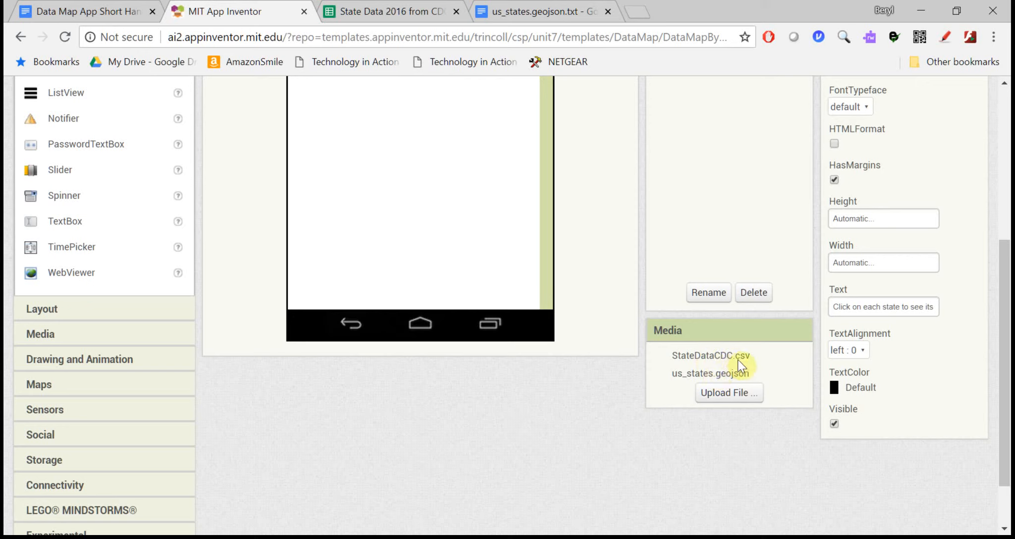
mouse_move(748, 364)
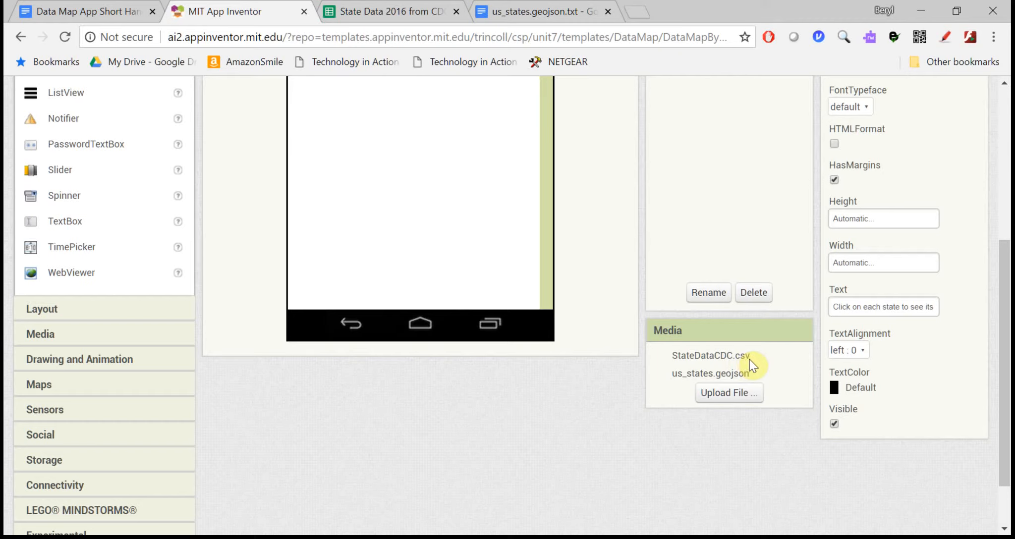
mouse_move(743, 368)
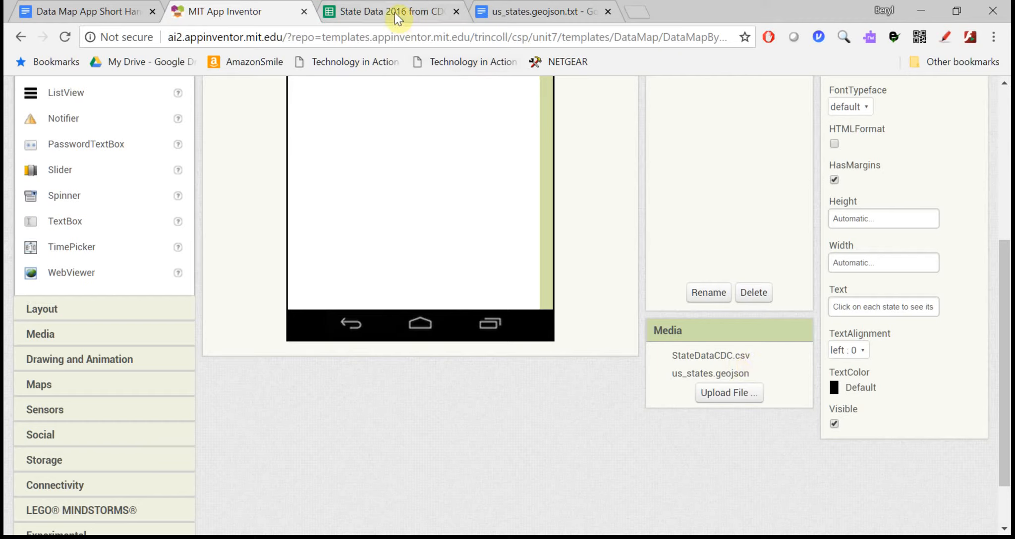
- View the State Data 2016 spreadsheet and point out the Alaska state name cell
left_click(389, 11)
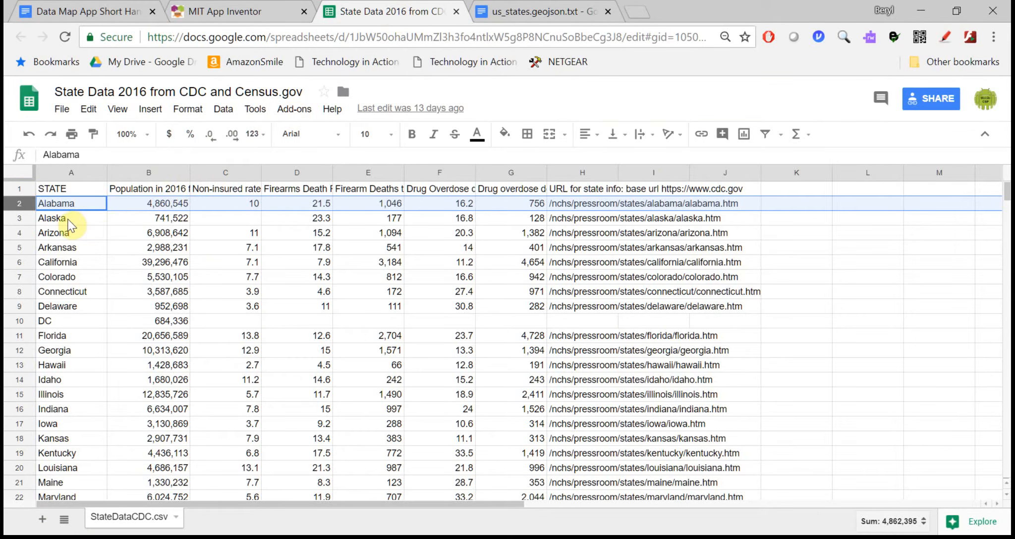
left_click(52, 219)
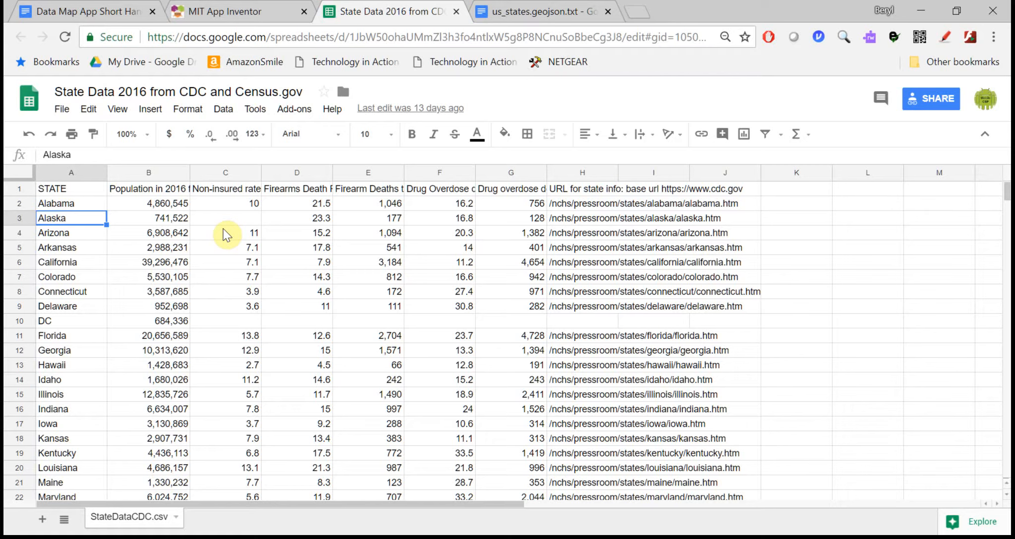
mouse_move(83, 313)
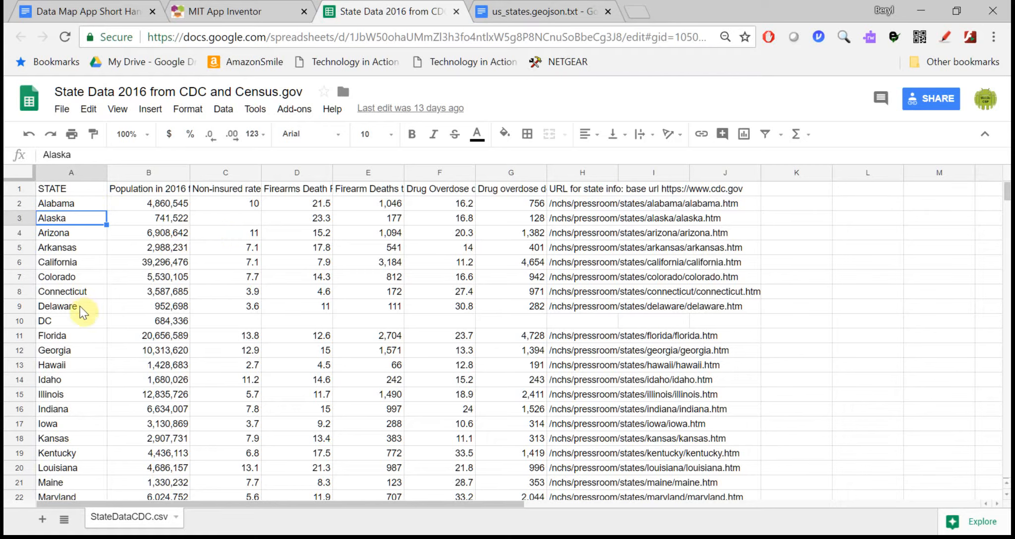
mouse_move(152, 261)
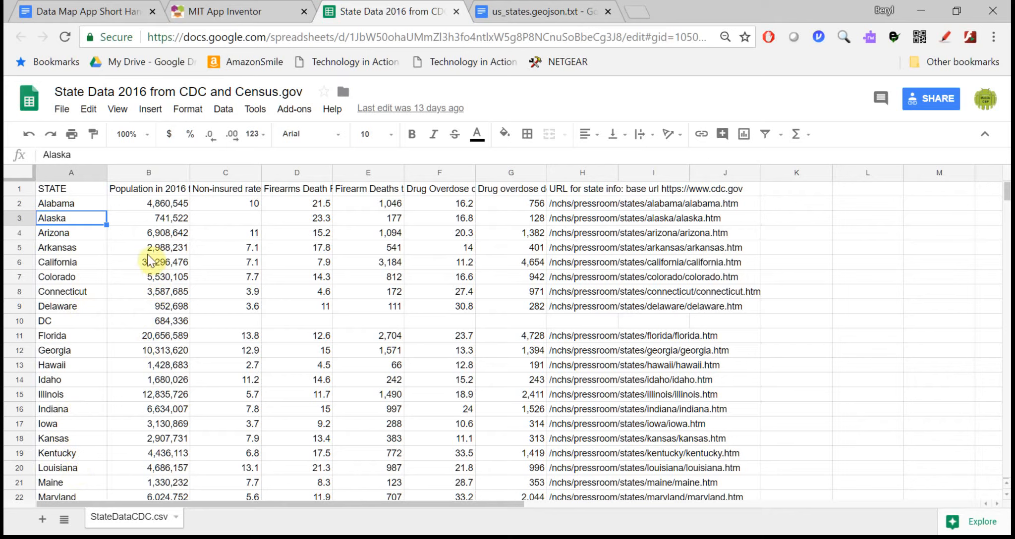
mouse_move(249, 204)
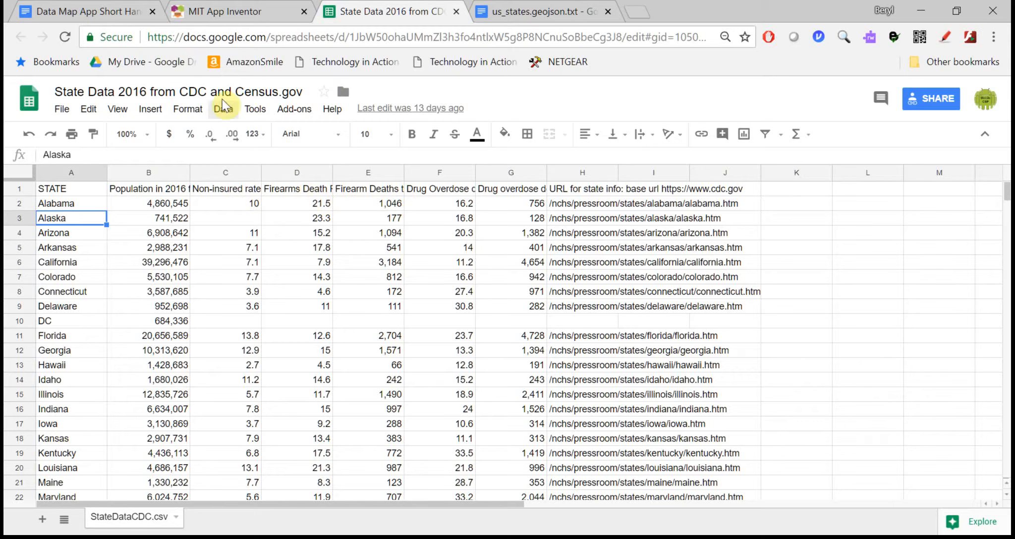
mouse_move(255, 134)
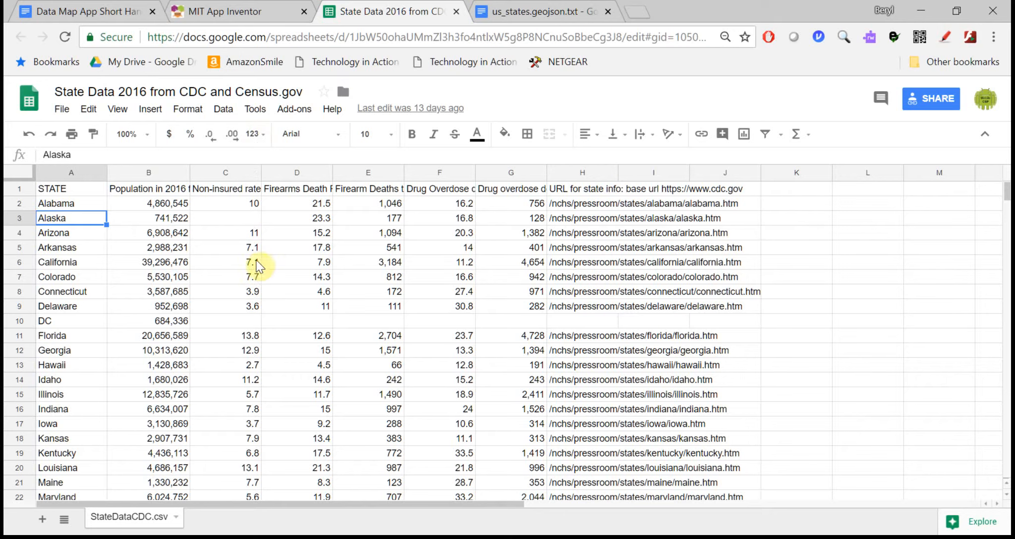
mouse_move(264, 216)
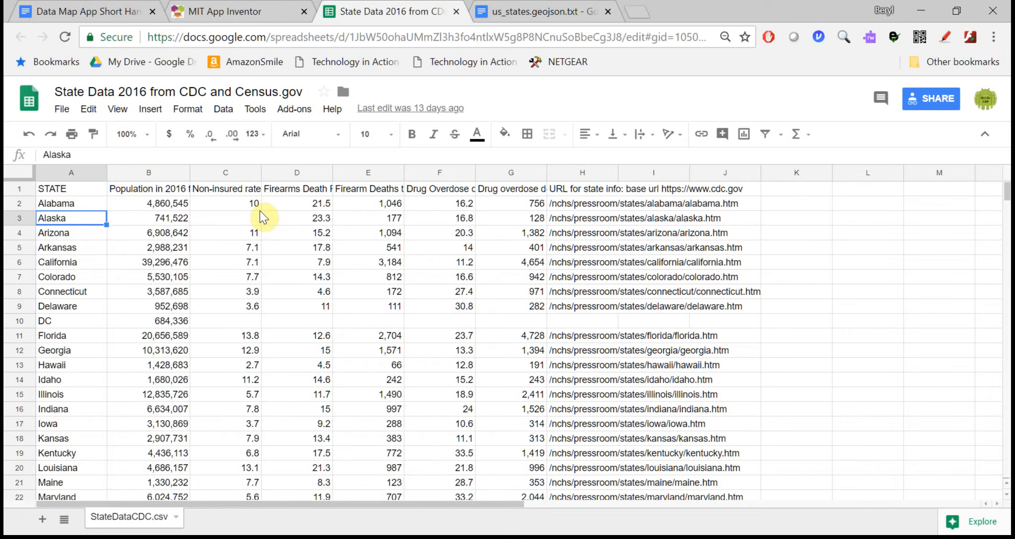
- View us_states.geojson and highlight Alabama's coordinates and the MultiPolygon geometry type
left_click(223, 11)
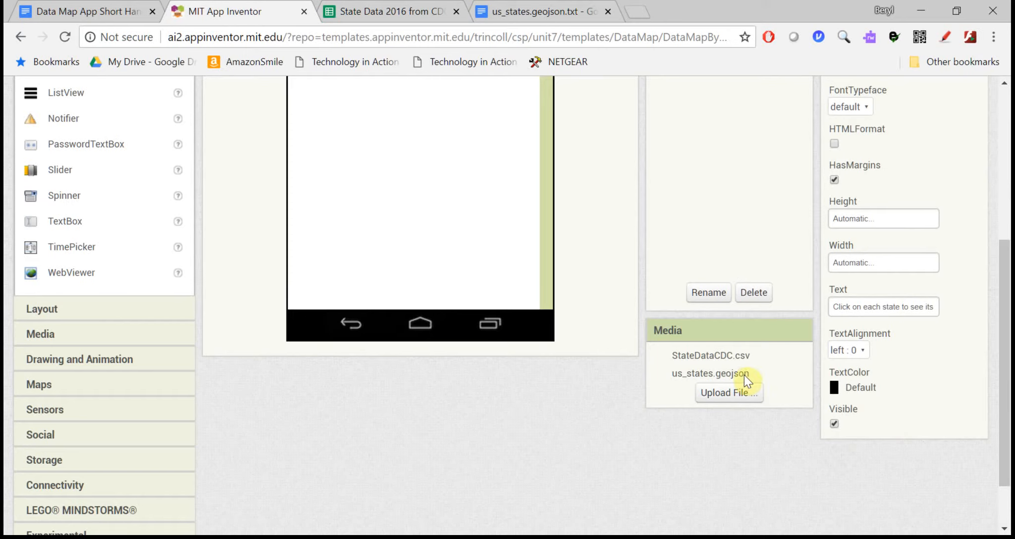
mouse_move(617, 37)
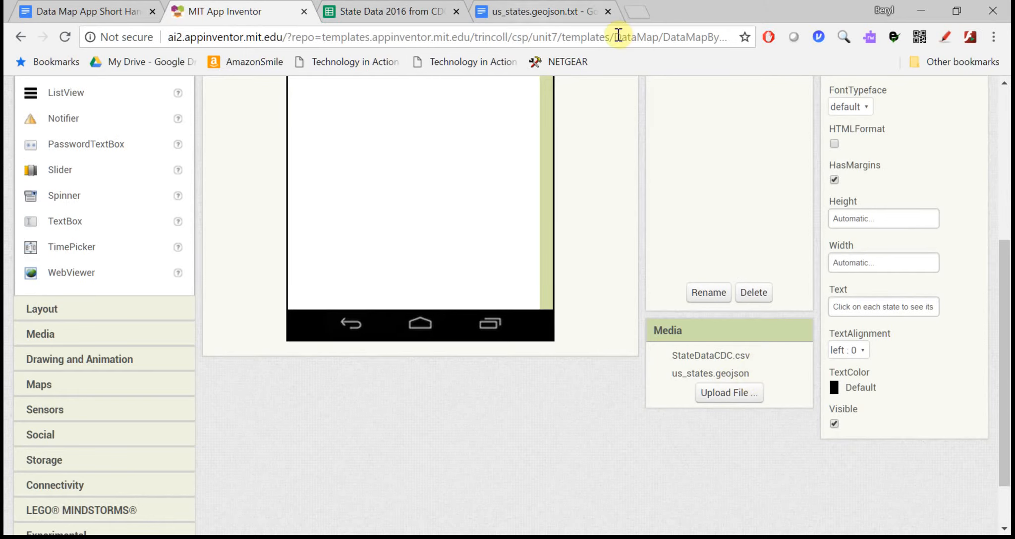
left_click(538, 10)
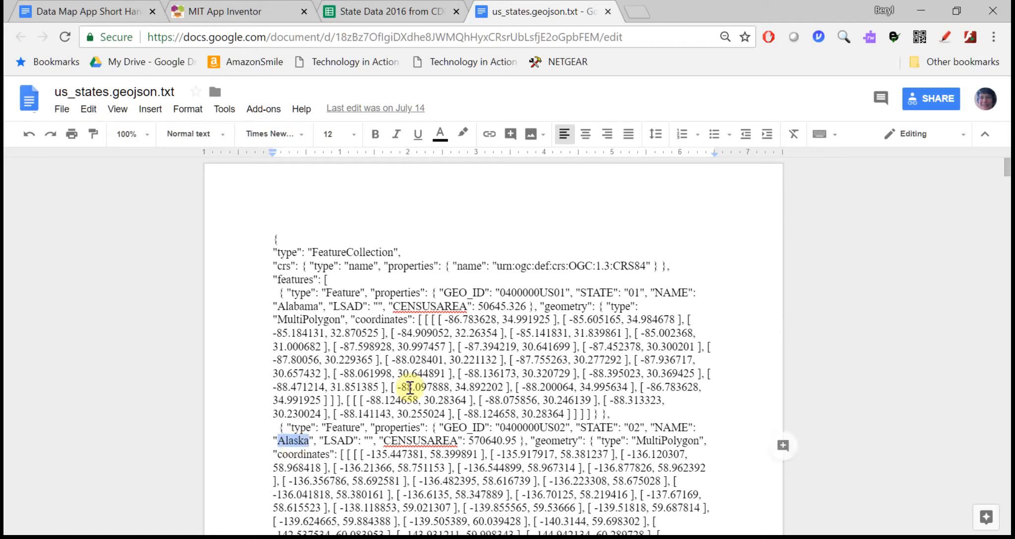
double_click(381, 319)
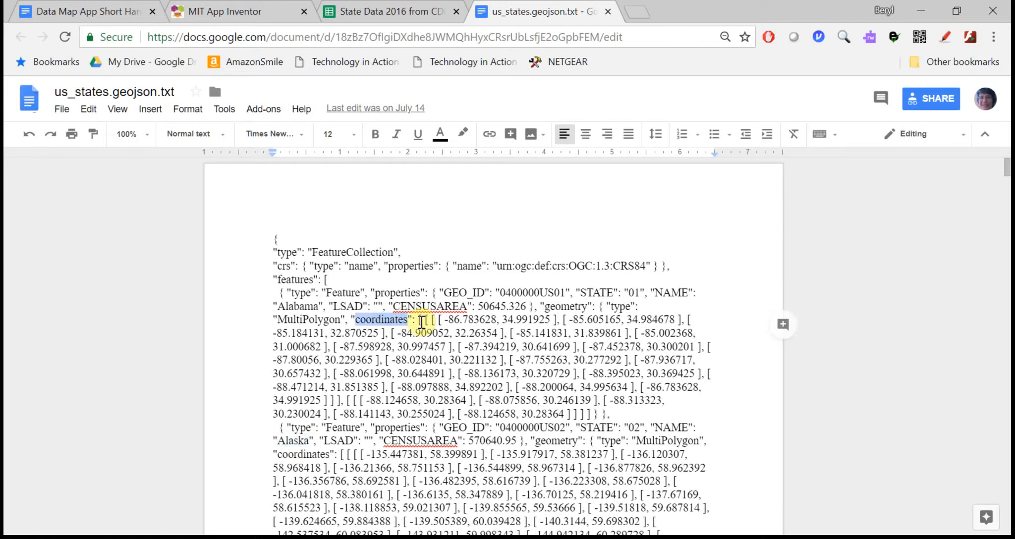
left_click_drag(421, 320, 483, 346)
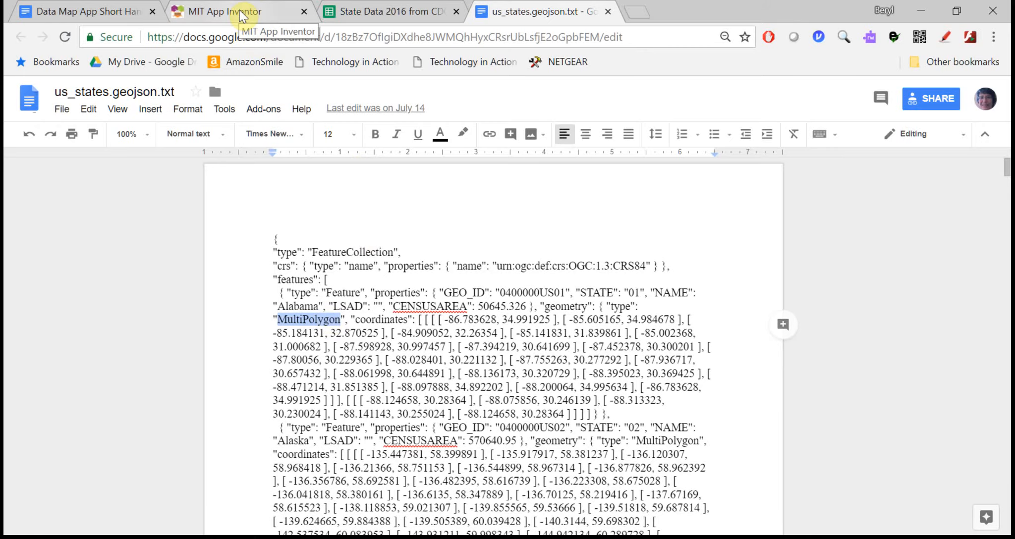
- Add a Map component to Screen1 with Fill parent width
left_click(223, 11)
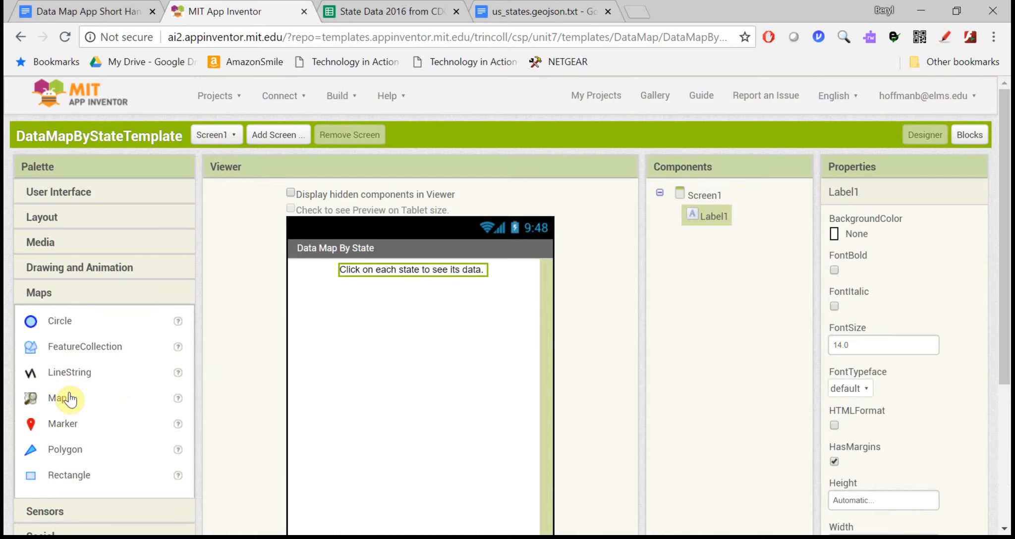
left_click(56, 398)
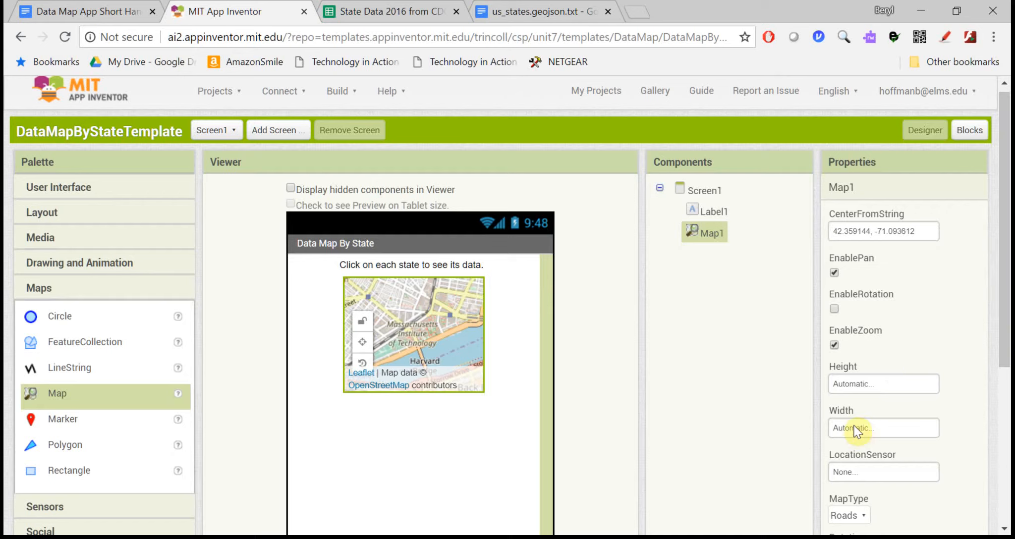
left_click(882, 429)
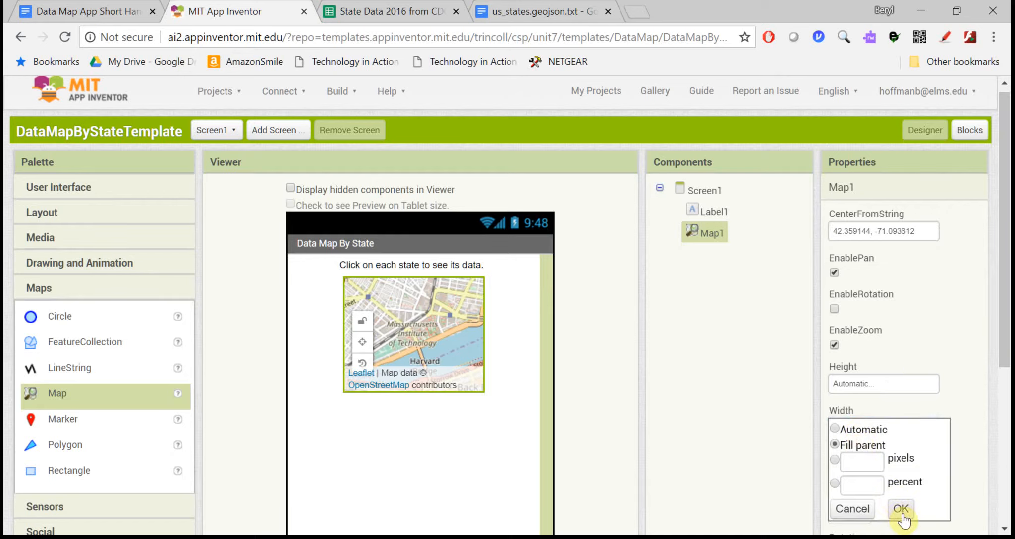
left_click(901, 509)
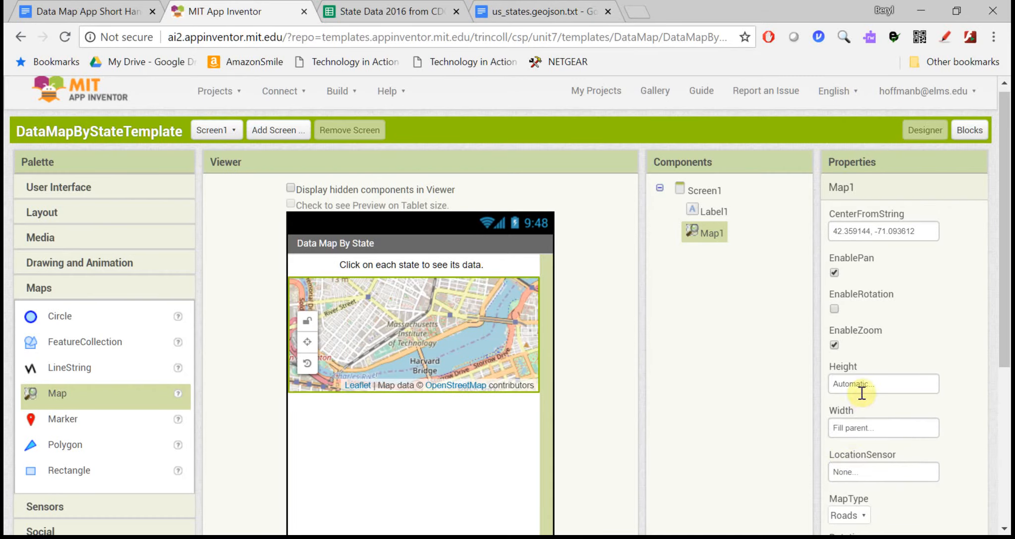
- Set the map height to 50 percent
left_click(883, 384)
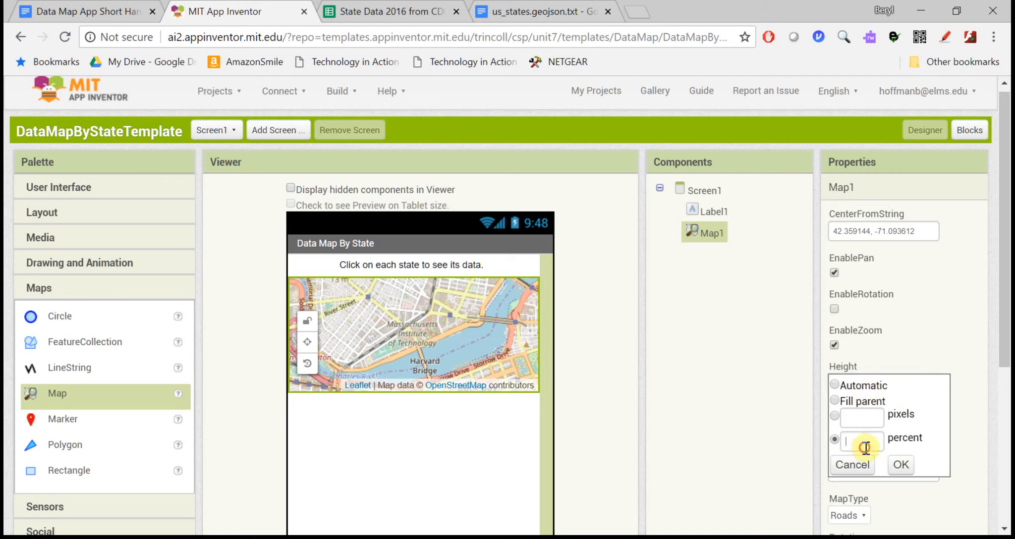
type("50")
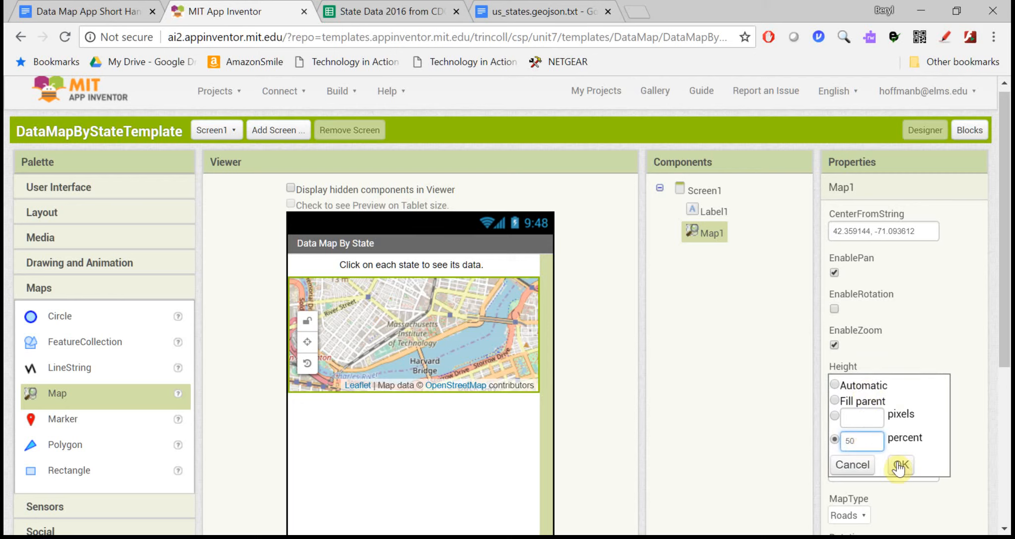
left_click(899, 465)
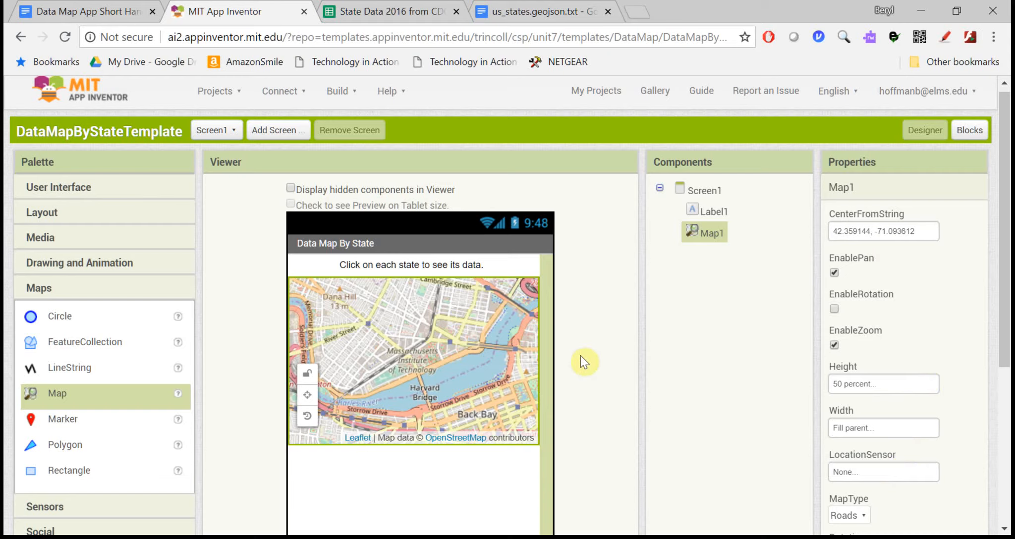
mouse_move(291, 7)
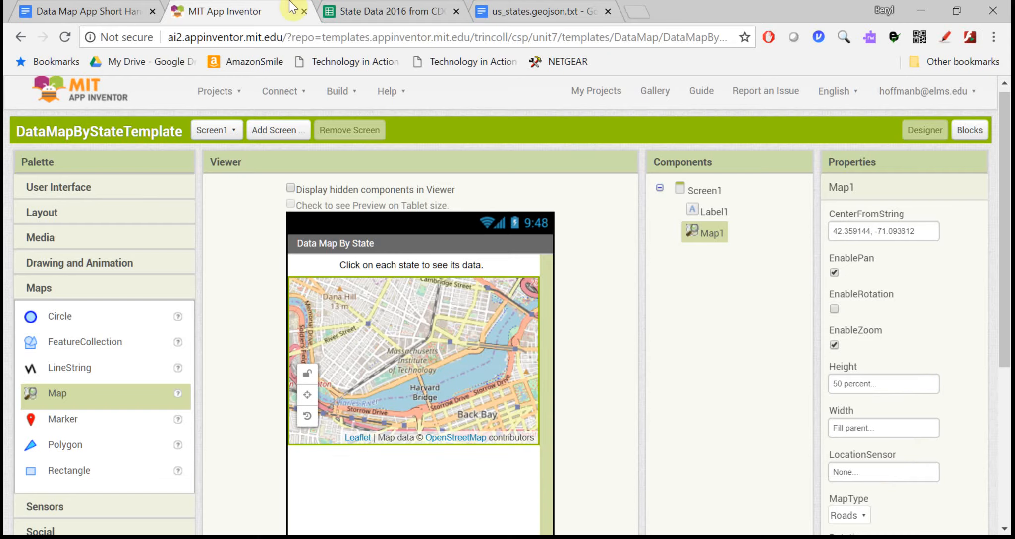
- Select the Oklahoma CenterFromString coordinates in the handout's user-interface table
left_click(77, 12)
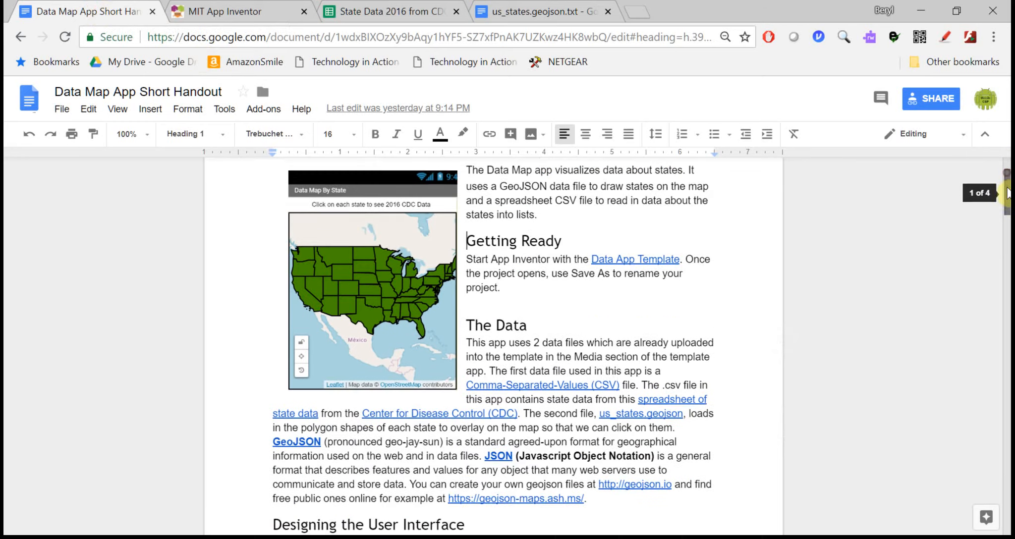
scroll("down", 3)
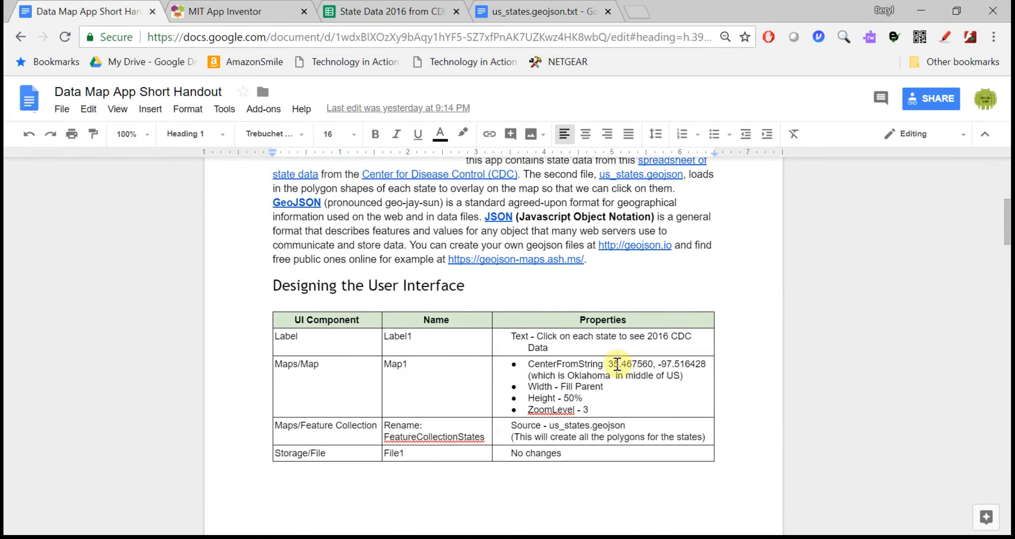
left_click_drag(609, 364, 707, 364)
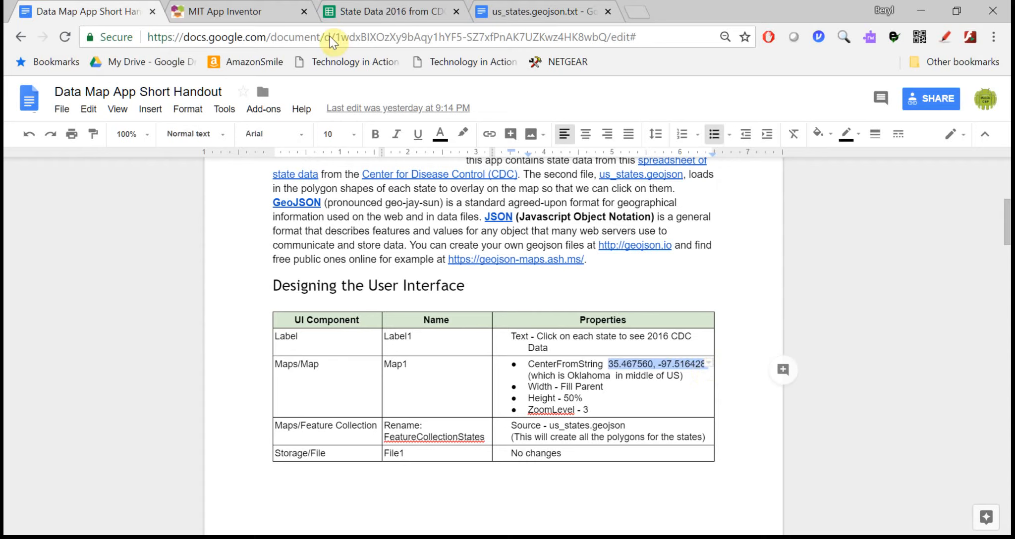
mouse_move(223, 12)
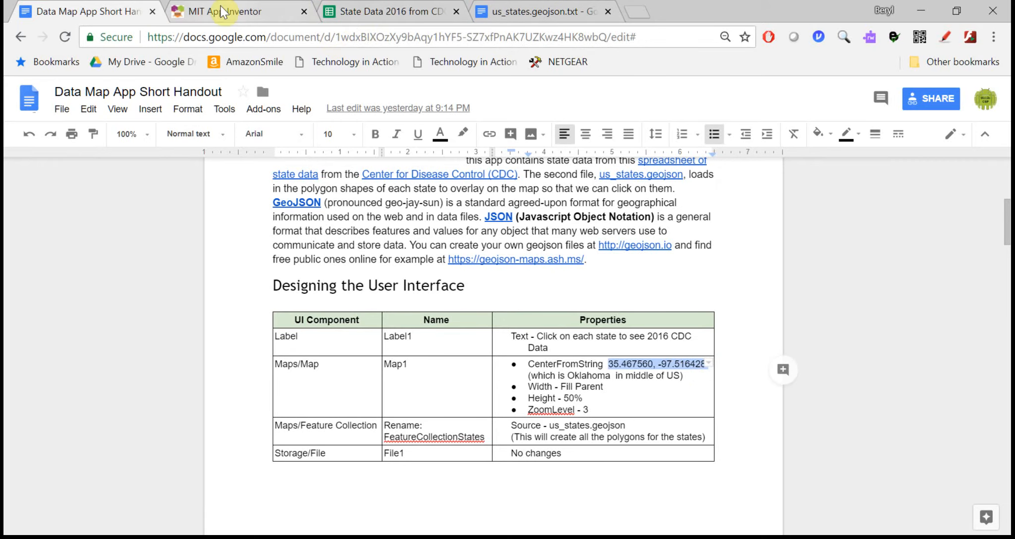
- Center Map1 on 35.467560, -97.516428 and set ZoomLevel to 3 to show the whole US
left_click(227, 10)
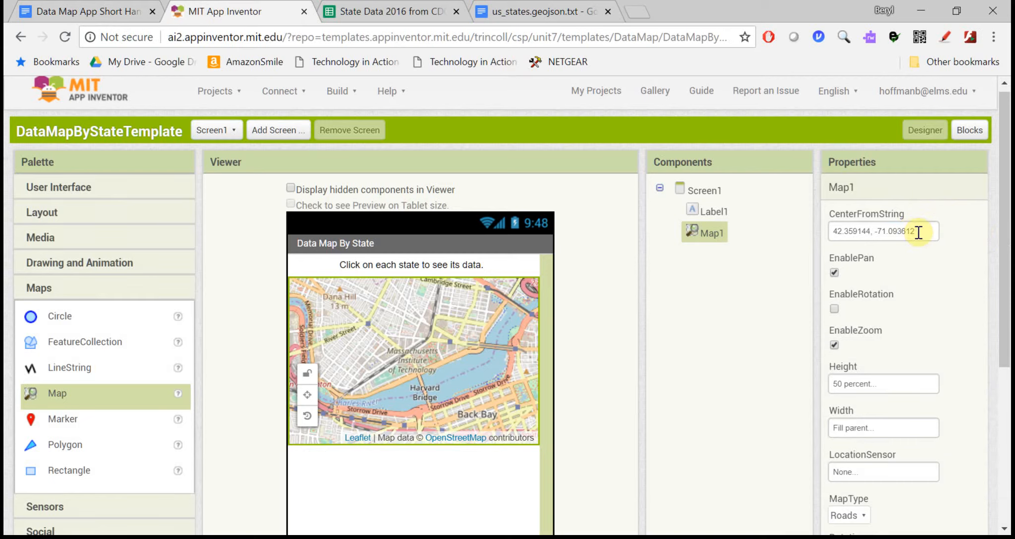
type("35.467560, -97.516428")
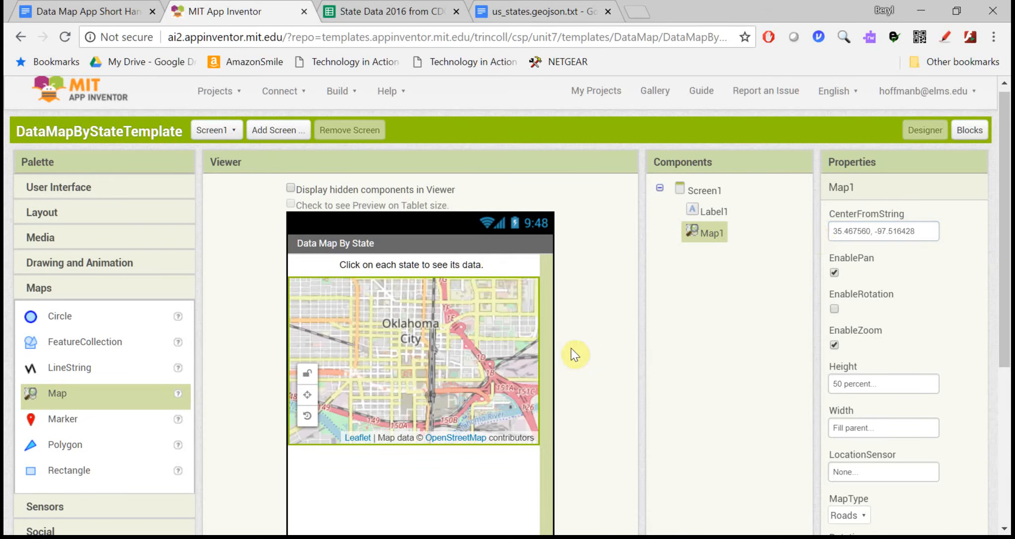
scroll("down", 3)
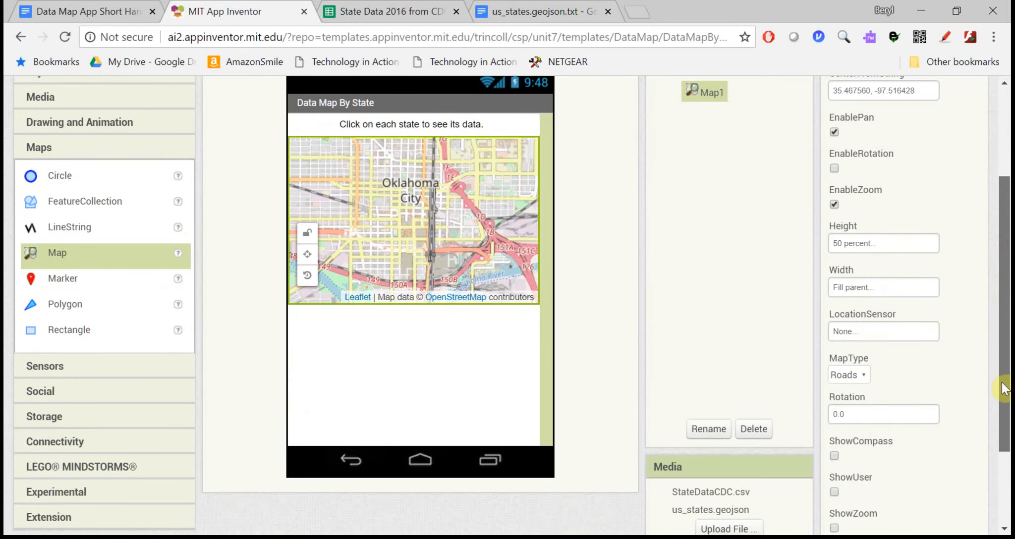
scroll("down", 3)
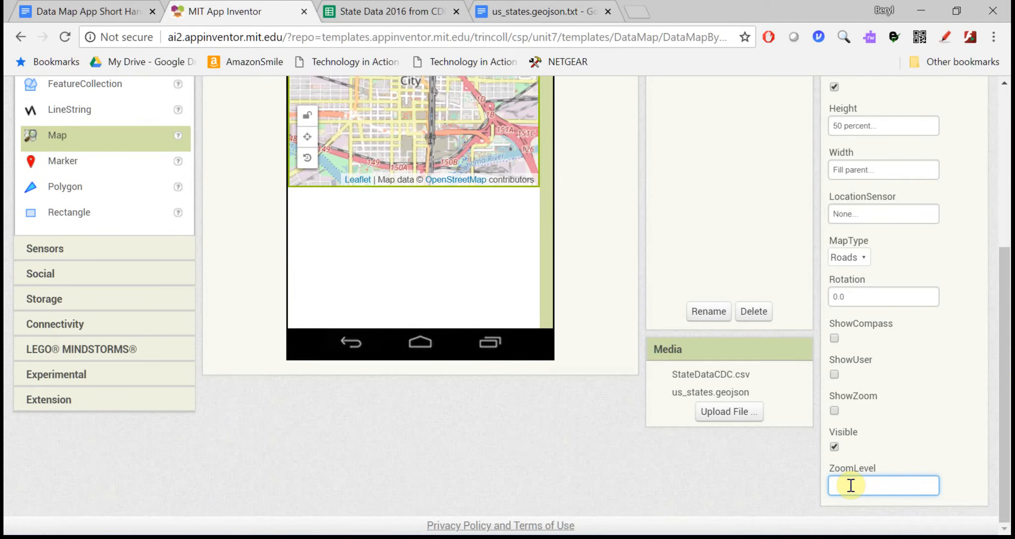
type("3")
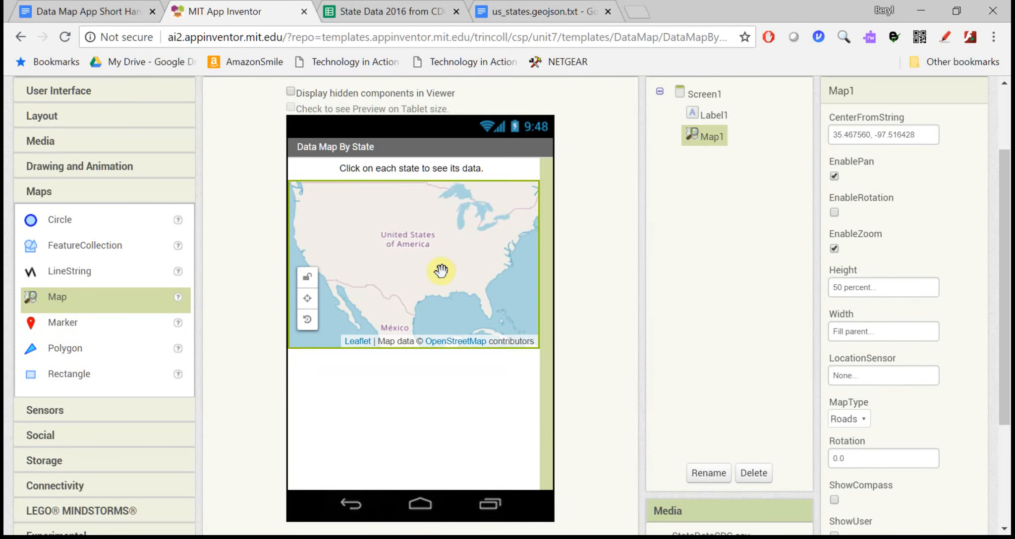
mouse_move(486, 260)
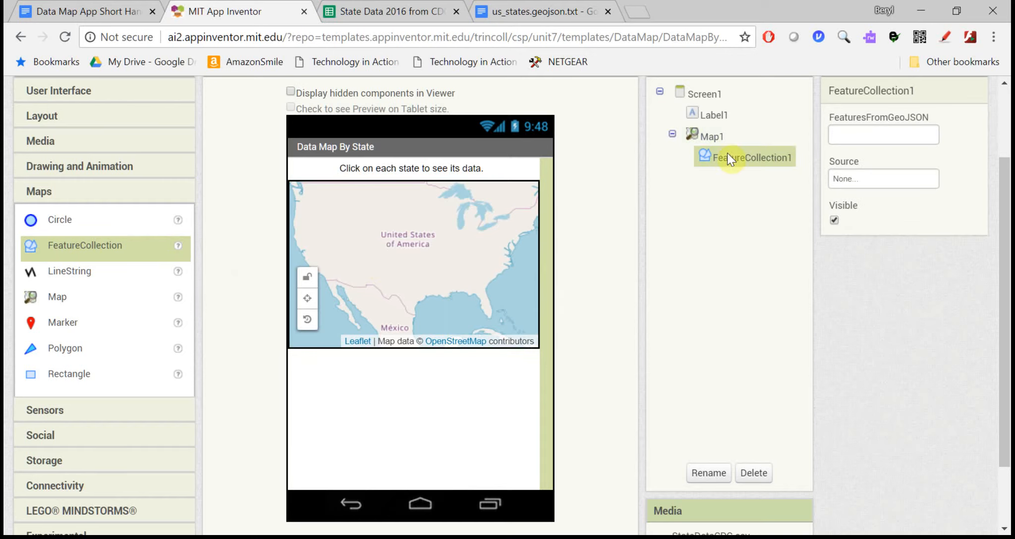
mouse_move(780, 169)
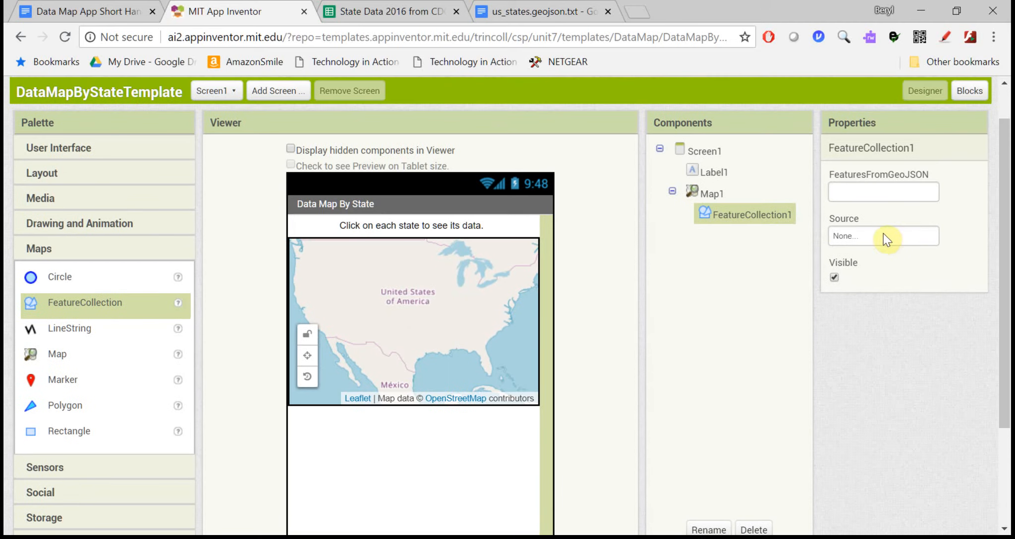
- Set FeatureCollection1's Source to us_states.geojson
left_click(882, 236)
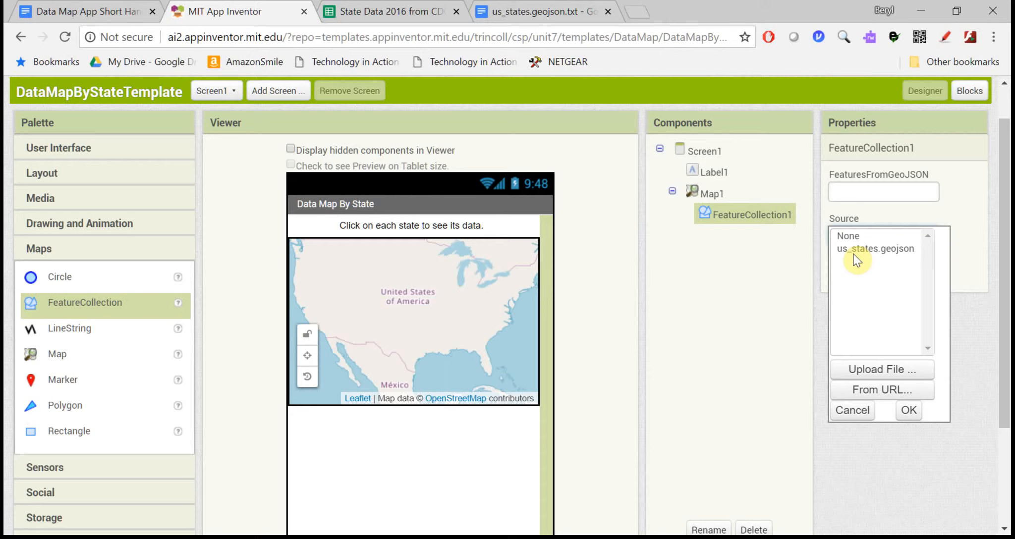
left_click(876, 248)
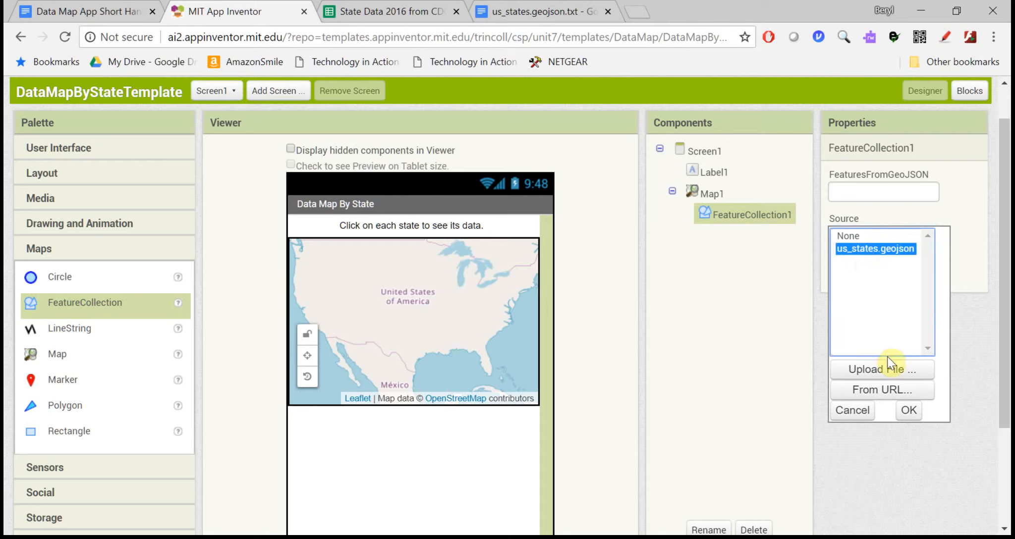
left_click(909, 411)
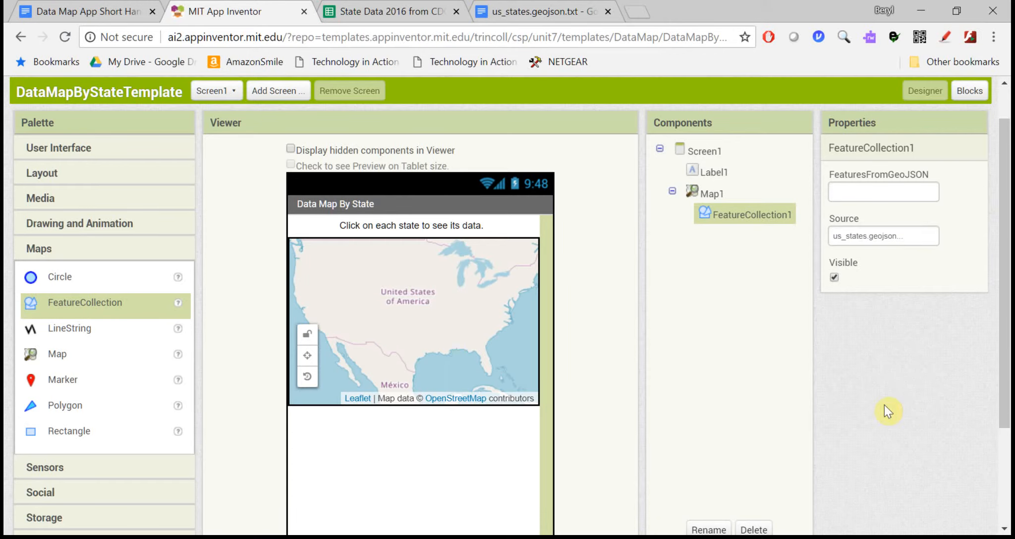
mouse_move(760, 340)
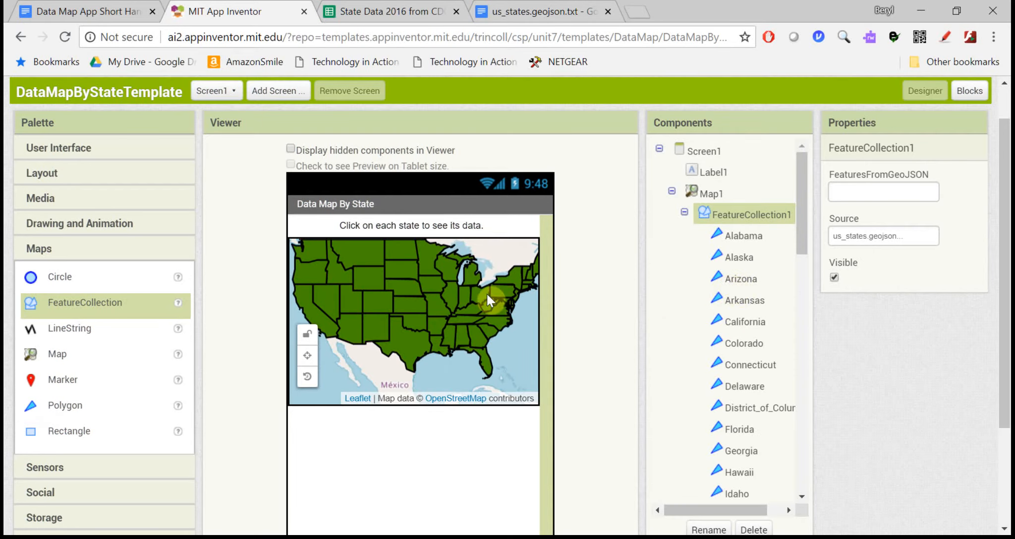
mouse_move(473, 355)
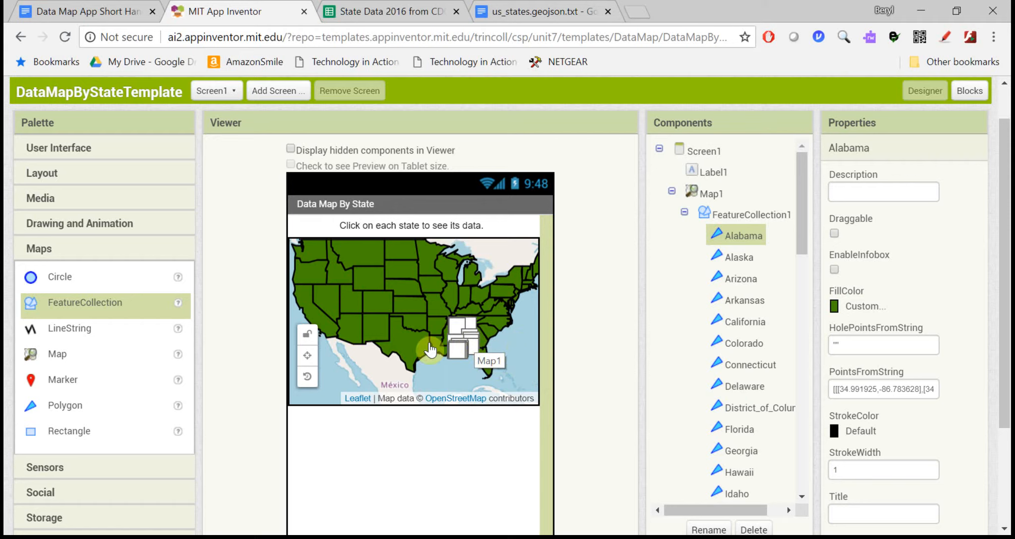
mouse_move(586, 343)
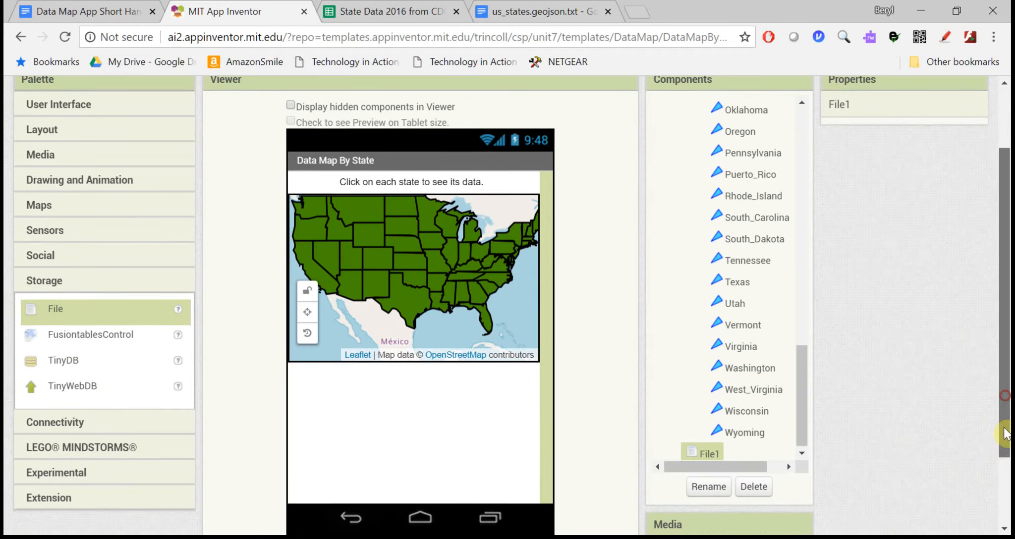
scroll("down", 3)
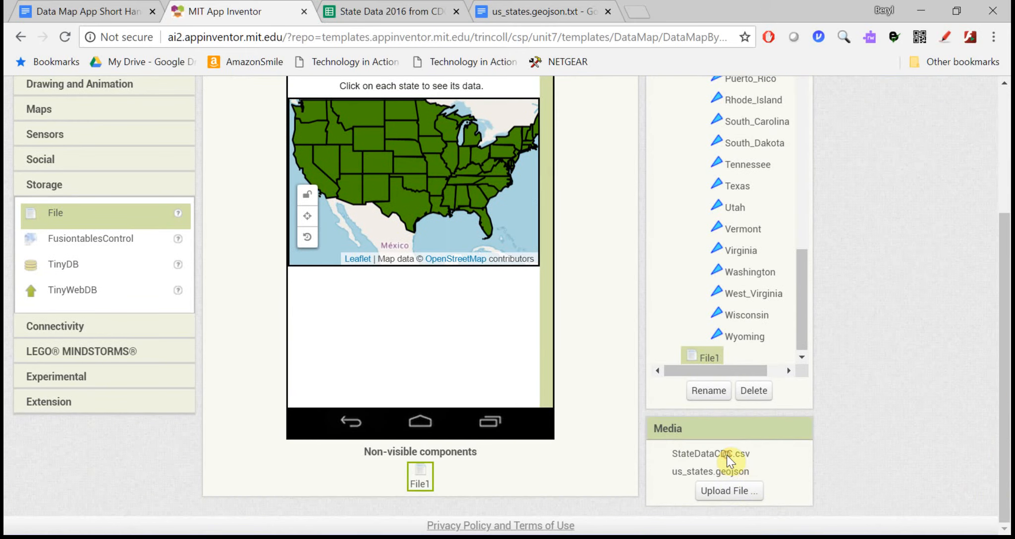
left_click(709, 453)
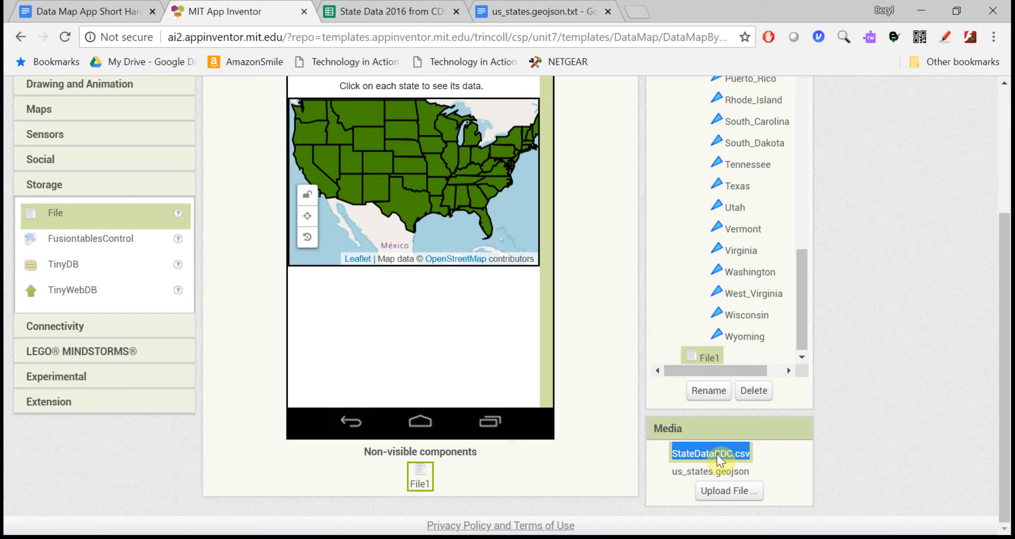
mouse_move(770, 468)
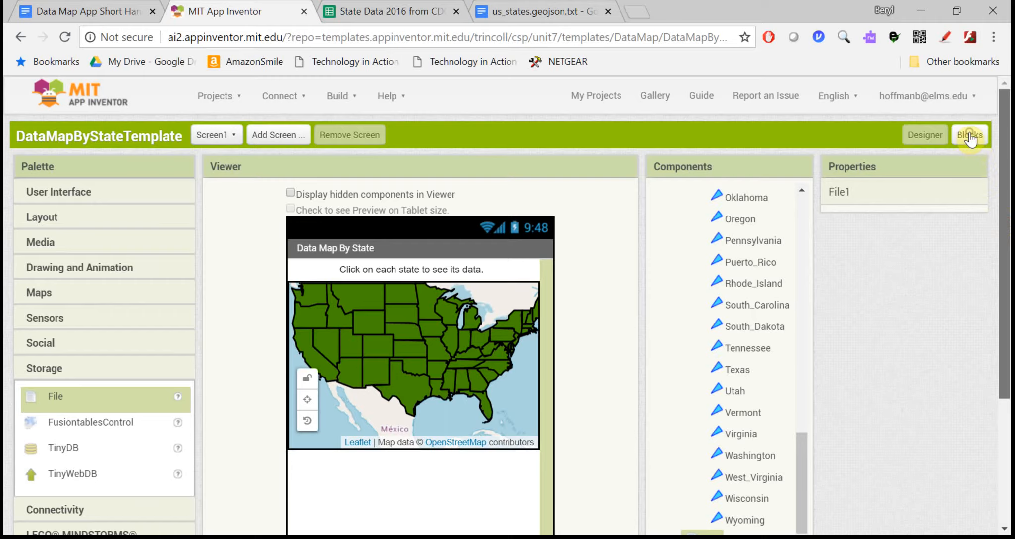
- In Blocks, create global variable data initialized to an empty list beside Screen1.Initialize
left_click(969, 135)
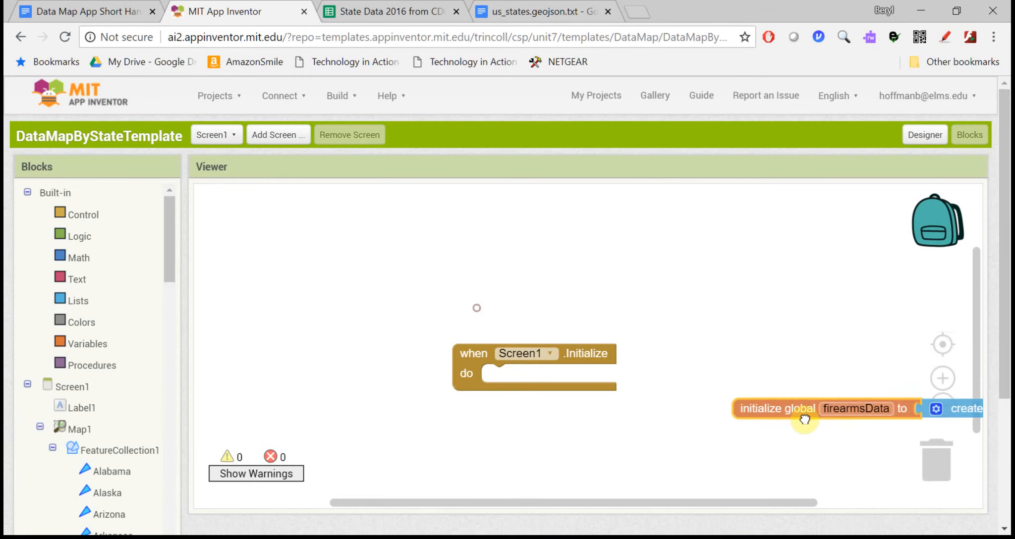
left_click_drag(533, 354, 634, 346)
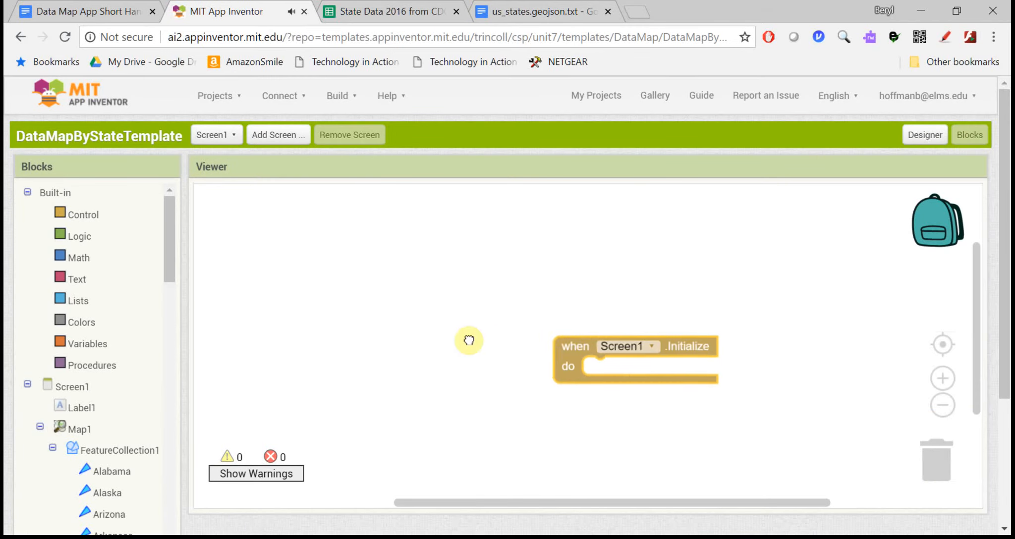
left_click(87, 344)
type("data")
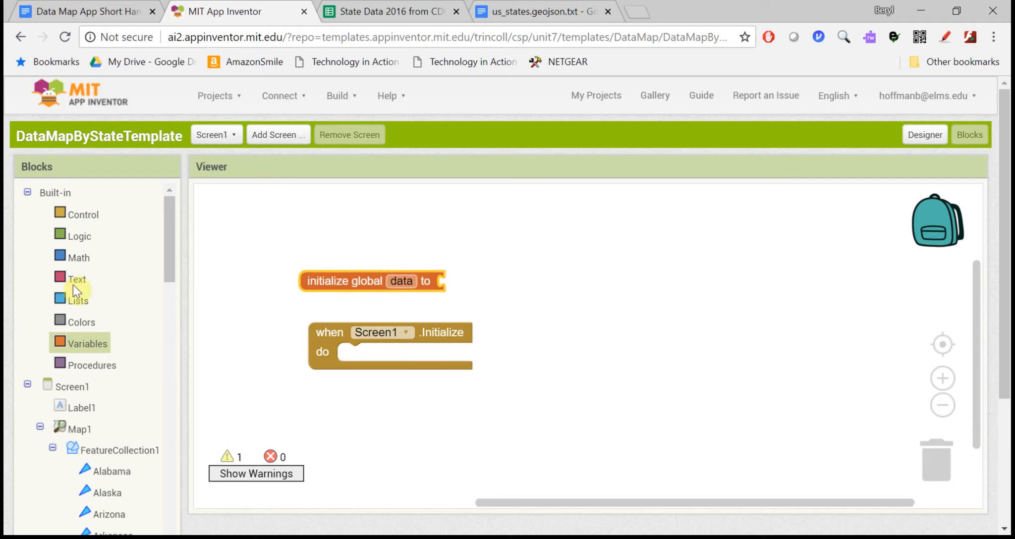
left_click(77, 300)
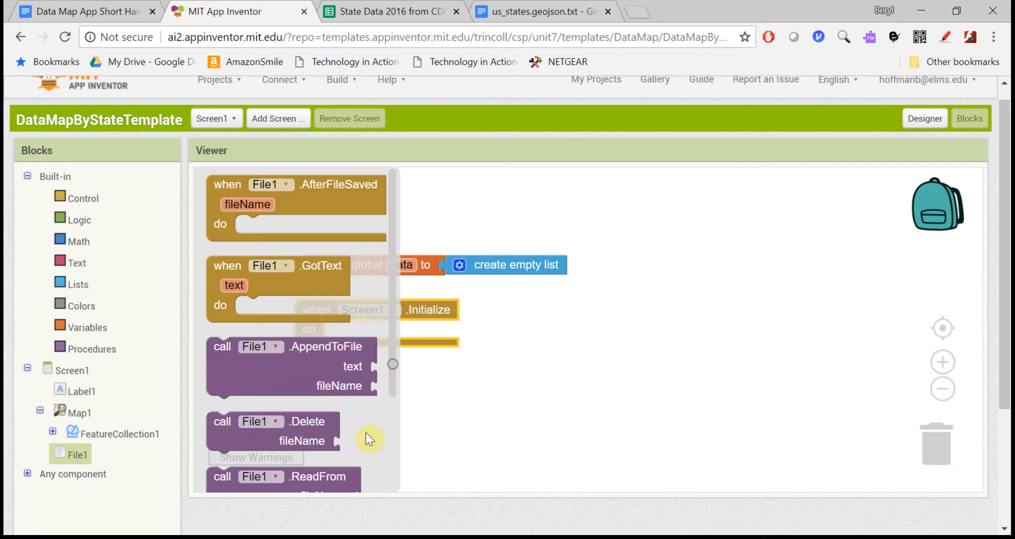
mouse_move(395, 378)
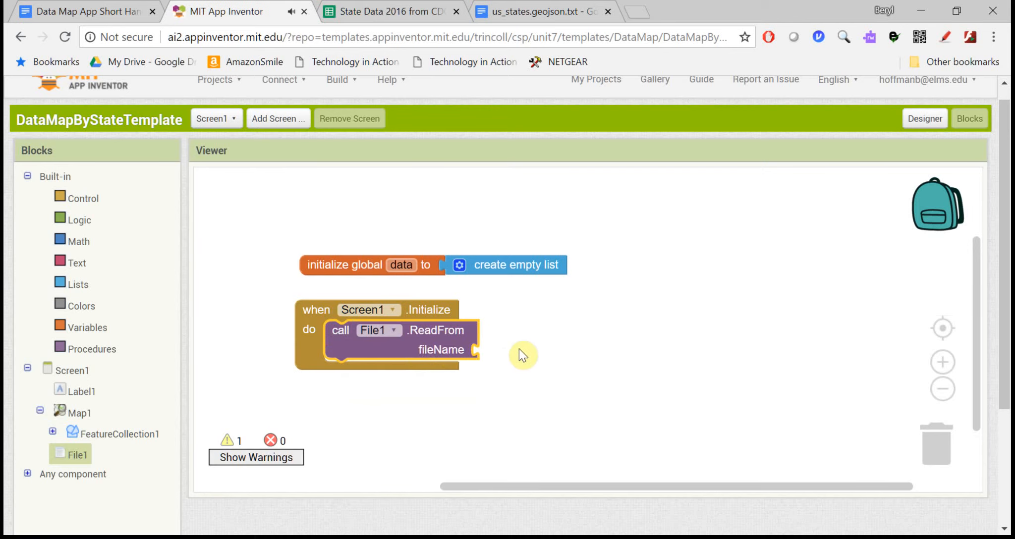
mouse_move(363, 344)
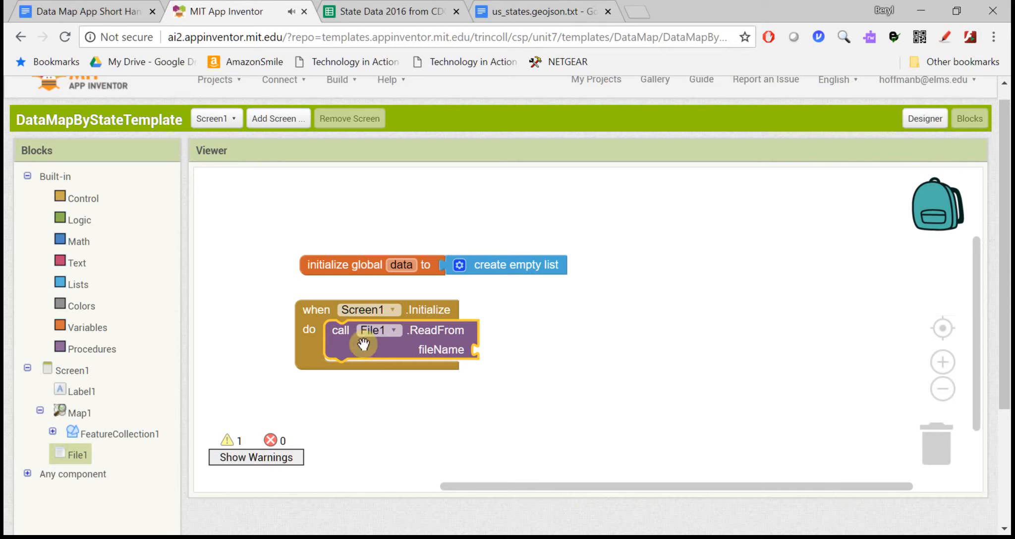
- Plug the text "//StateDataCDC.csv" into File1.ReadFrom's fileName slot
left_click(76, 262)
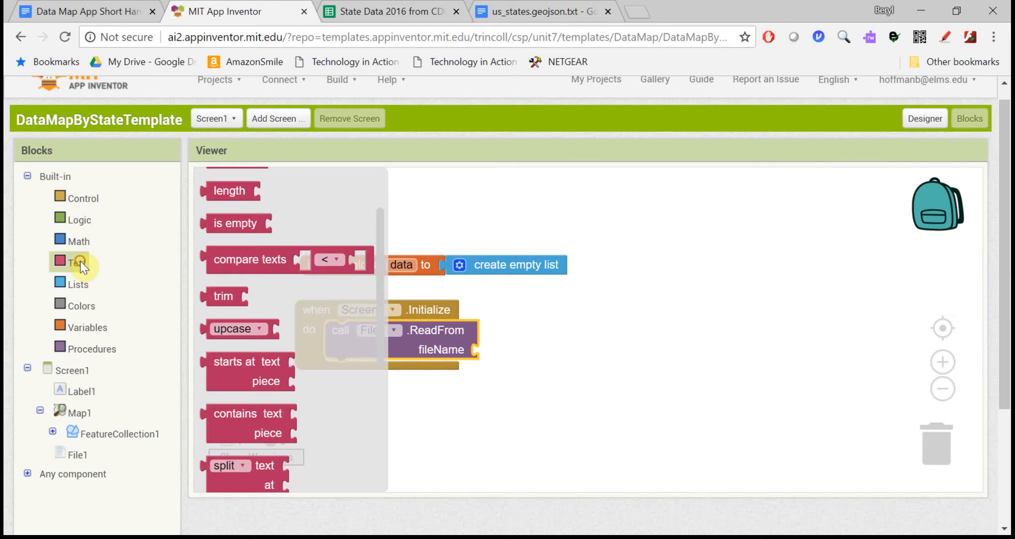
left_click(79, 263)
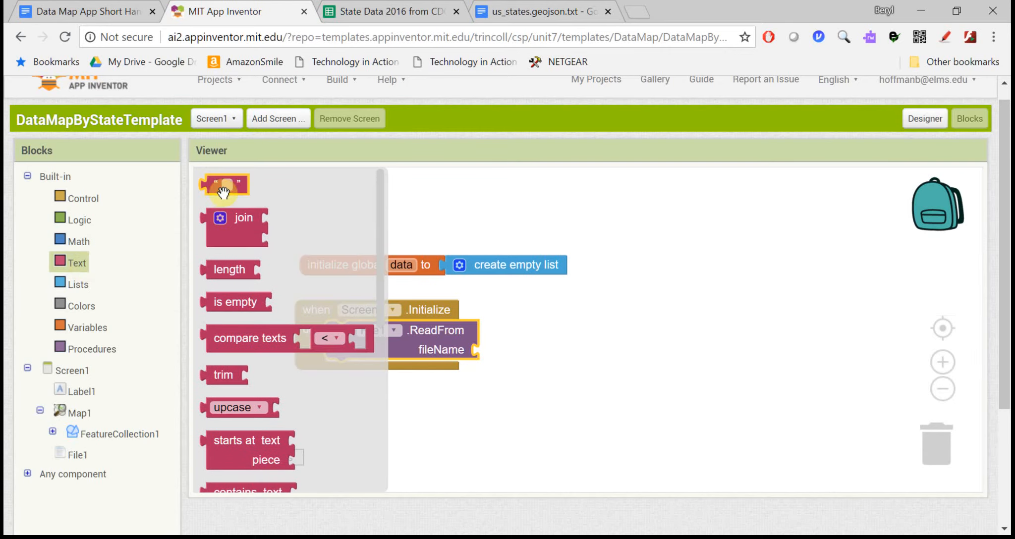
left_click_drag(225, 185, 492, 356)
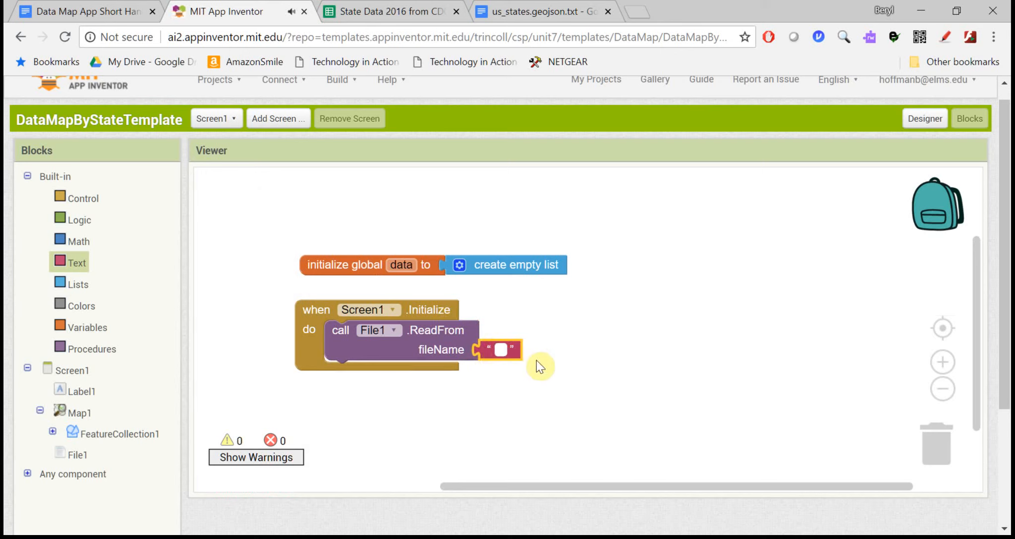
type("StateDataCDC.csv")
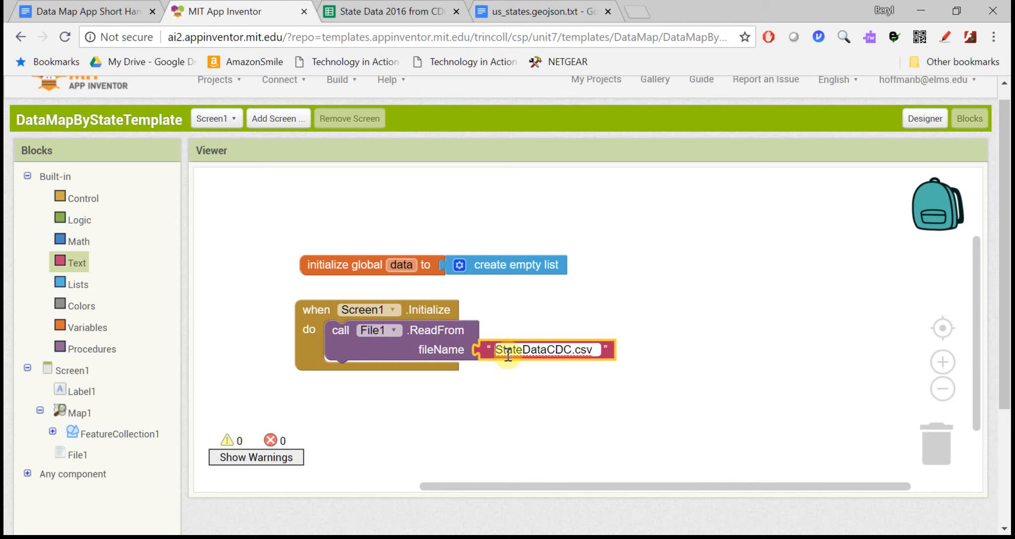
type("//")
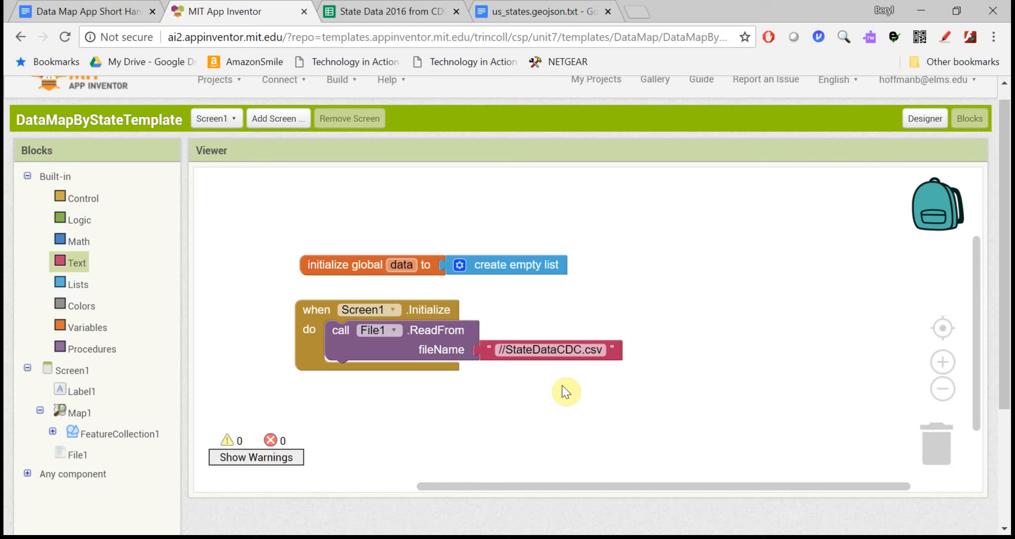
mouse_move(304, 330)
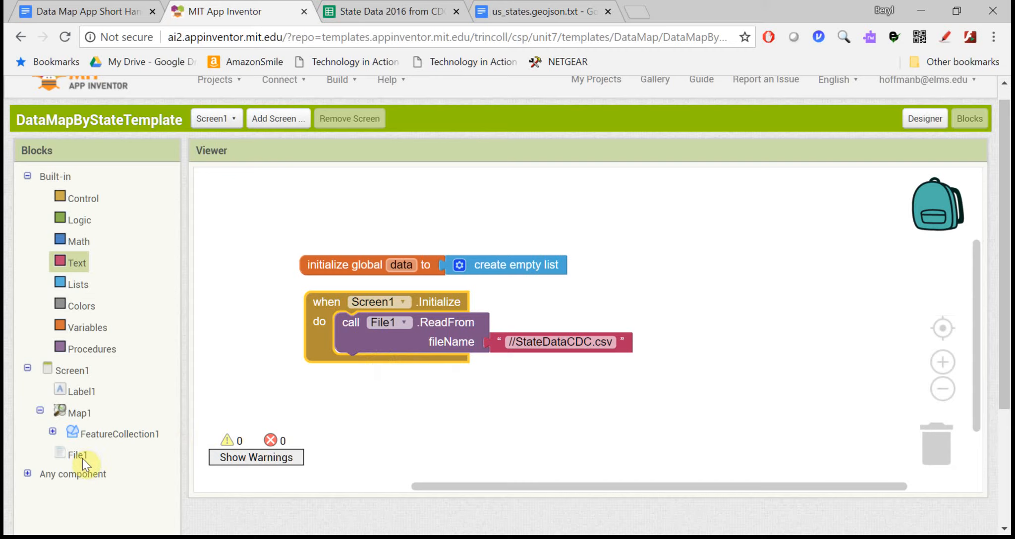
- In File1.GotText, set global data to list from csv table of the received text
left_click(79, 455)
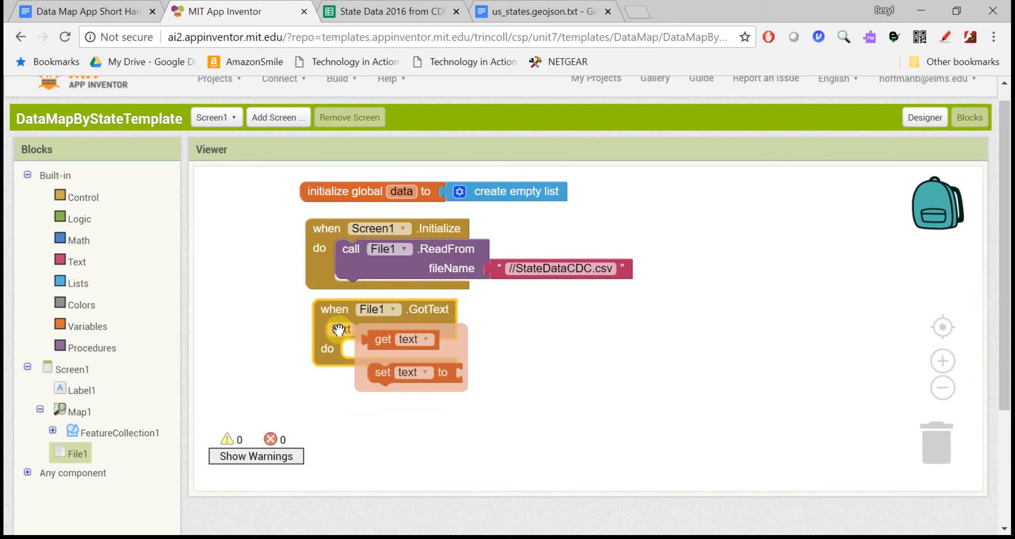
left_click_drag(402, 339, 608, 327)
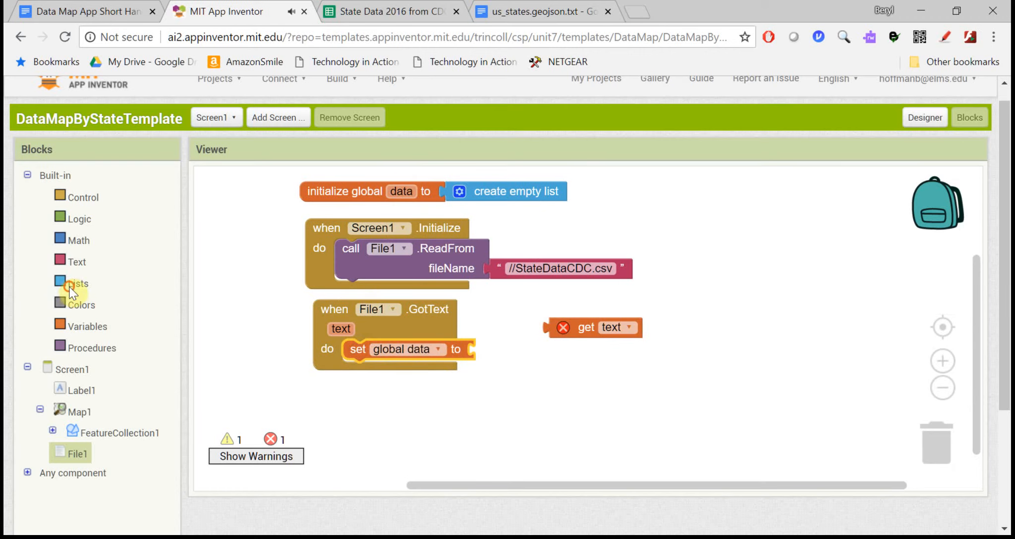
left_click(80, 283)
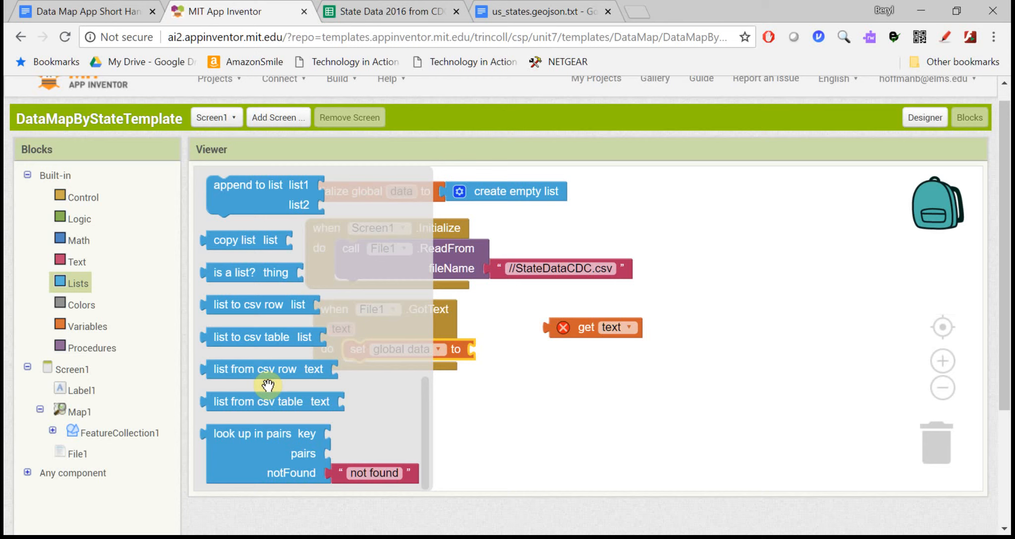
mouse_move(289, 420)
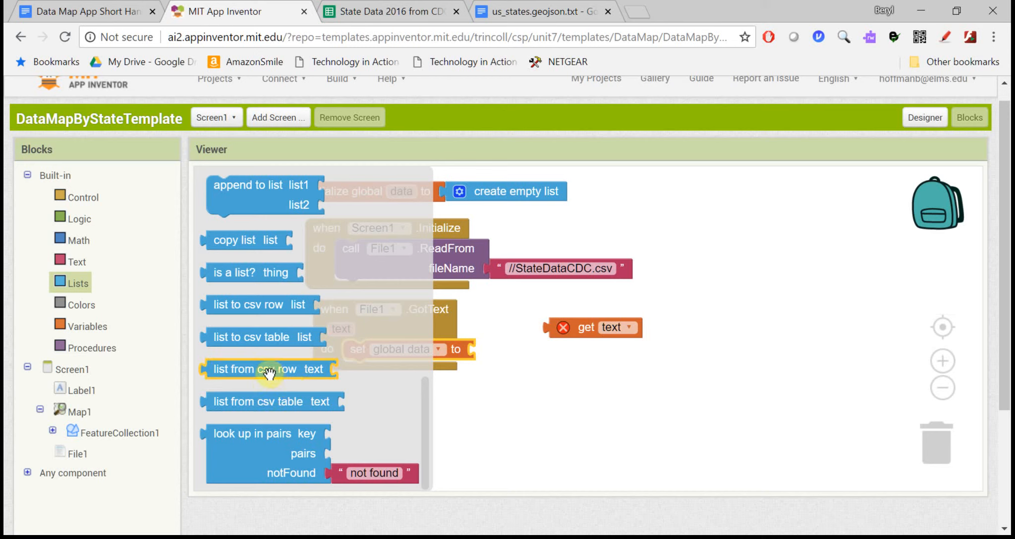
mouse_move(284, 417)
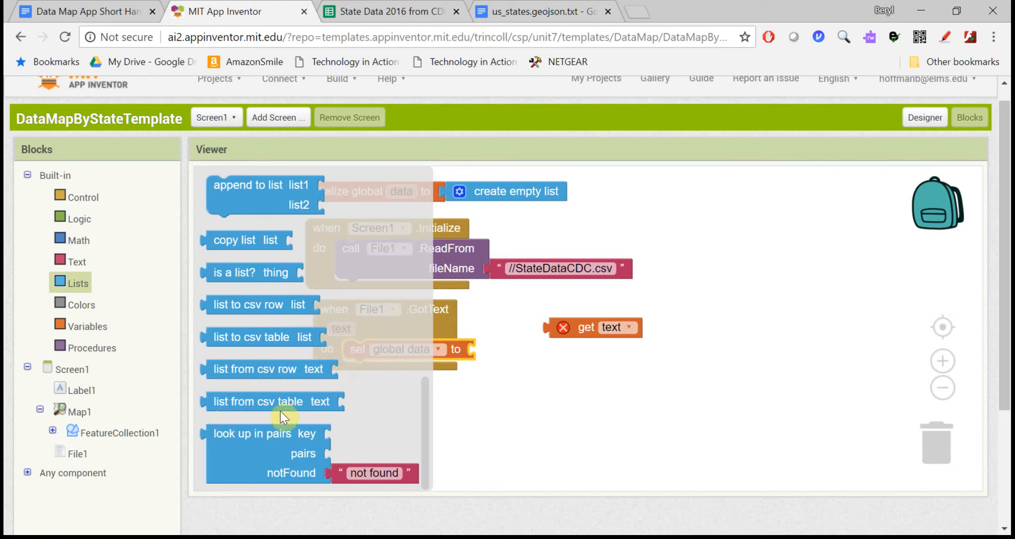
left_click(271, 402)
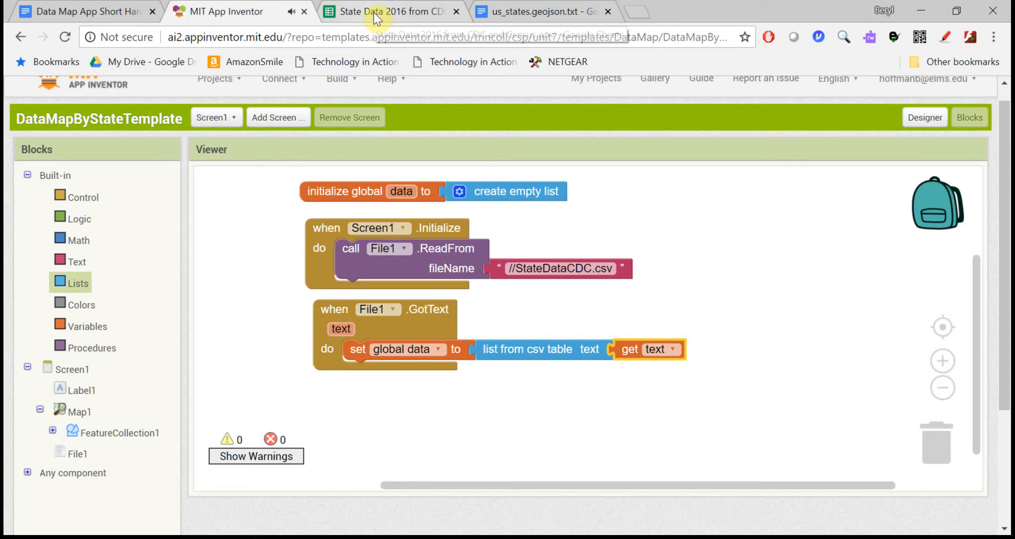
left_click(389, 11)
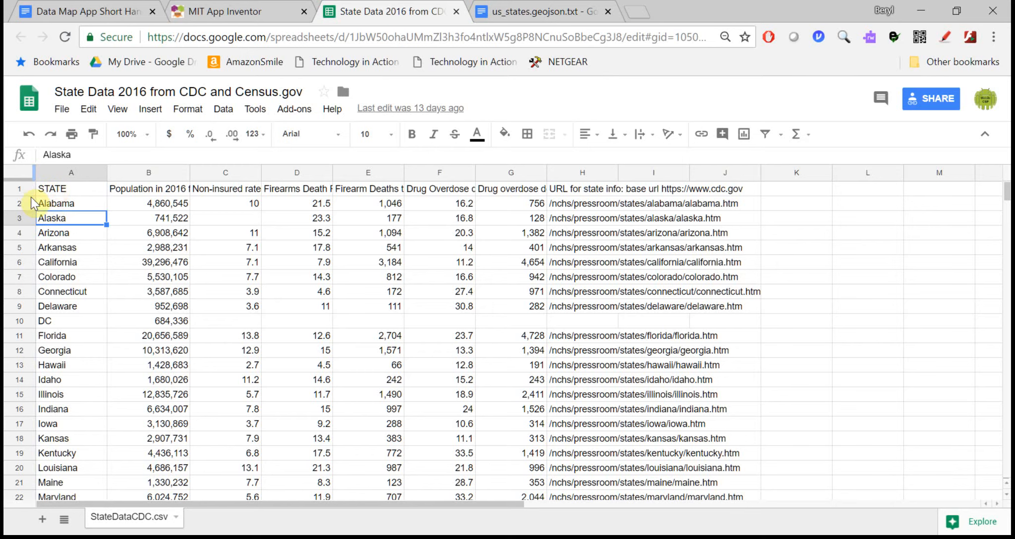
- Review the Alaska and Alabama rows, including Alabama's name and population value, in the sheet
left_click(19, 218)
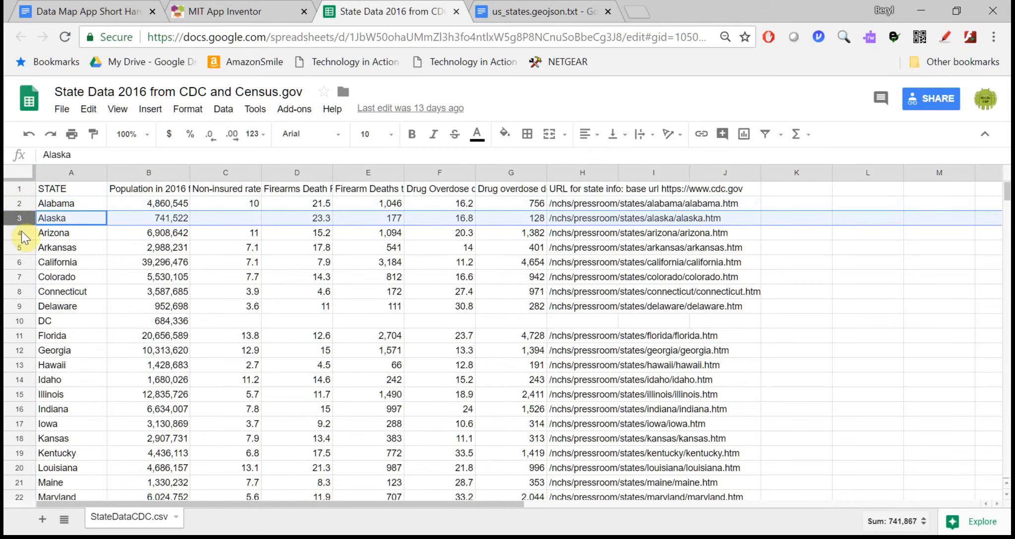
left_click(53, 233)
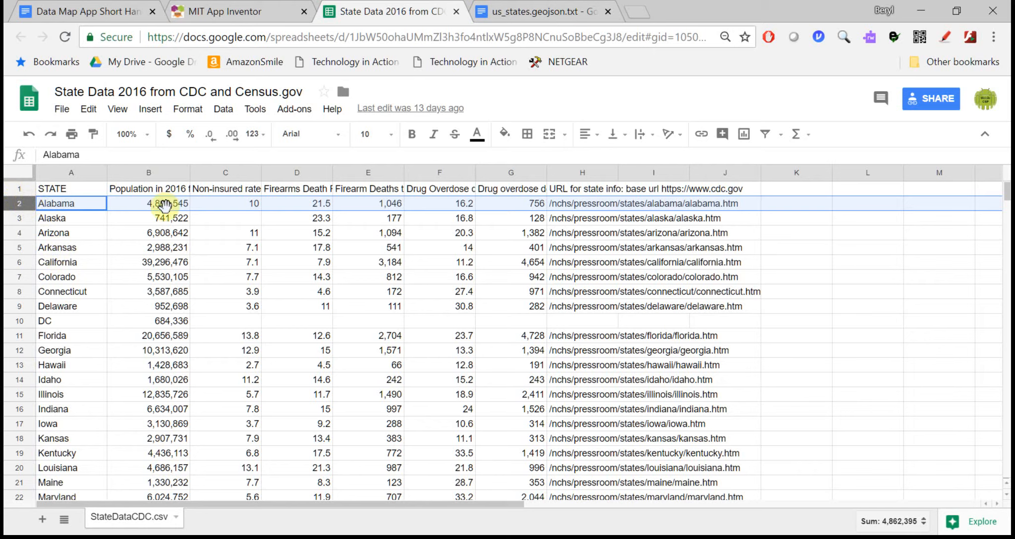
left_click(72, 203)
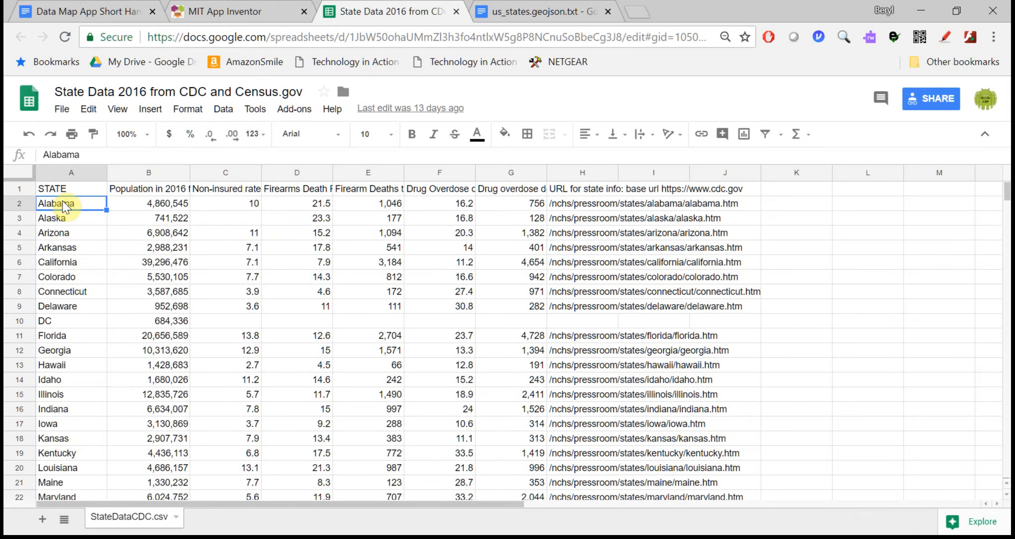
left_click(149, 204)
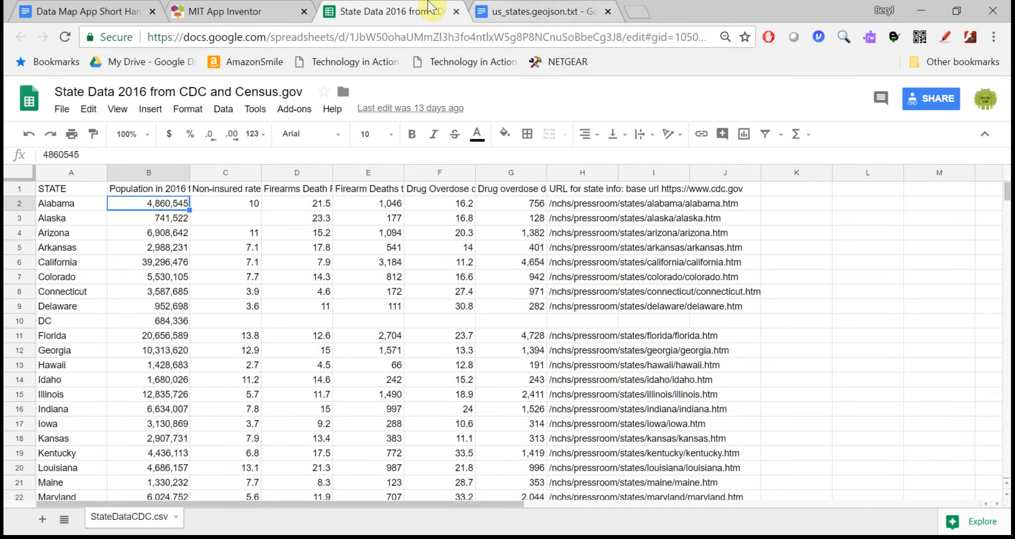
left_click(223, 10)
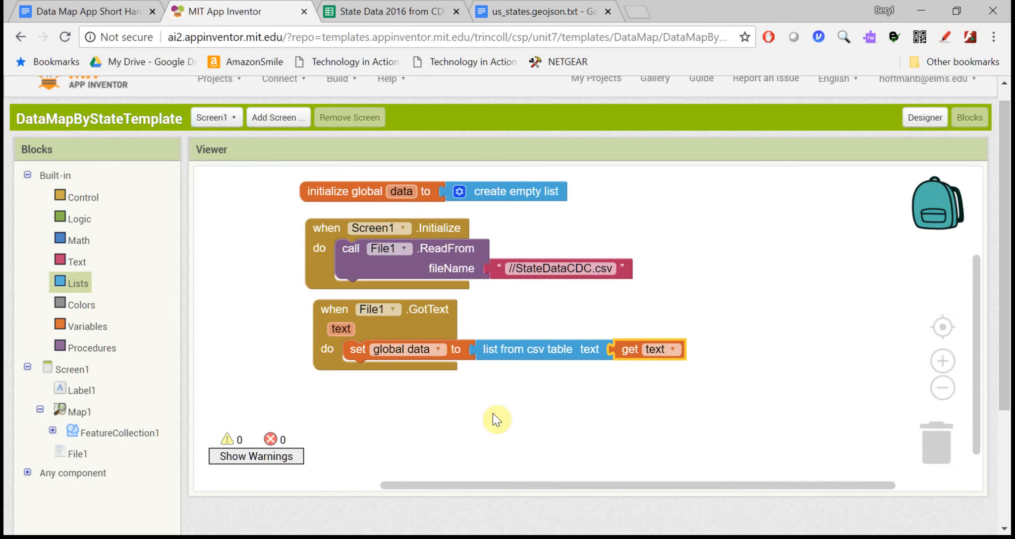
- Check the header row and the DC entry, then return to the App Inventor blocks
left_click(391, 12)
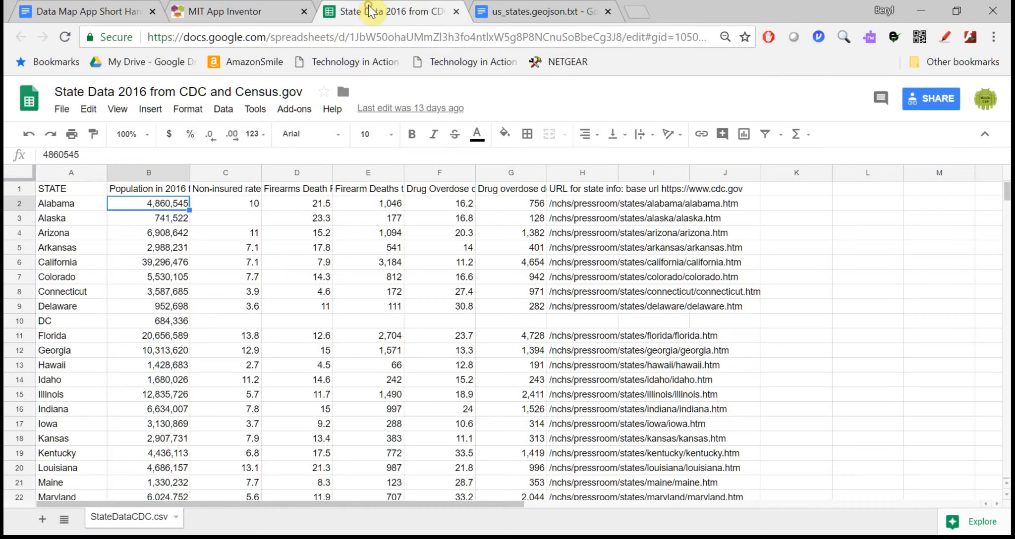
left_click(17, 188)
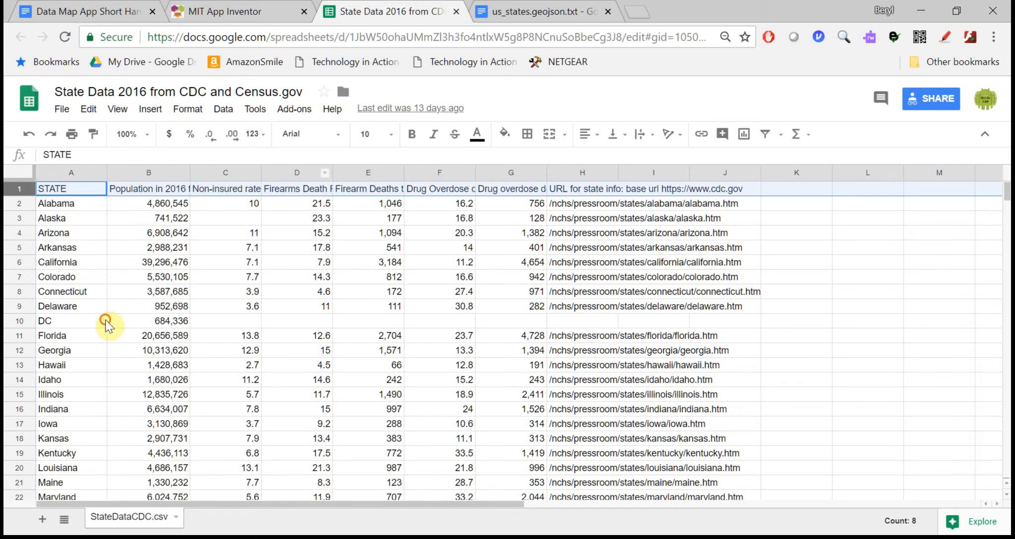
left_click(71, 321)
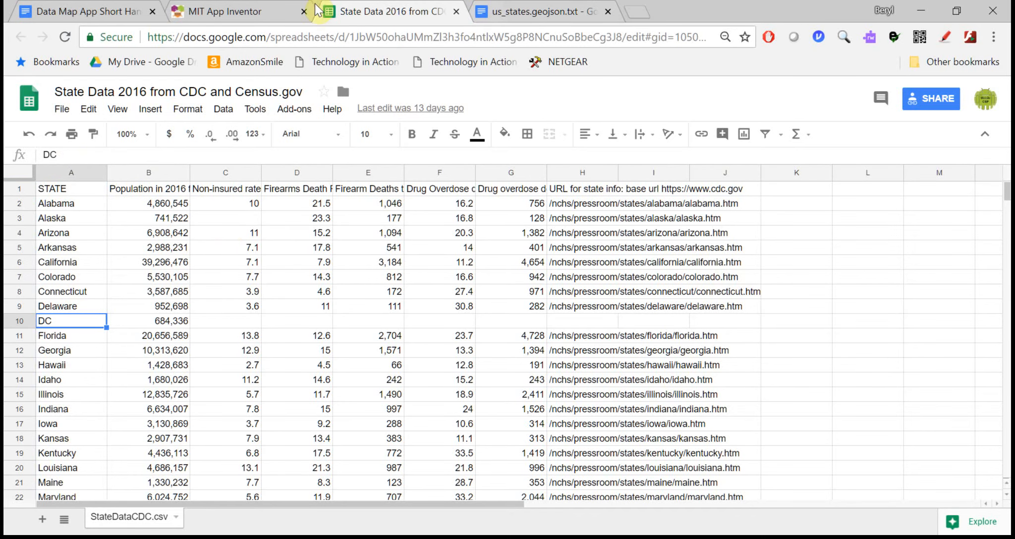
left_click(227, 12)
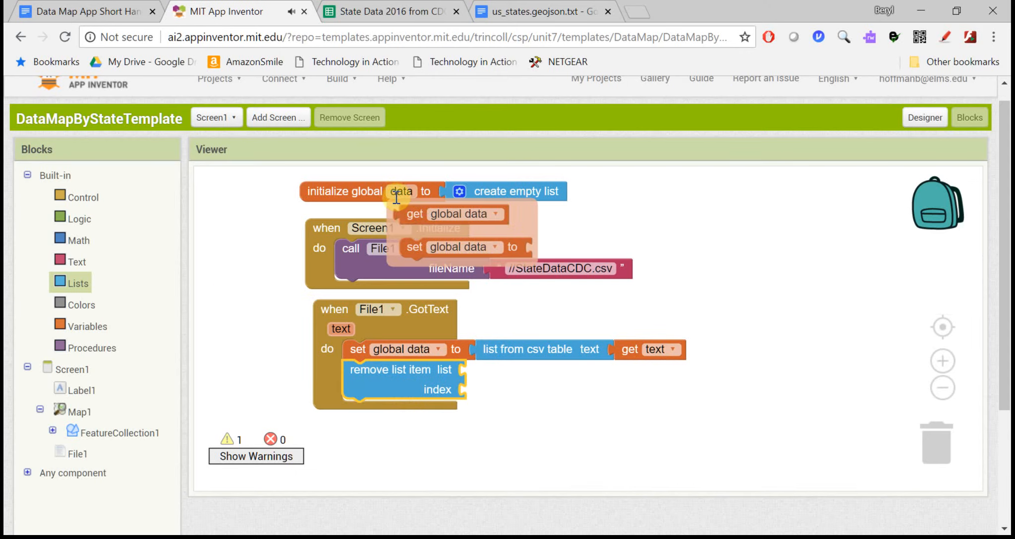
- Remove item 1 from the global data list so the header row is dropped
left_click_drag(456, 214, 522, 369)
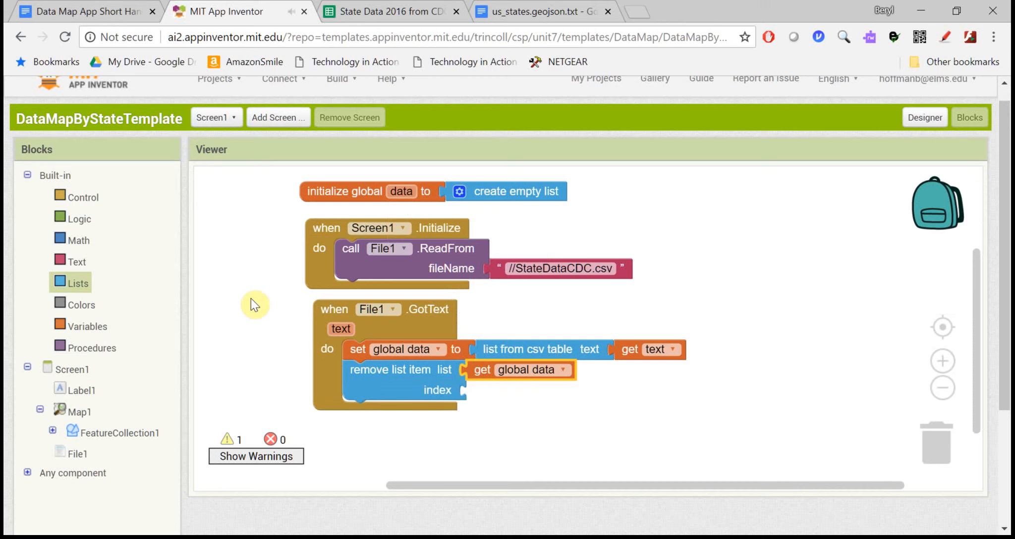
left_click(79, 240)
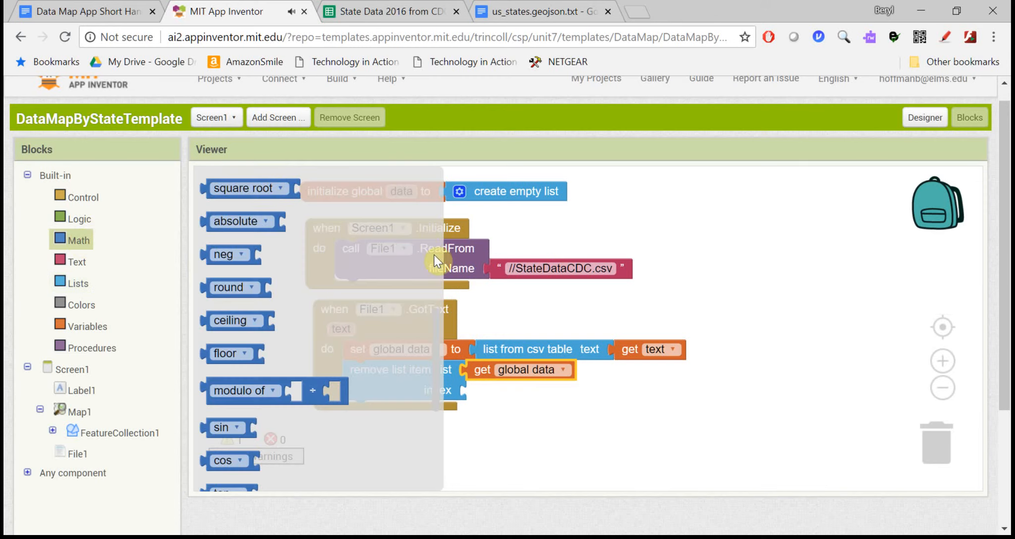
left_click(80, 240)
type("1")
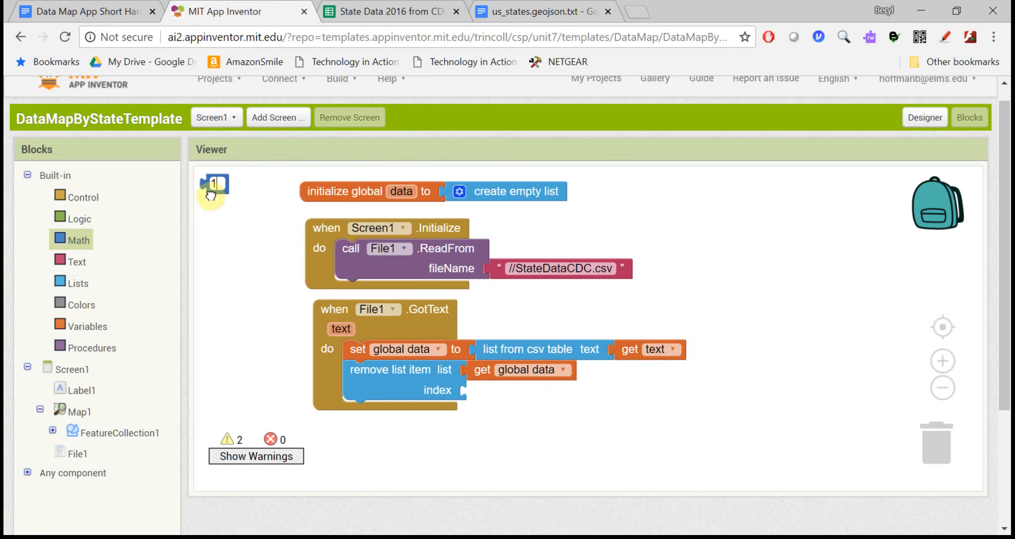
left_click_drag(214, 190, 242, 235)
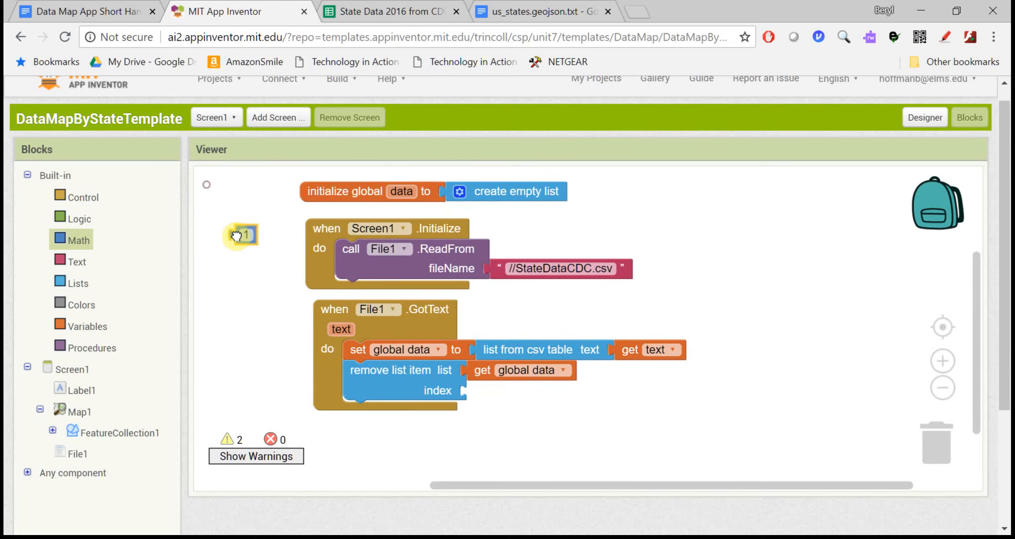
left_click_drag(240, 234, 478, 391)
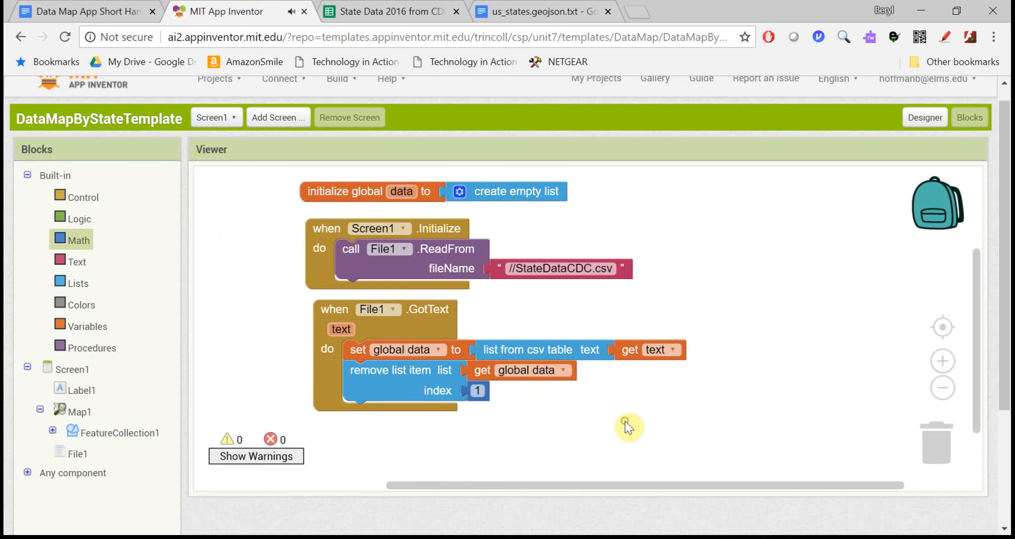
mouse_move(427, 422)
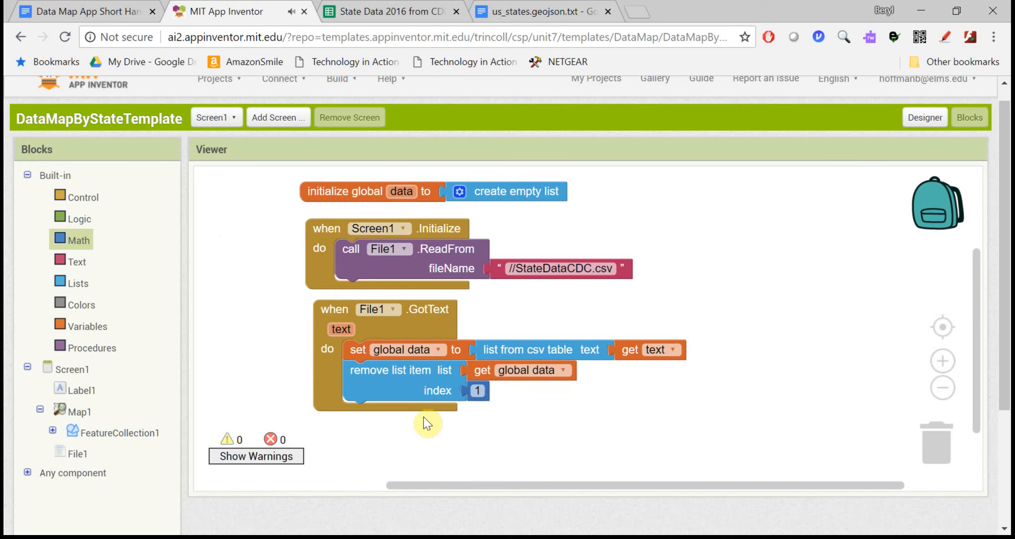
mouse_move(90, 286)
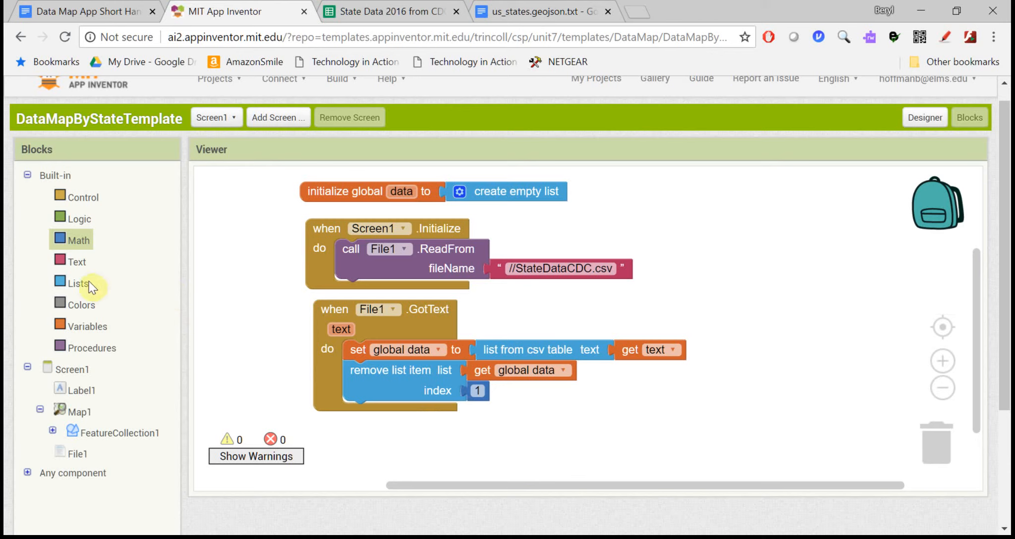
- Add a for-each loop with counter index from 1 by 1, discarding the fixed upper limit of 5
left_click(82, 198)
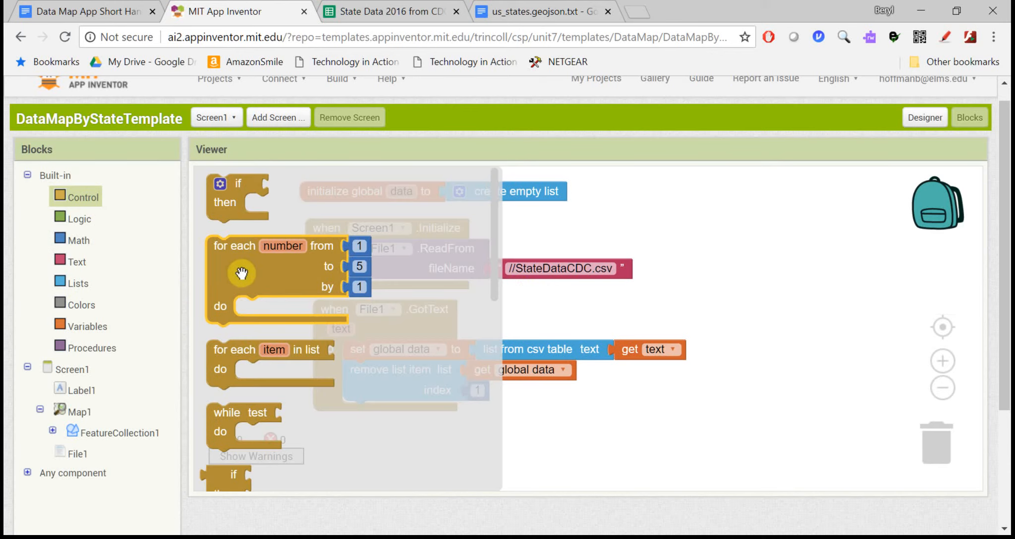
mouse_move(241, 361)
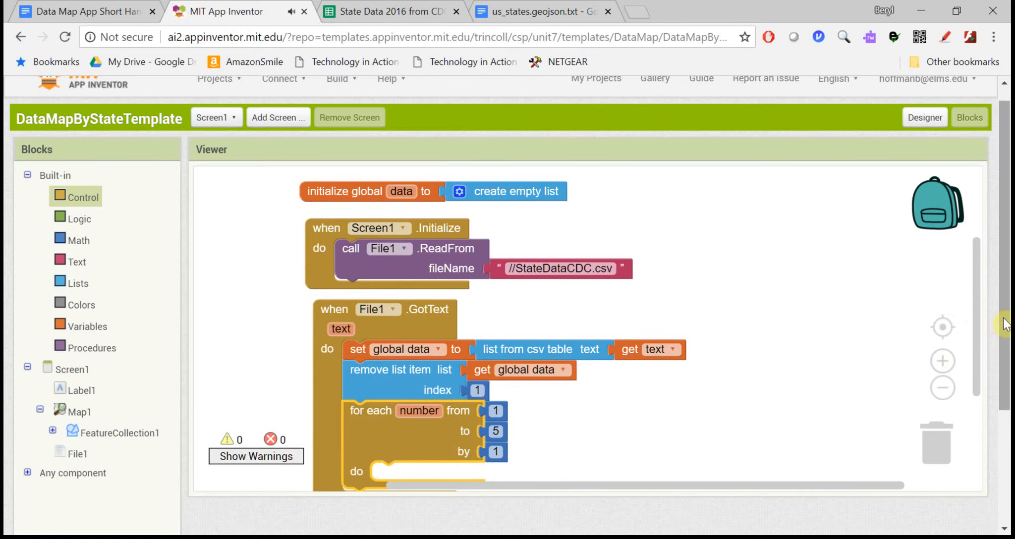
scroll("down", 3)
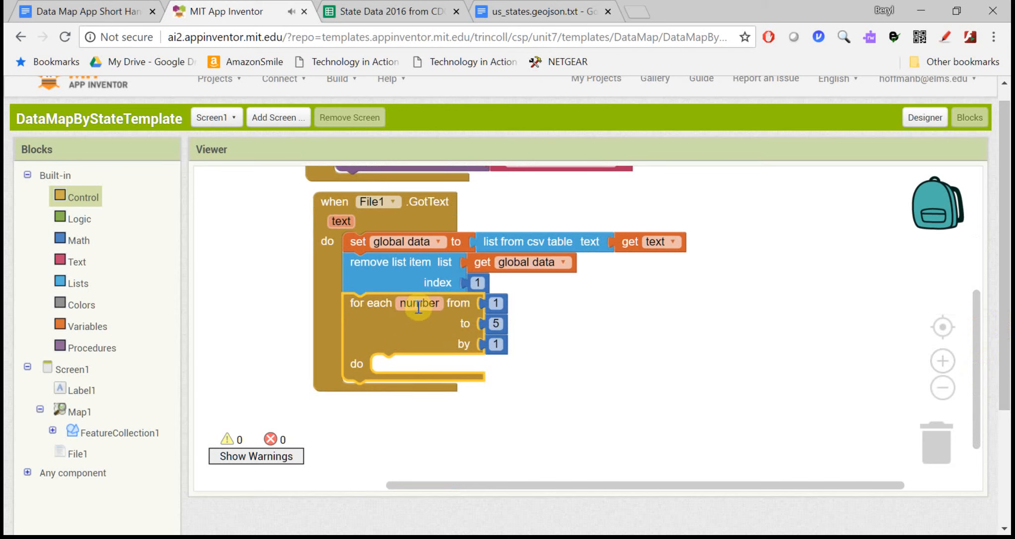
left_click(419, 303)
type("index")
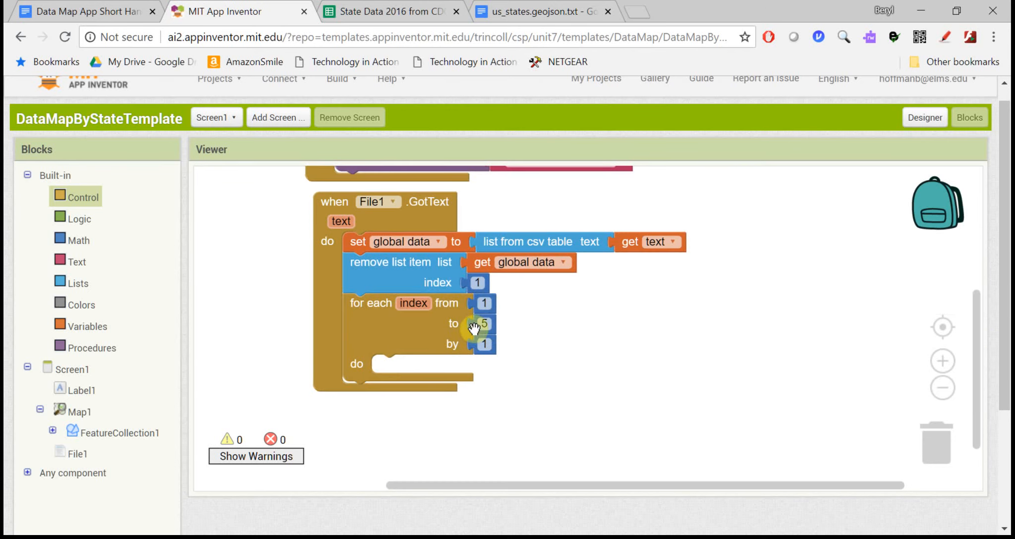
left_click_drag(479, 323, 936, 447)
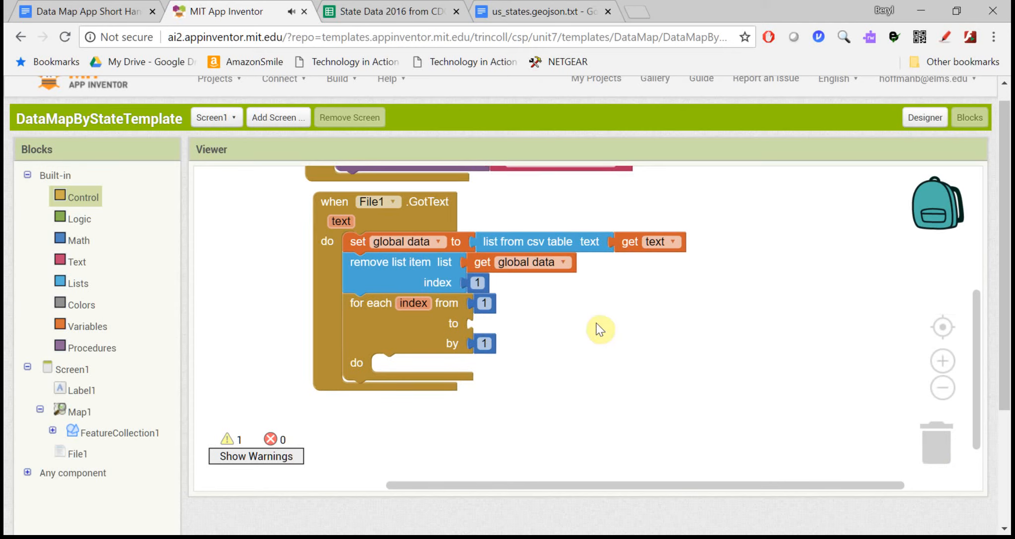
mouse_move(566, 283)
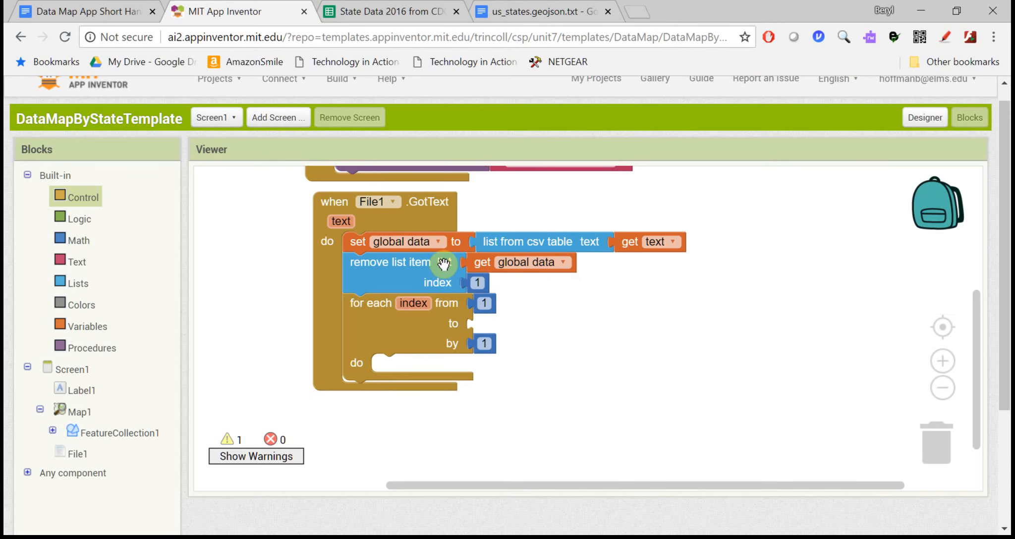
- Check the Alaska and Arizona rows in the spreadsheet and return to the project
left_click(386, 12)
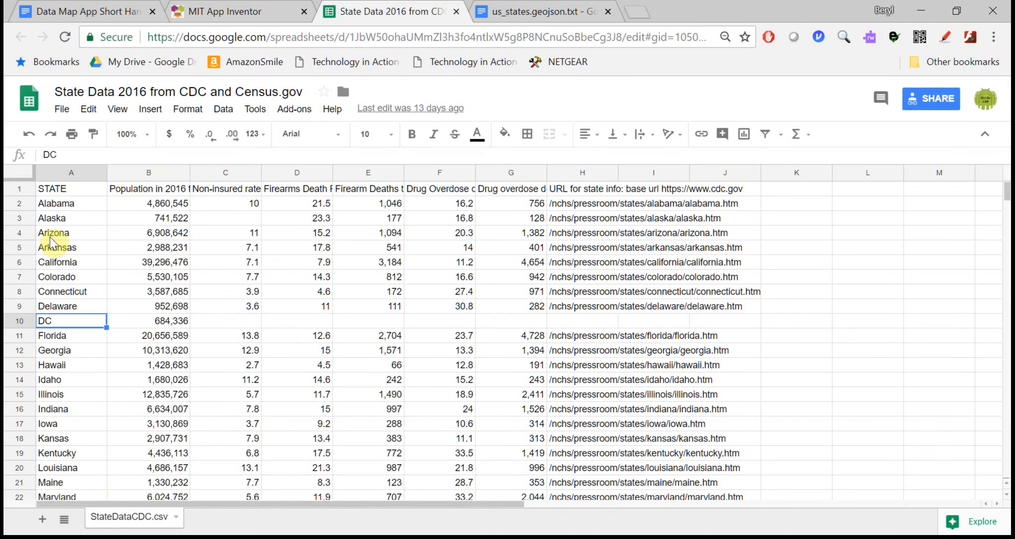
left_click(56, 218)
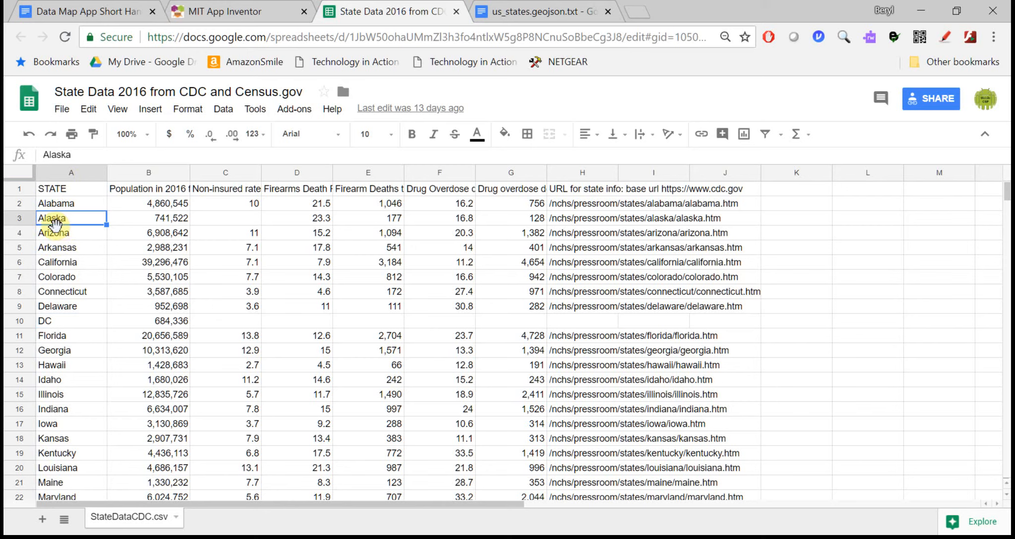
left_click(53, 232)
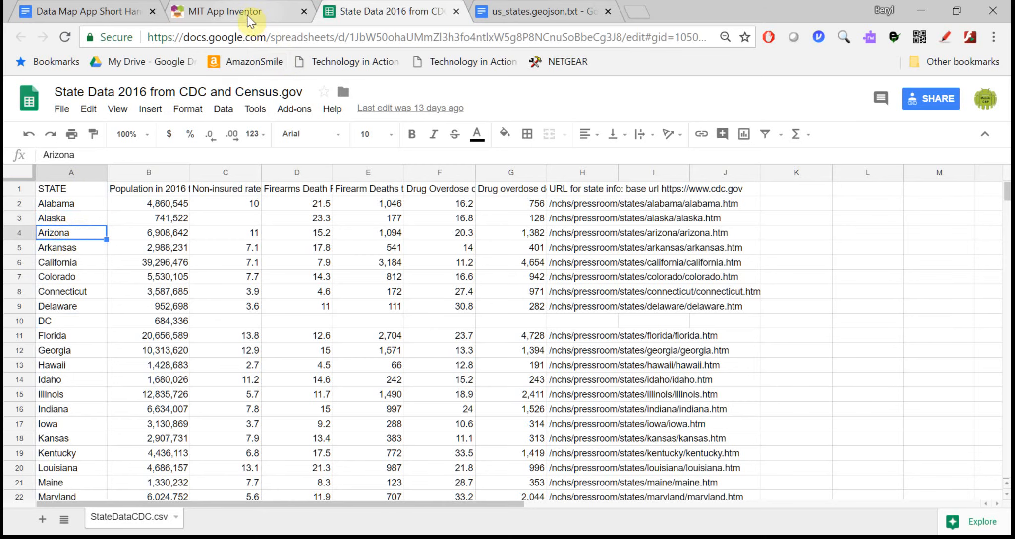
left_click(223, 12)
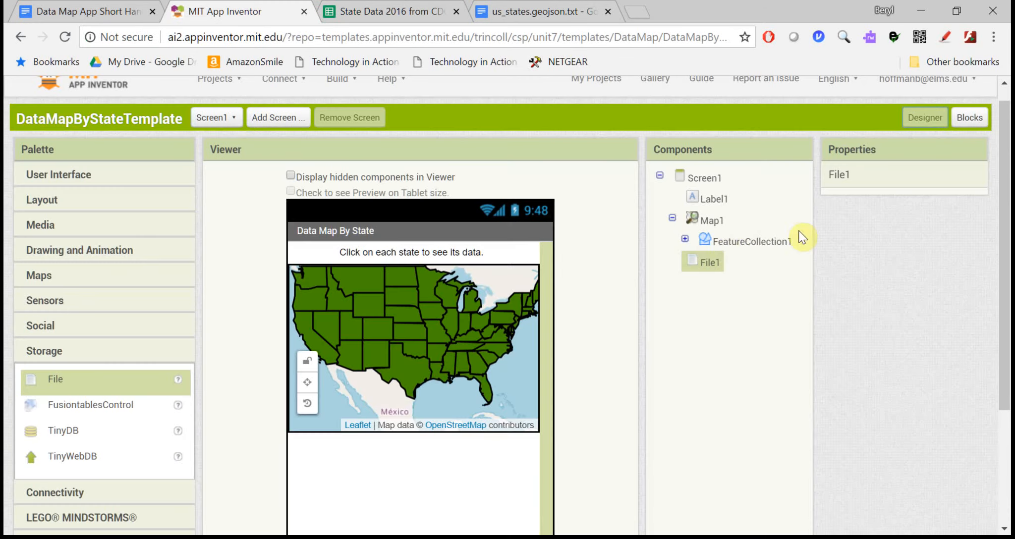
left_click(685, 241)
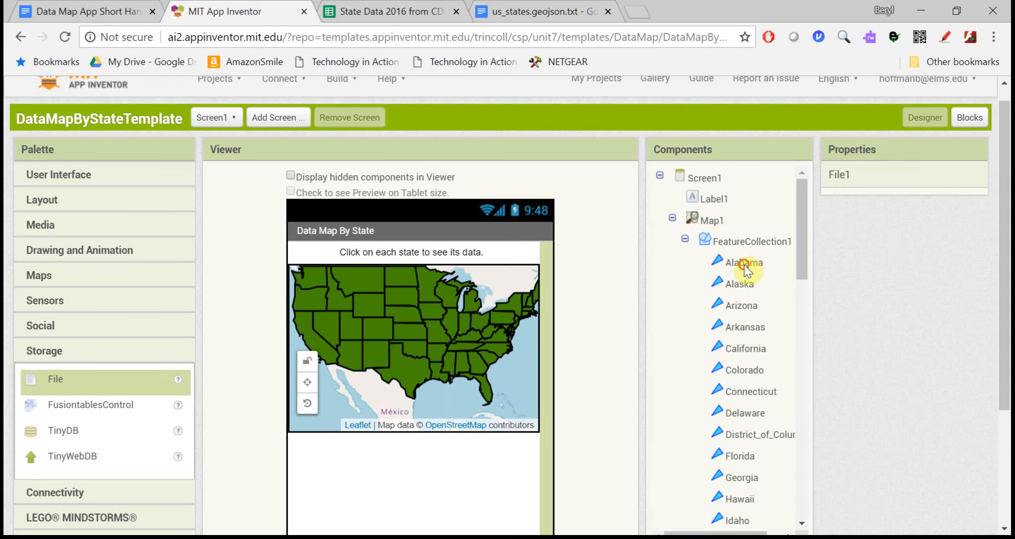
left_click(739, 283)
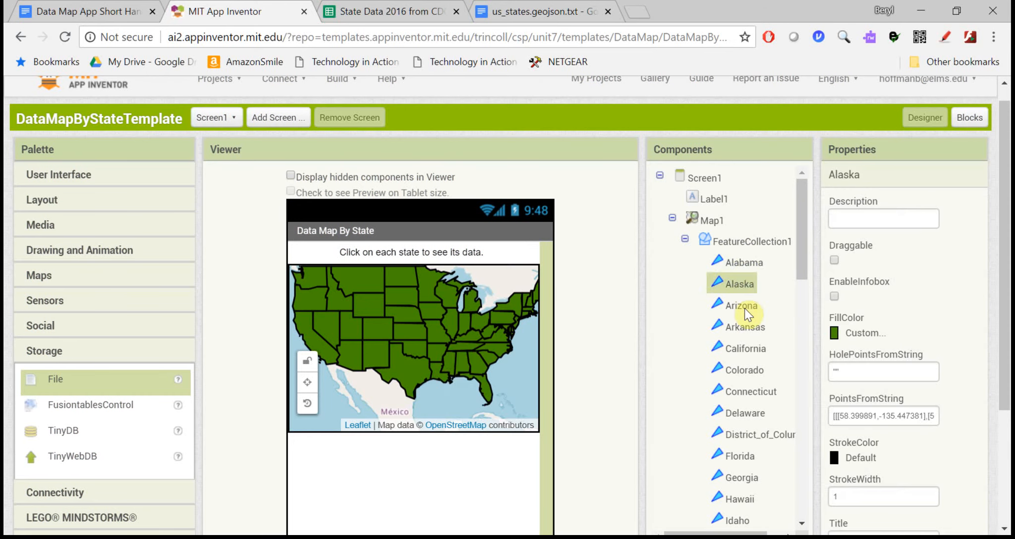
left_click(742, 305)
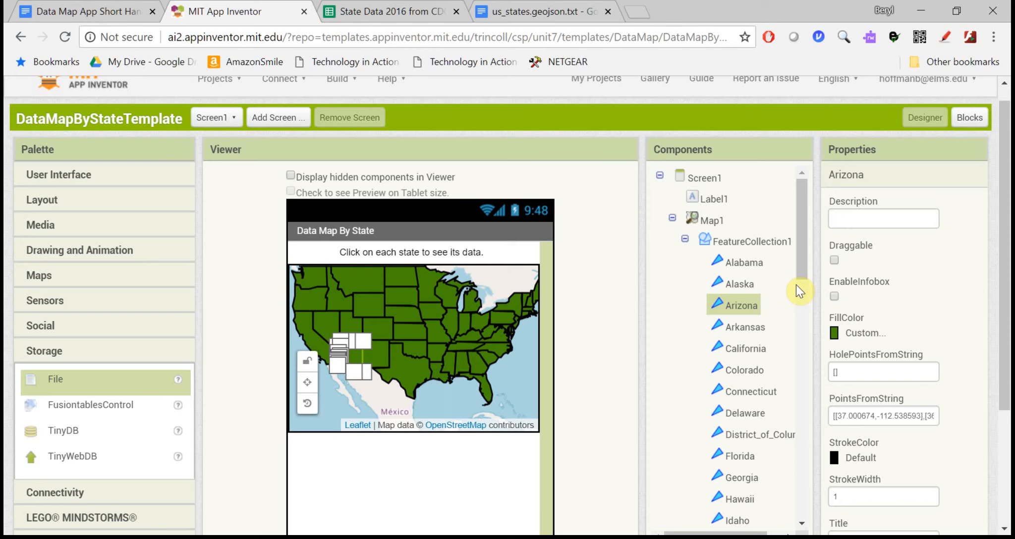
mouse_move(570, 11)
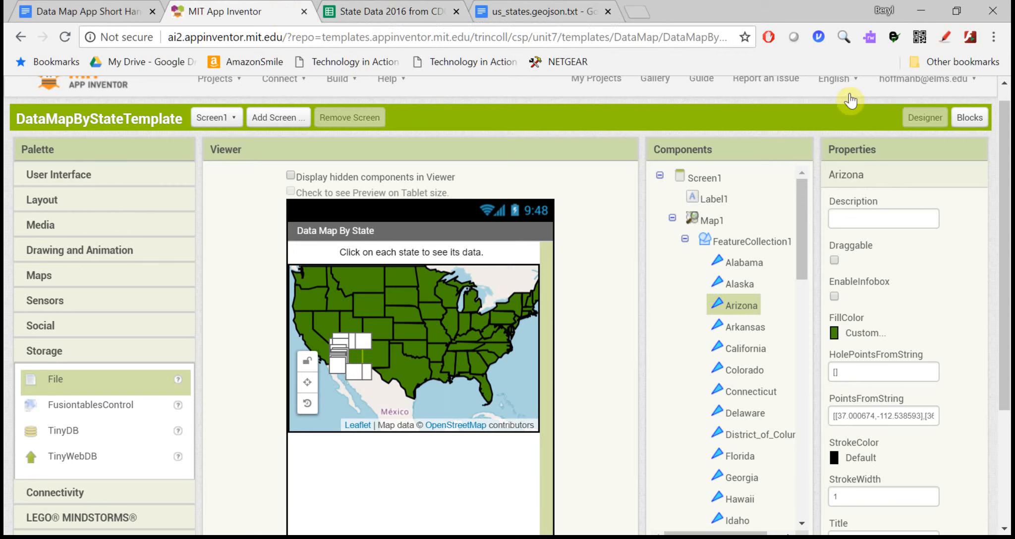
- Set the loop's upper limit to the length of FeatureCollection1.Features
left_click(970, 117)
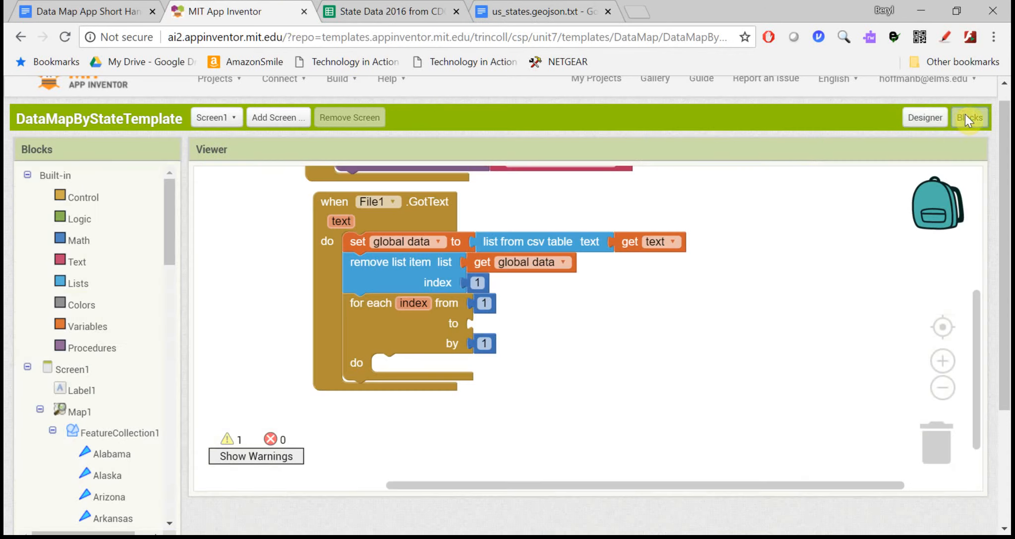
mouse_move(572, 271)
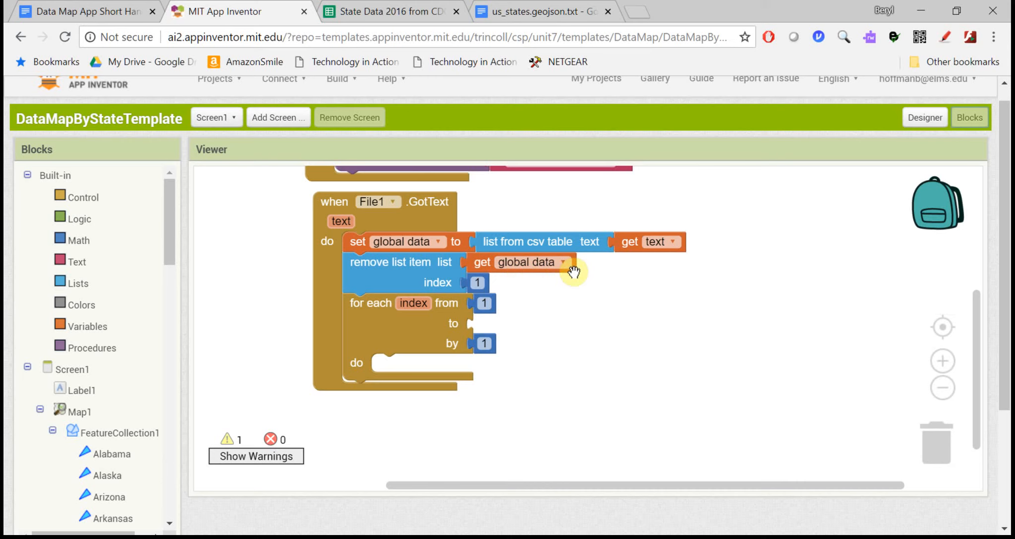
mouse_move(163, 253)
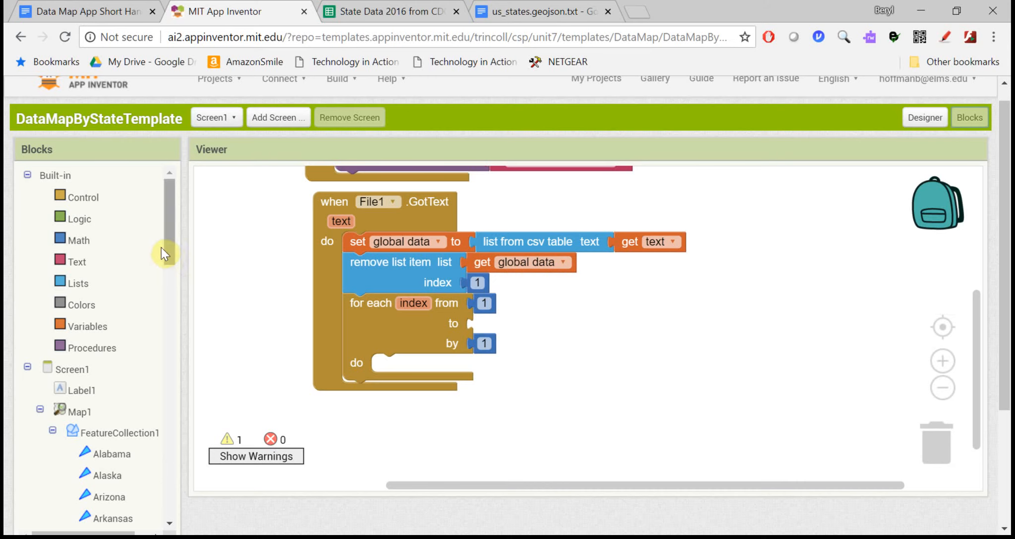
mouse_move(76, 283)
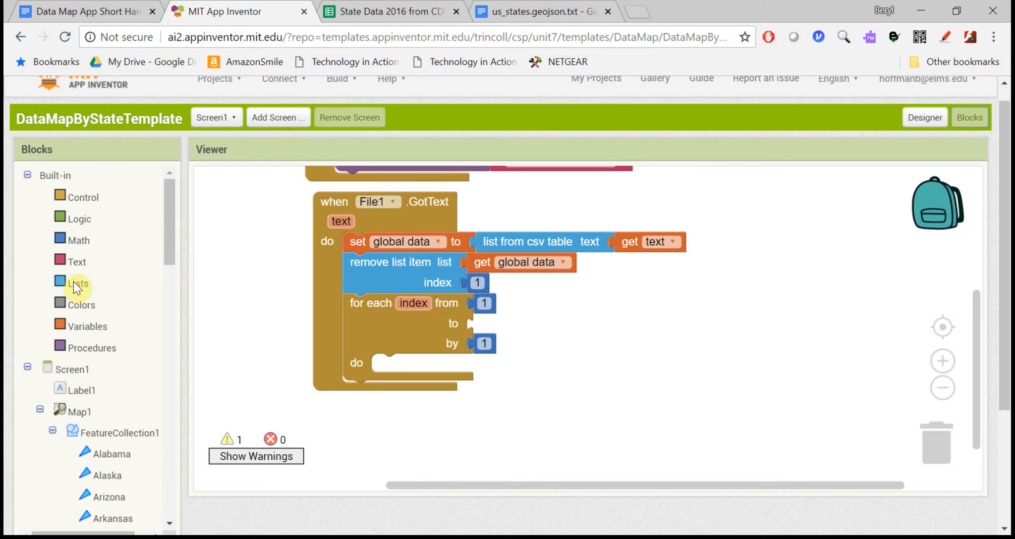
left_click(78, 282)
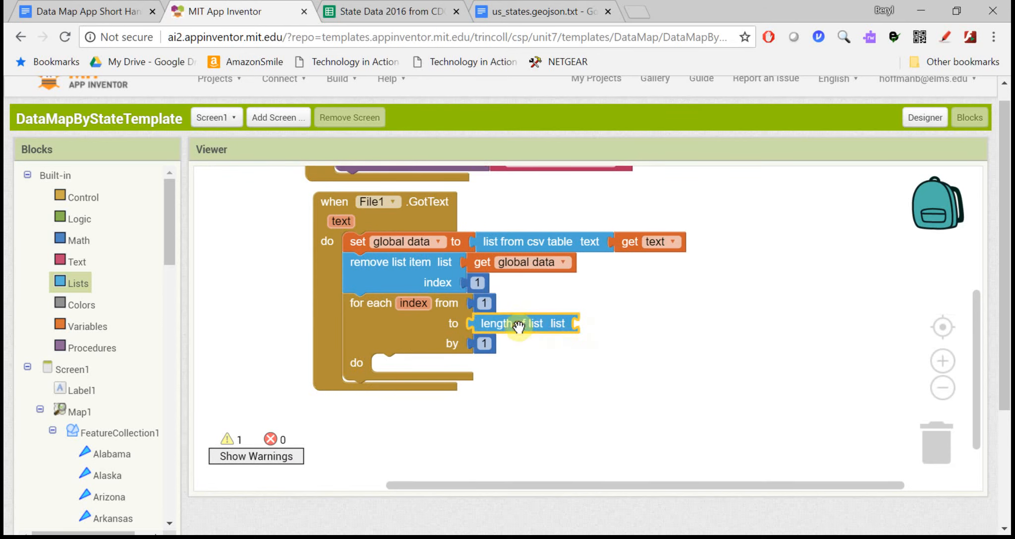
scroll("down", 3)
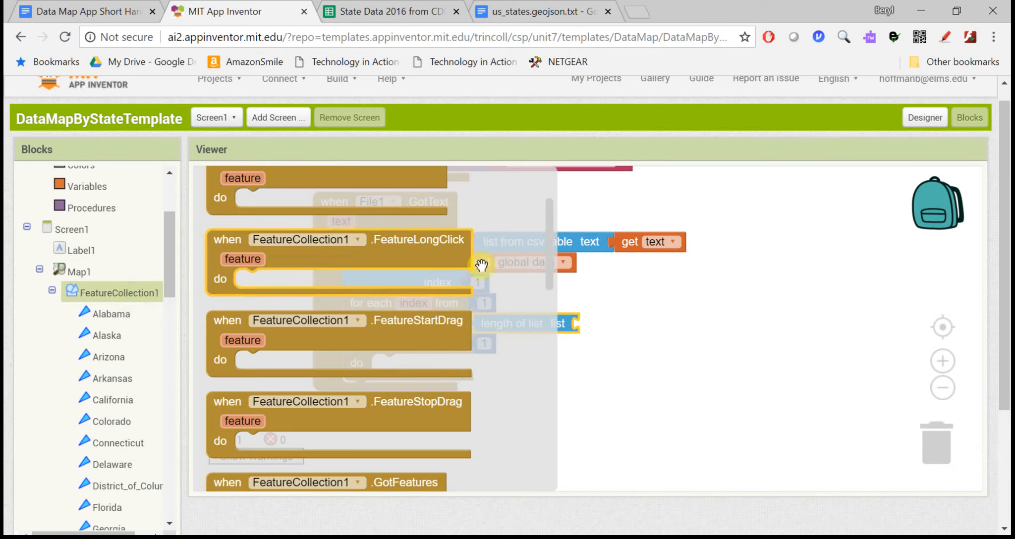
scroll("down", 3)
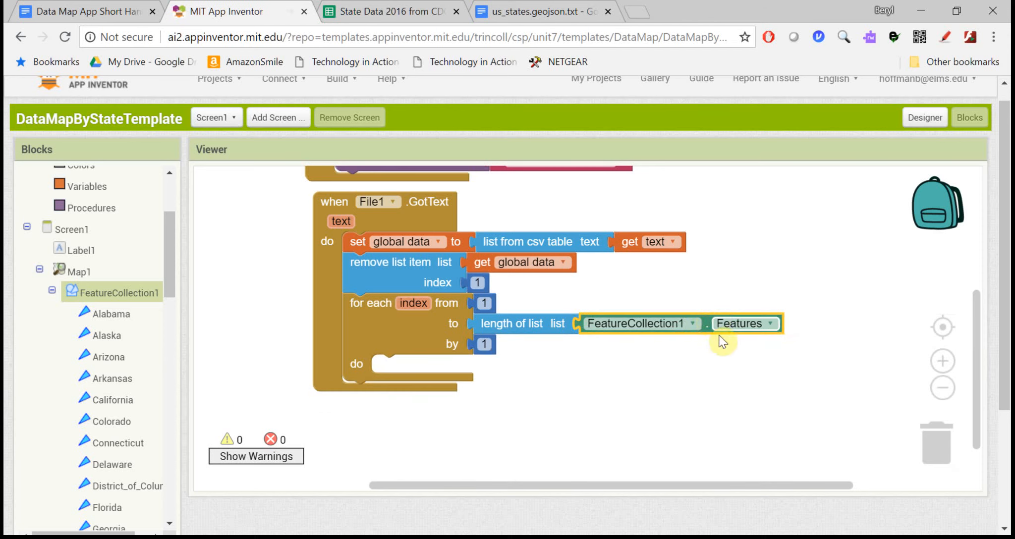
mouse_move(738, 324)
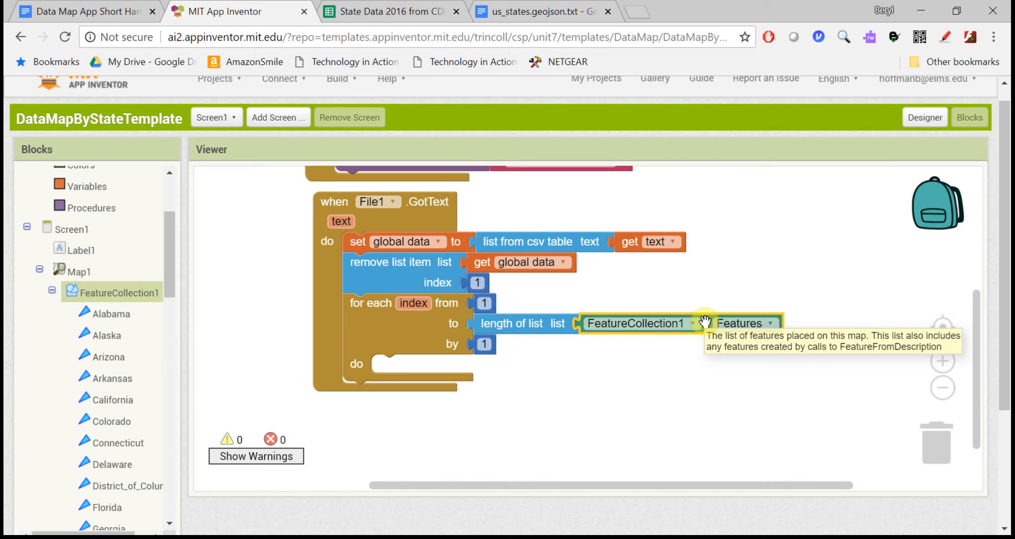
mouse_move(175, 287)
type("state")
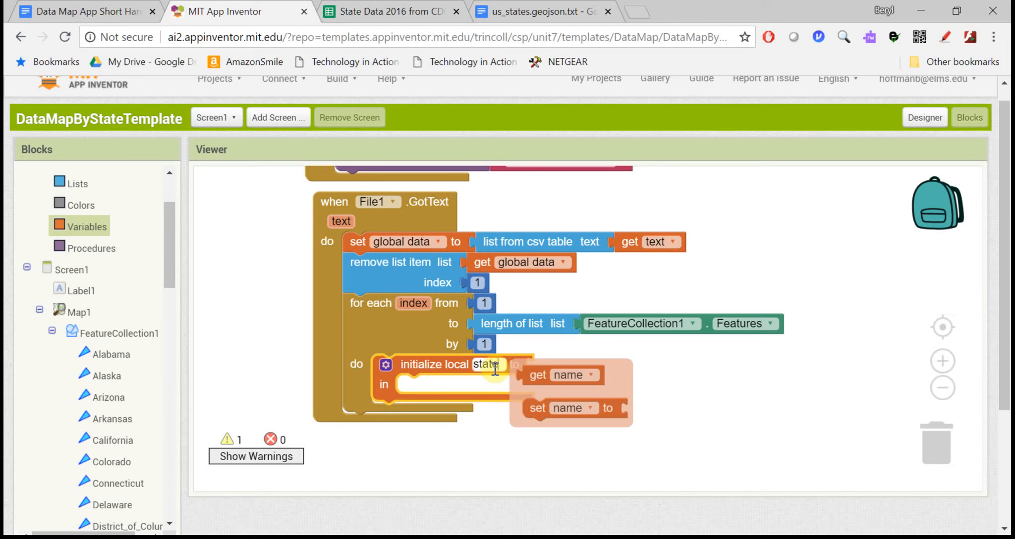
- Declare local stateFeature as item index of FeatureCollection1.Features inside the loop
type("Feature")
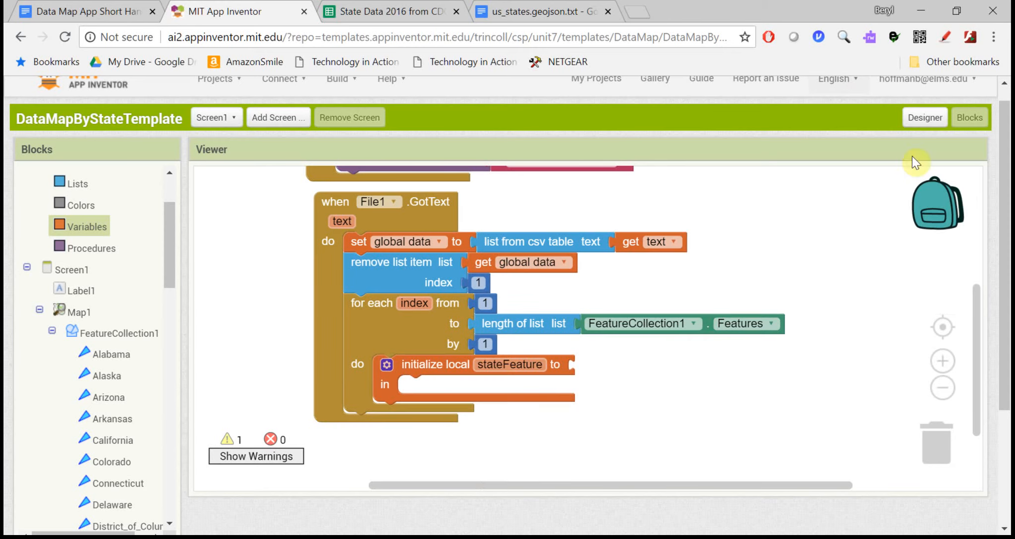
mouse_move(588, 335)
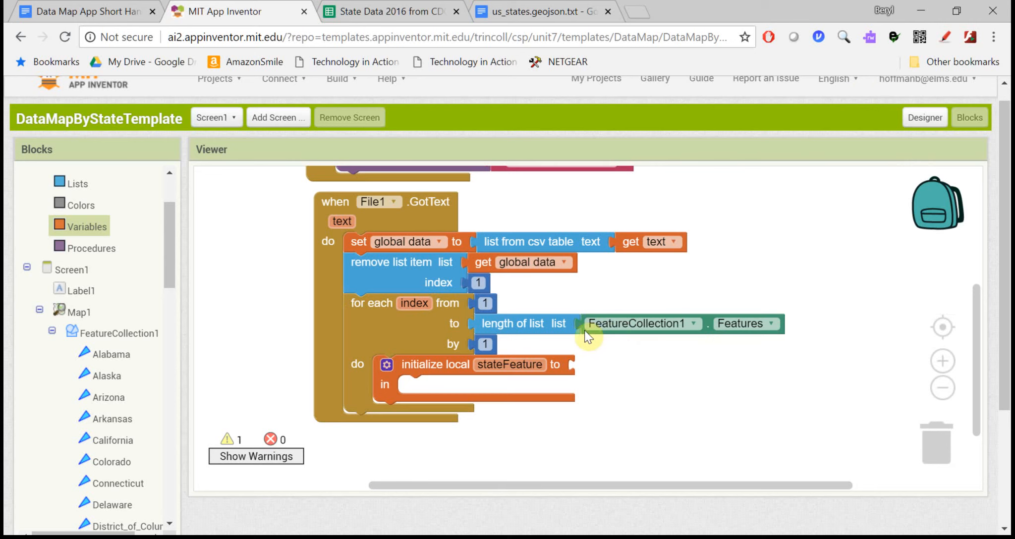
left_click(76, 184)
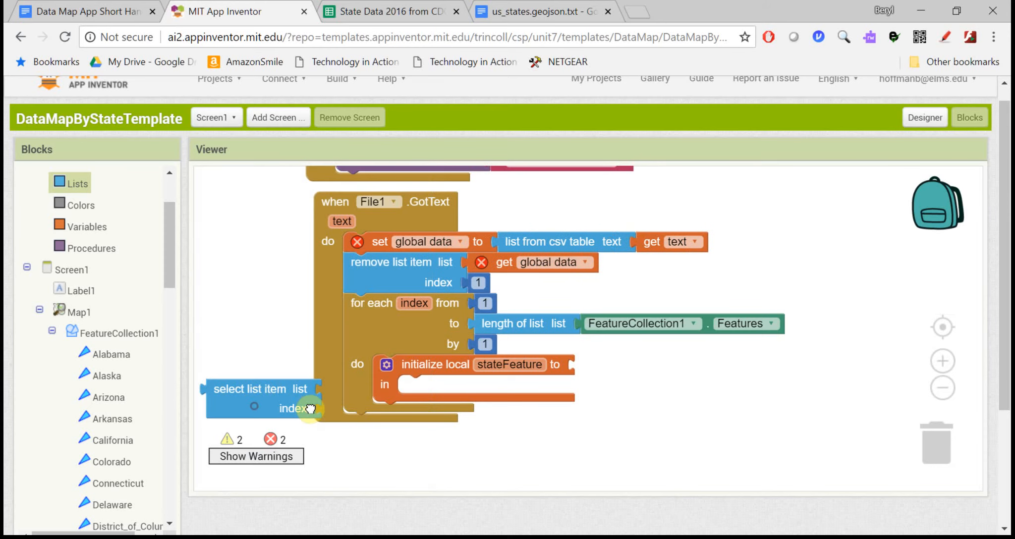
left_click_drag(259, 389, 337, 395)
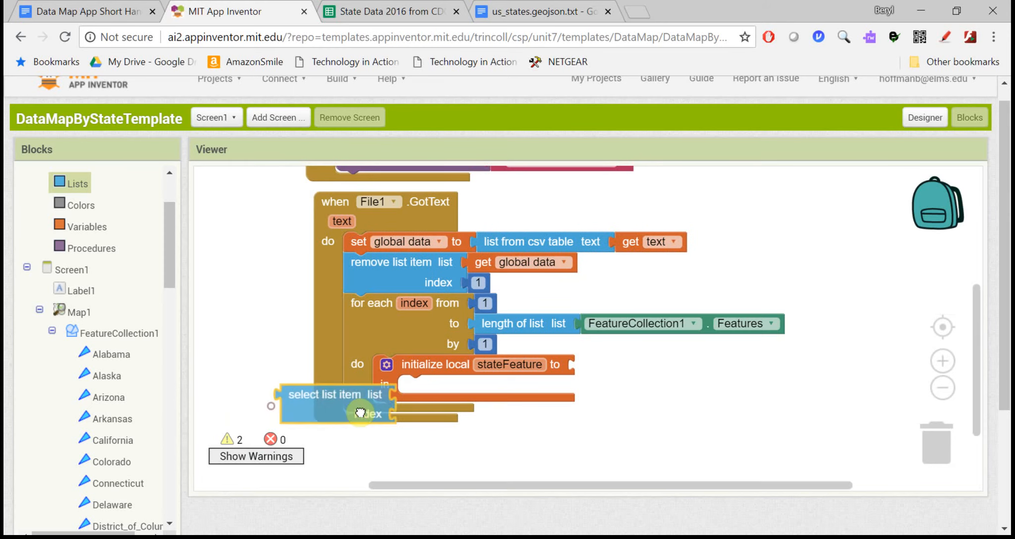
left_click_drag(334, 394, 627, 364)
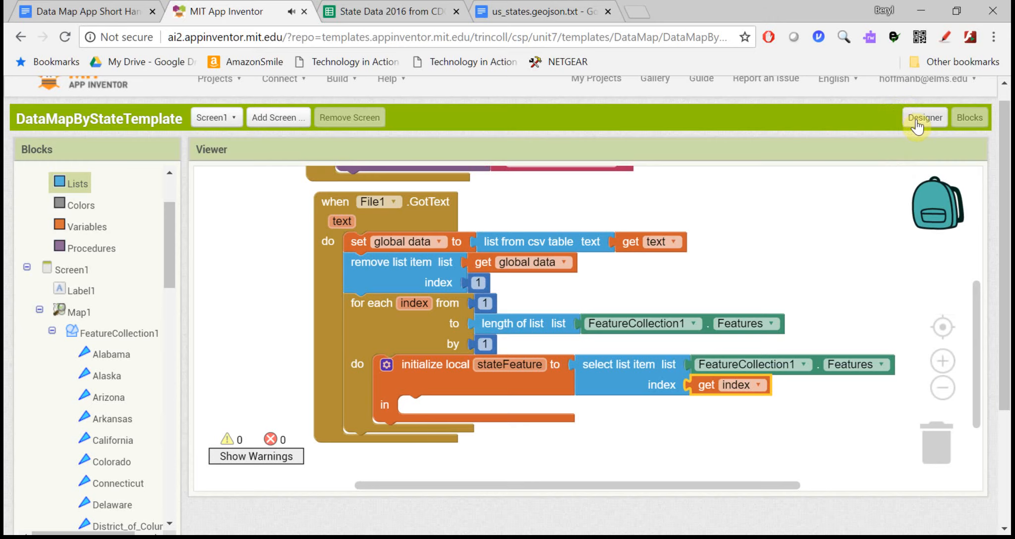
left_click(926, 117)
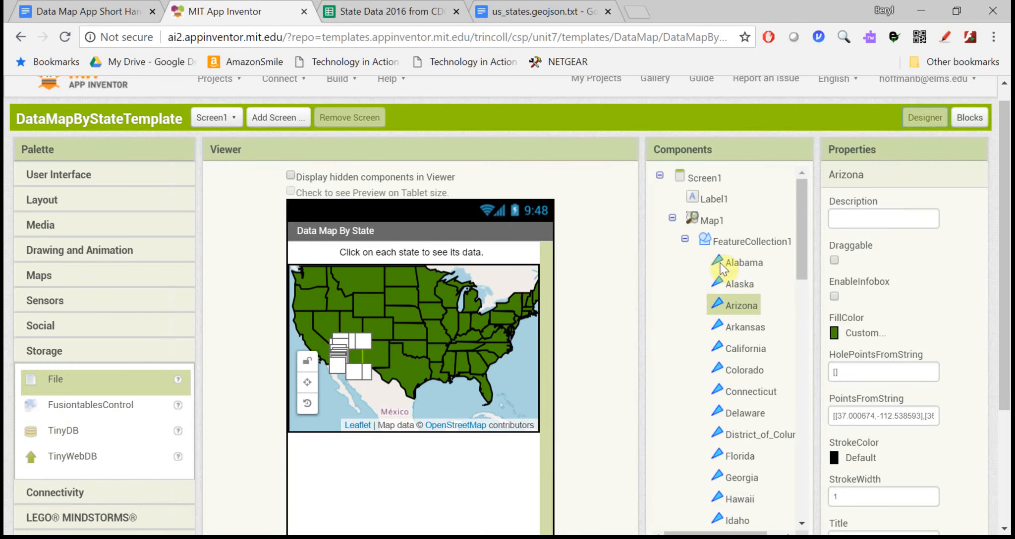
left_click(743, 262)
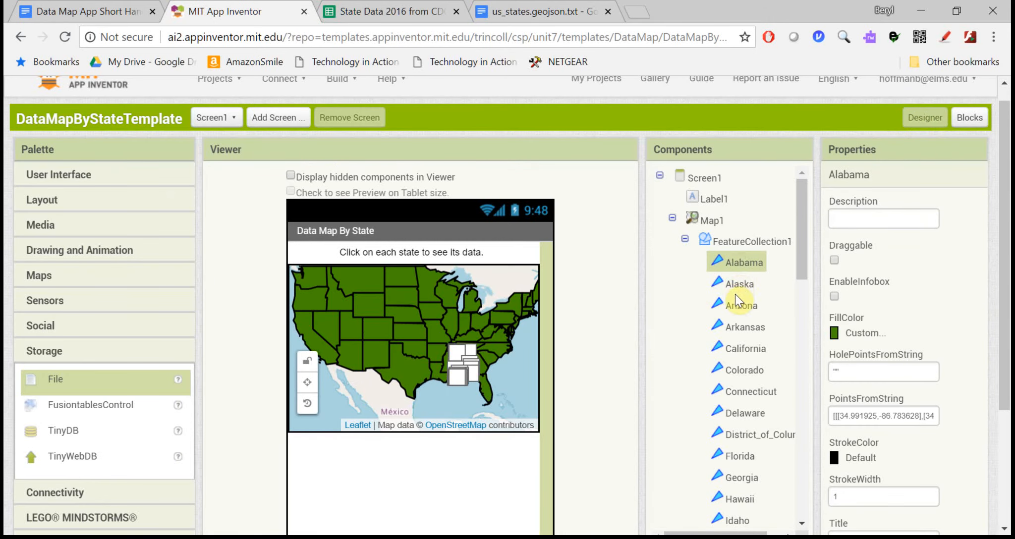
left_click(738, 284)
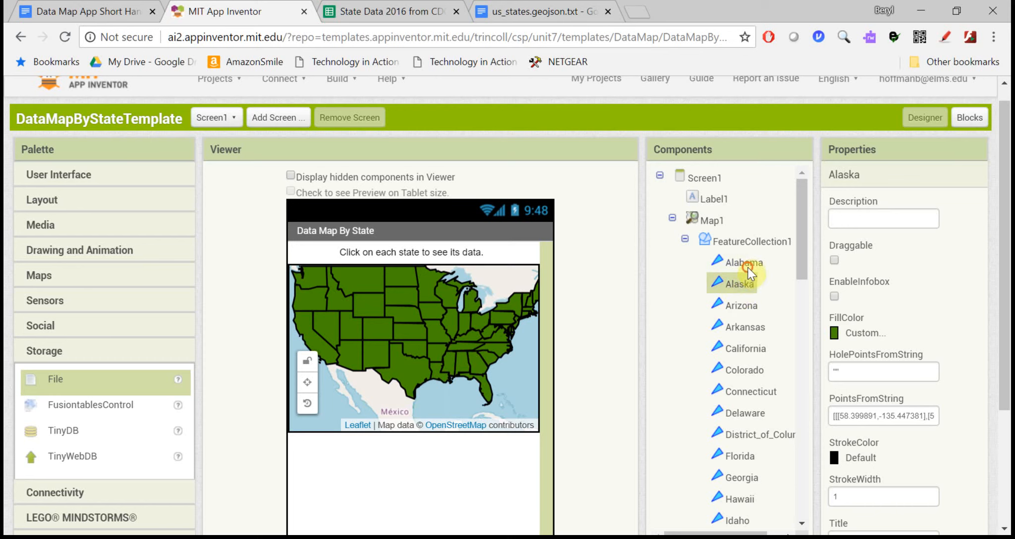
left_click(744, 262)
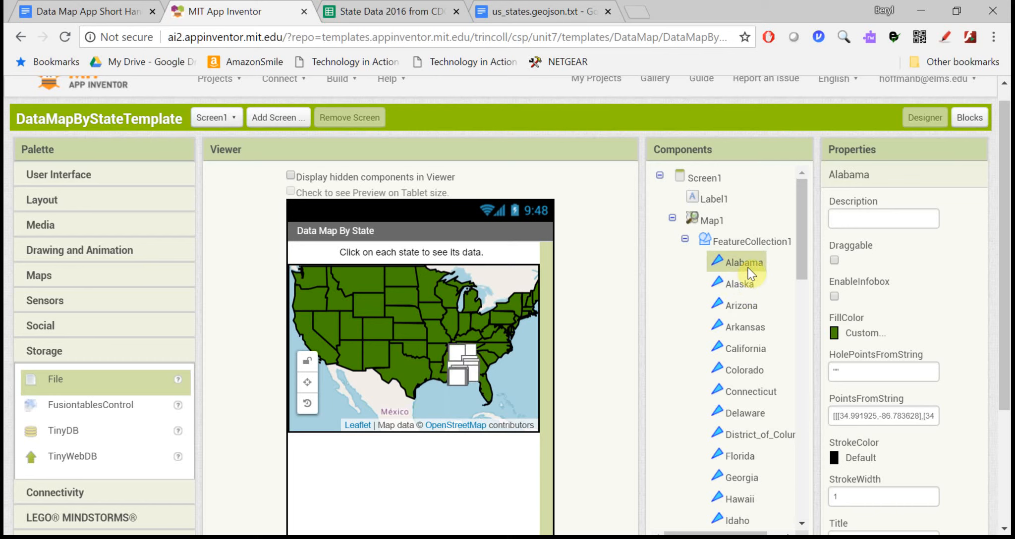
mouse_move(750, 293)
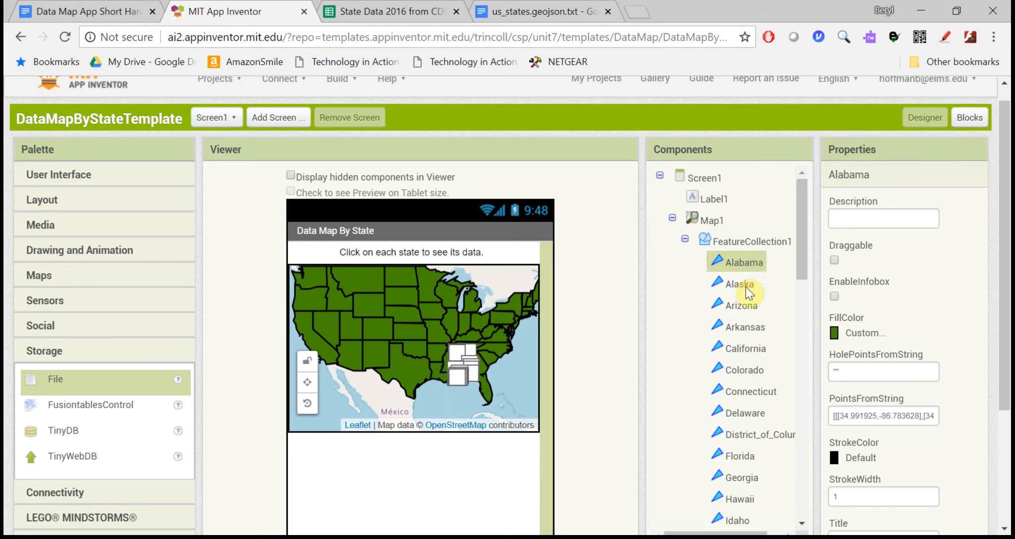
left_click(739, 285)
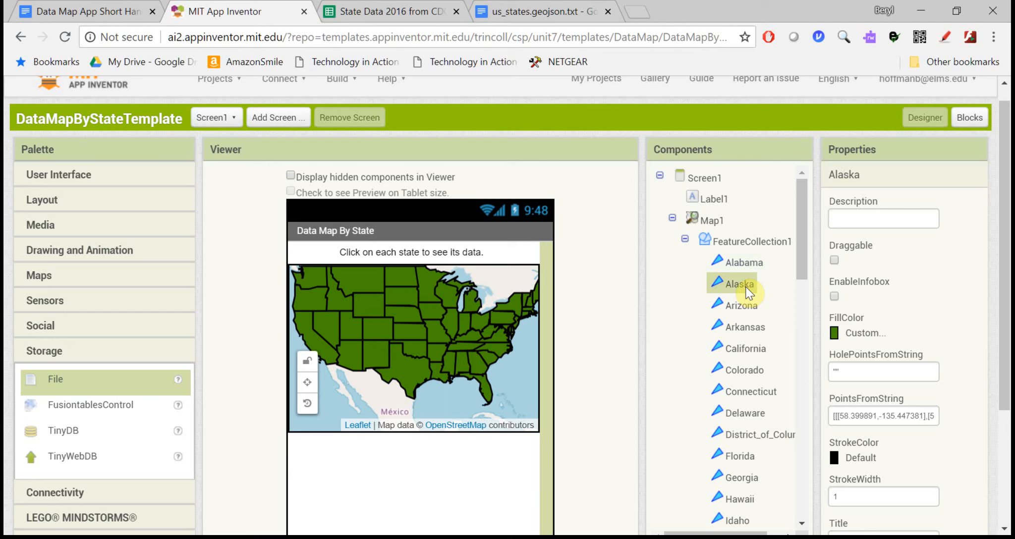
mouse_move(757, 294)
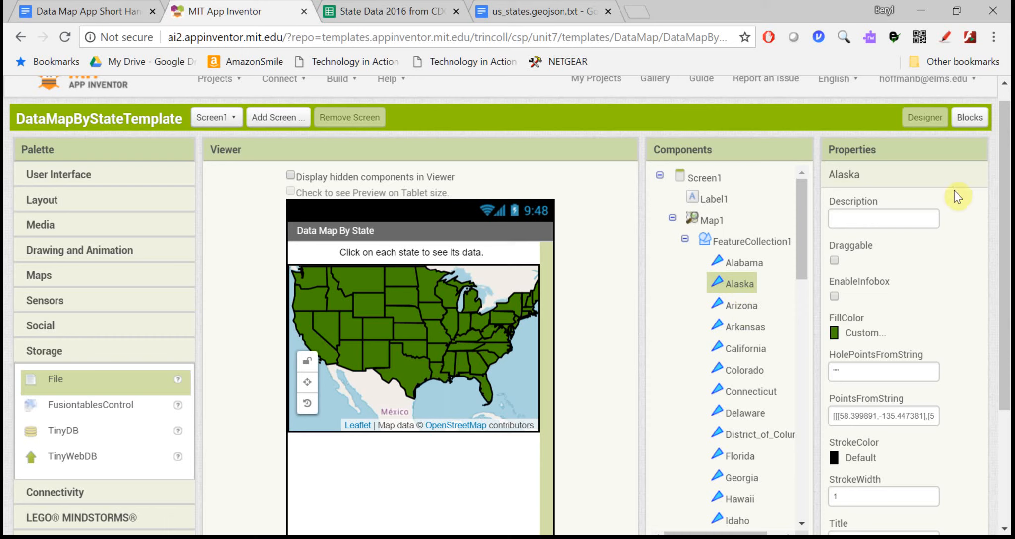
mouse_move(970, 117)
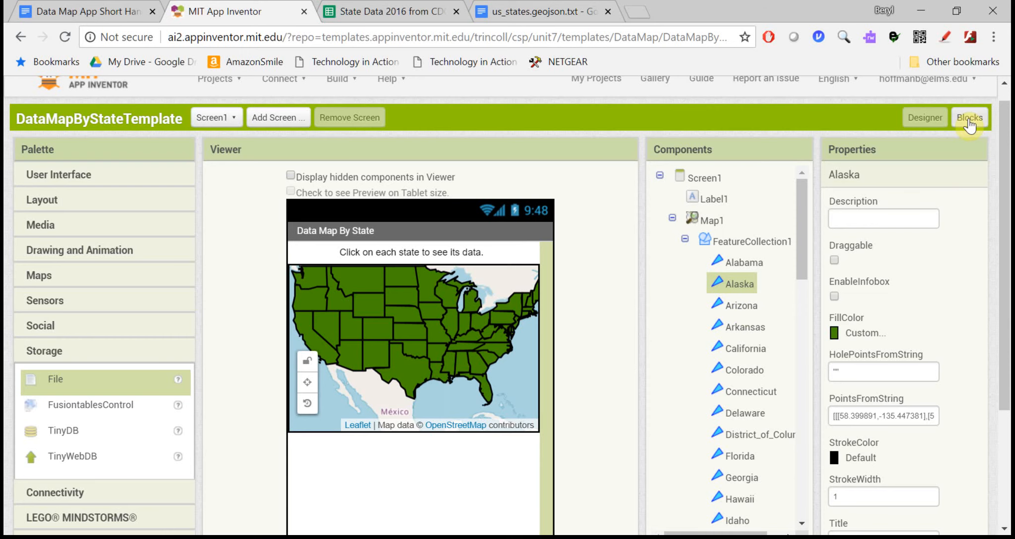
left_click(970, 117)
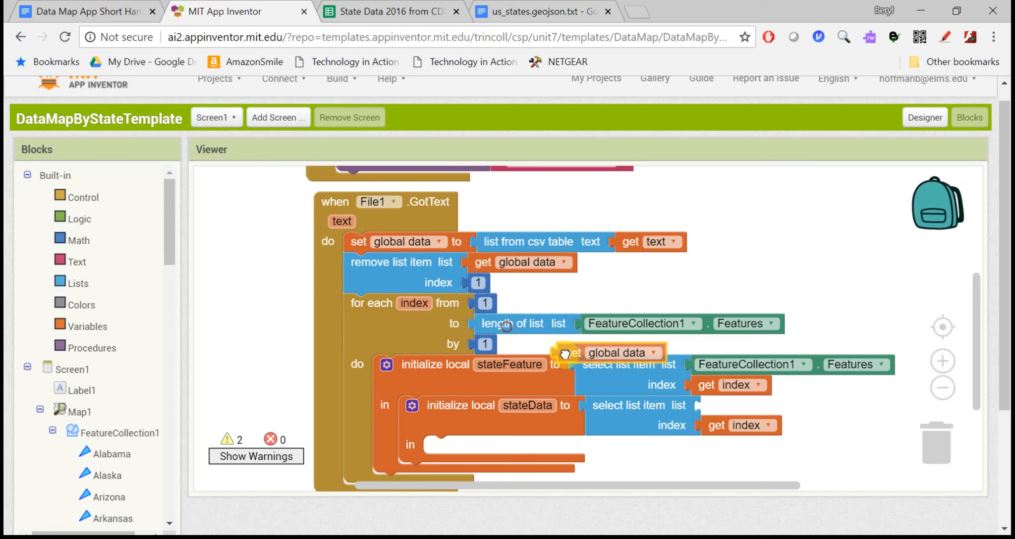
- Set local stateData to item index of the global data list
left_click_drag(609, 354, 754, 405)
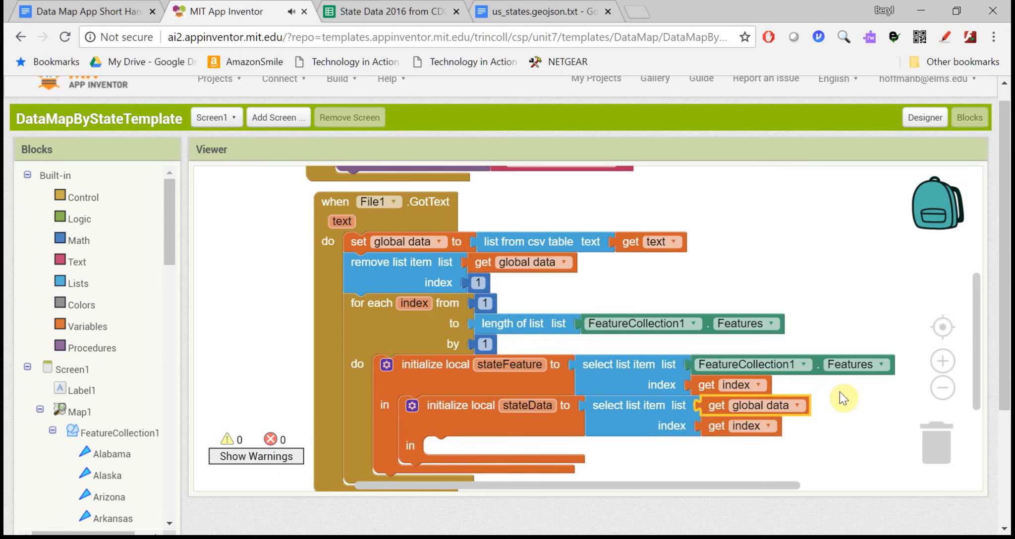
left_click(389, 11)
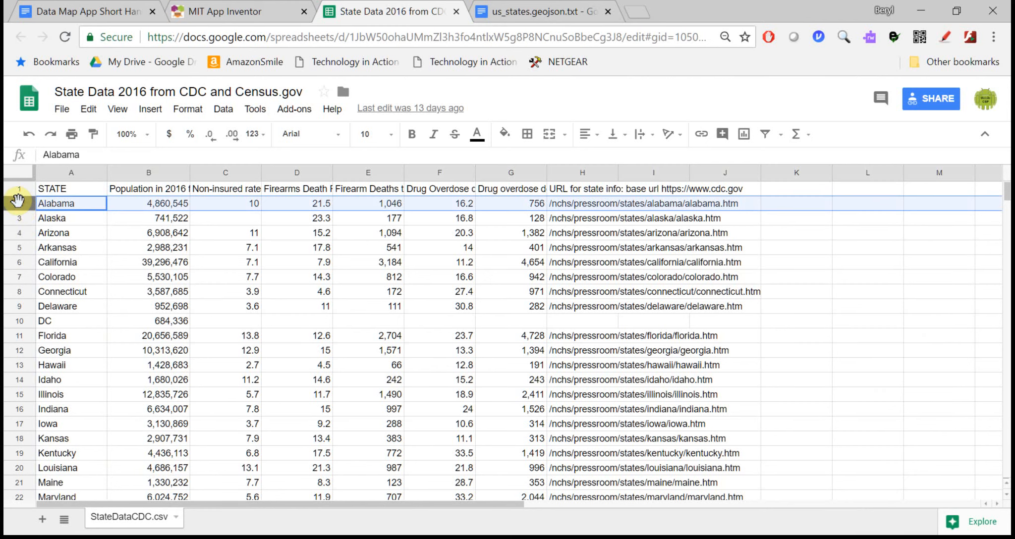
left_click(19, 203)
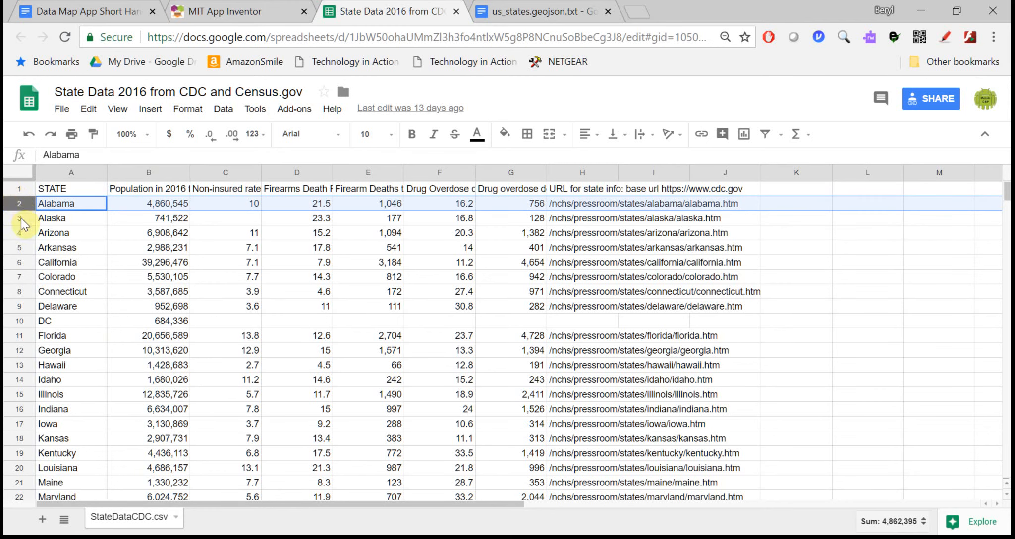
left_click(71, 232)
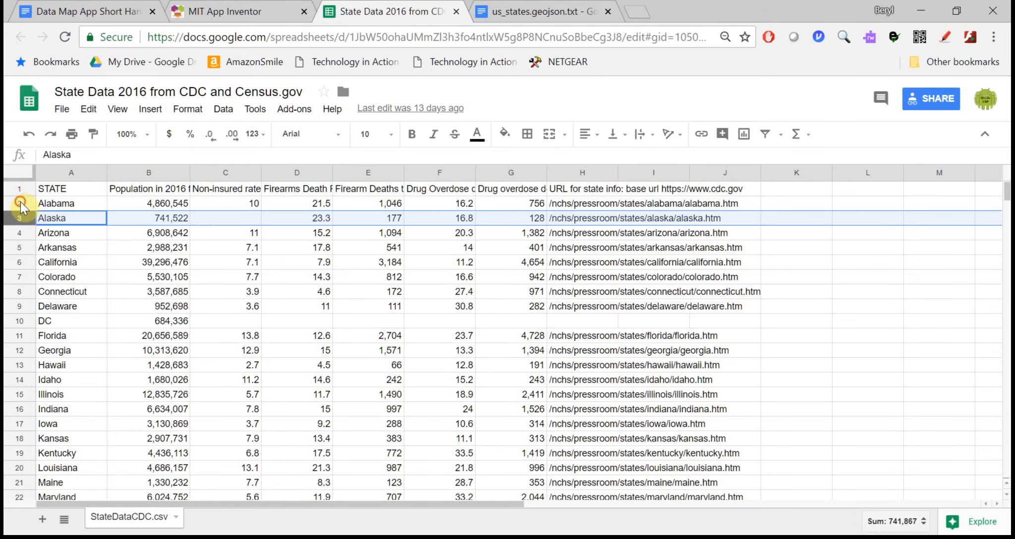
left_click(70, 203)
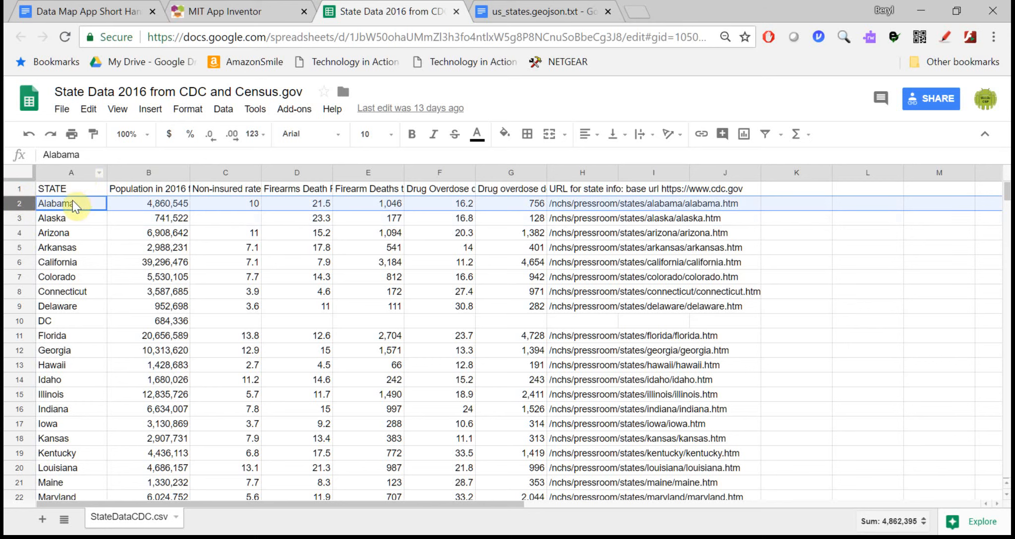
mouse_move(363, 225)
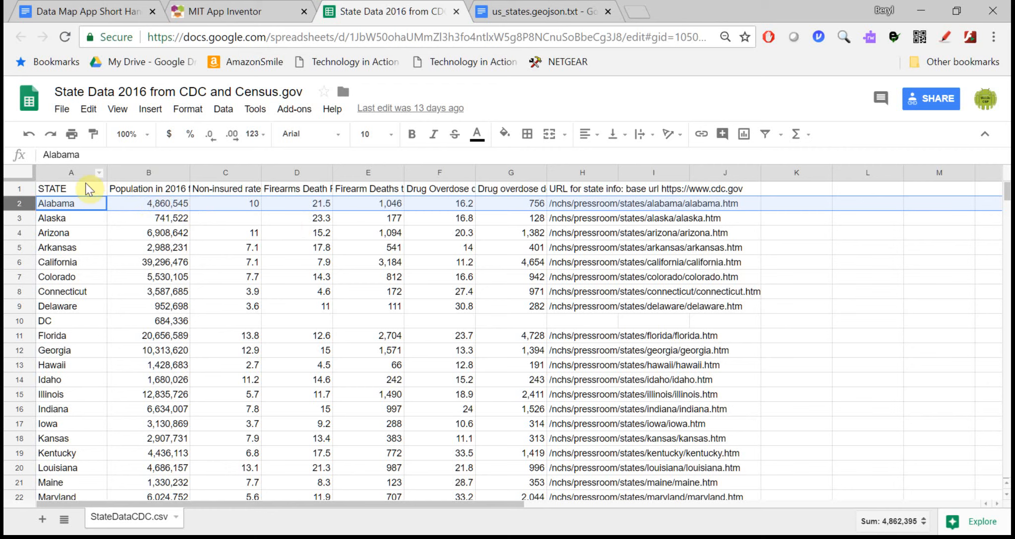
left_click(57, 203)
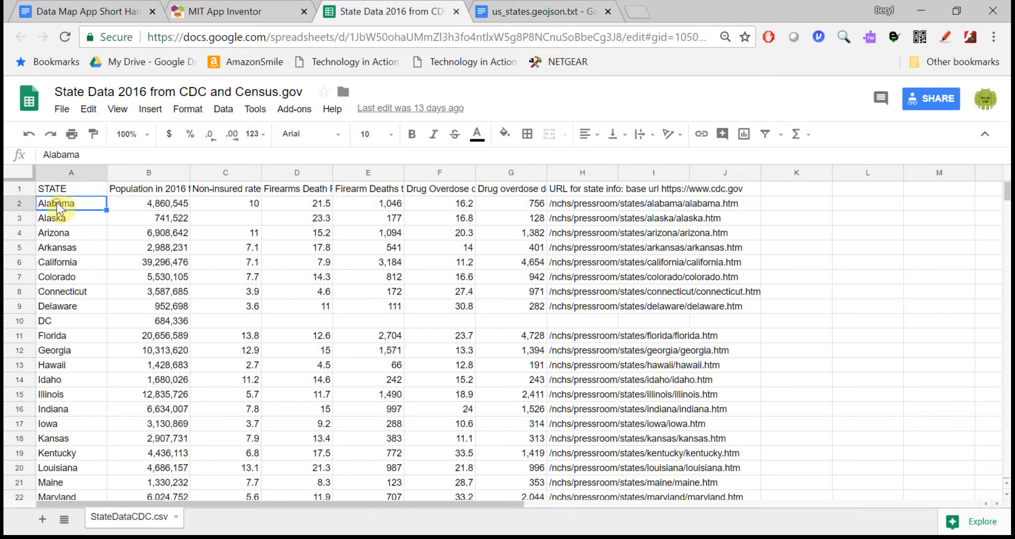
left_click(149, 203)
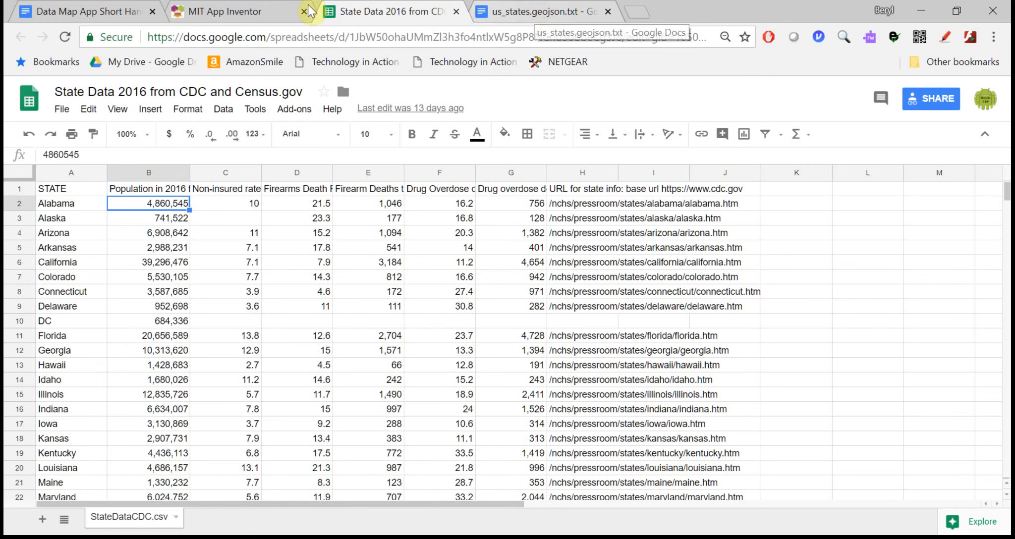
left_click(223, 11)
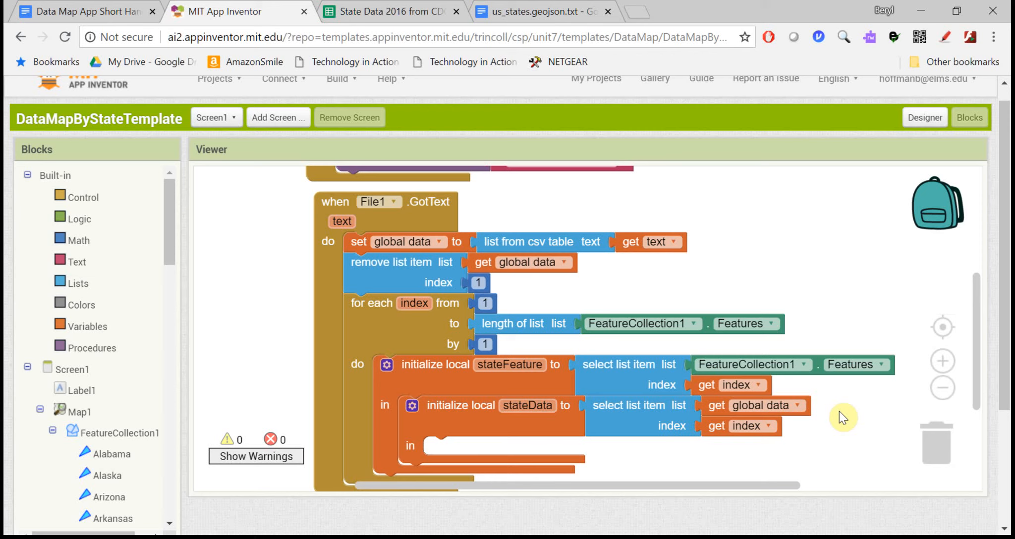
mouse_move(143, 460)
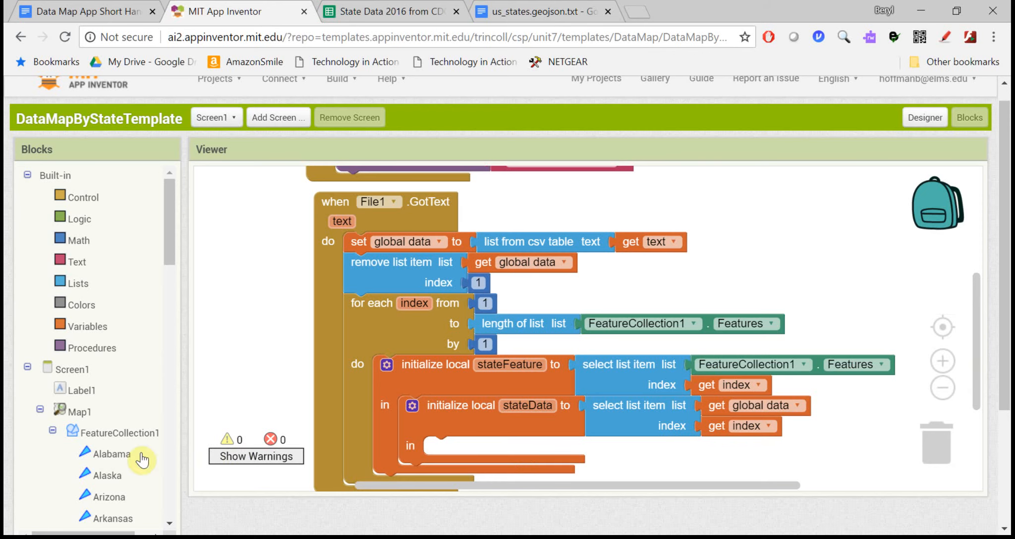
- Glance at Alabama's polygon blocks, then bring up the Any Polygon blocks
left_click(112, 454)
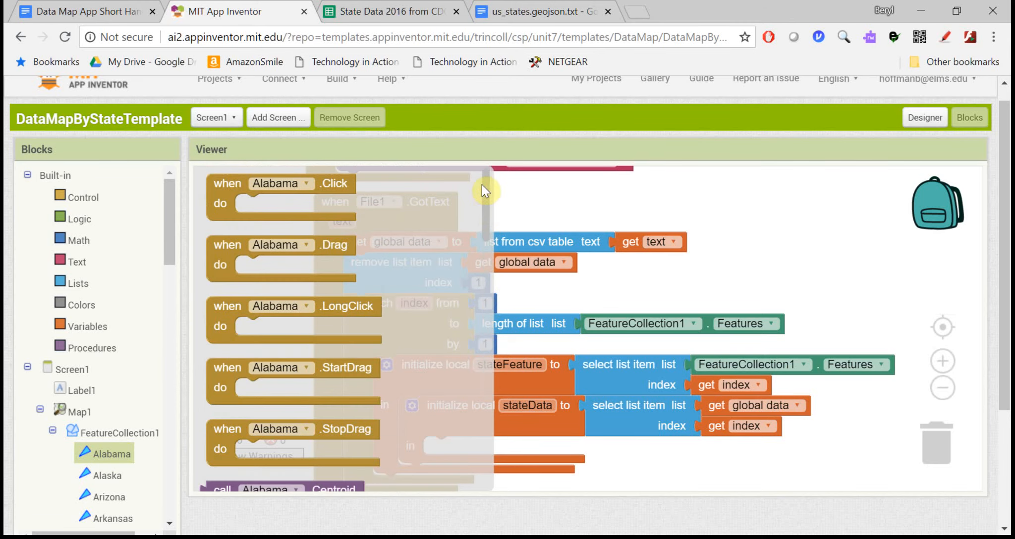
mouse_move(38, 468)
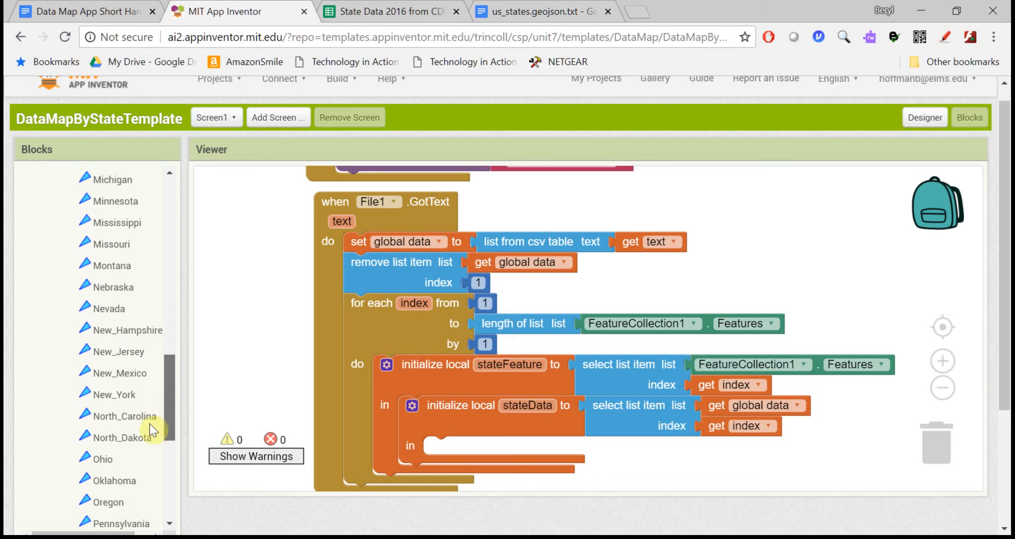
scroll("down", 3)
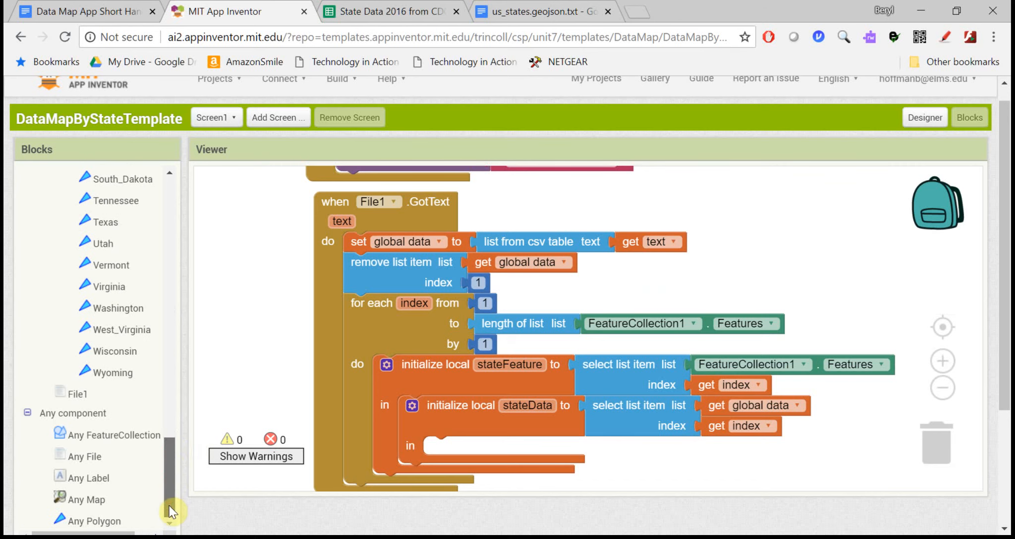
left_click(95, 454)
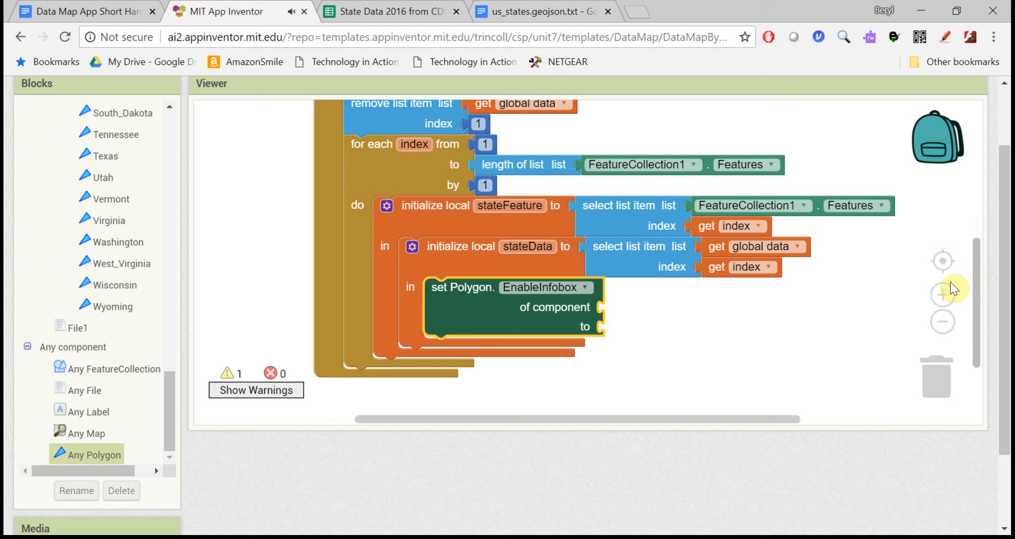
- Set EnableInfobox of stateFeature to true and add an empty Title setter for it
left_click(510, 205)
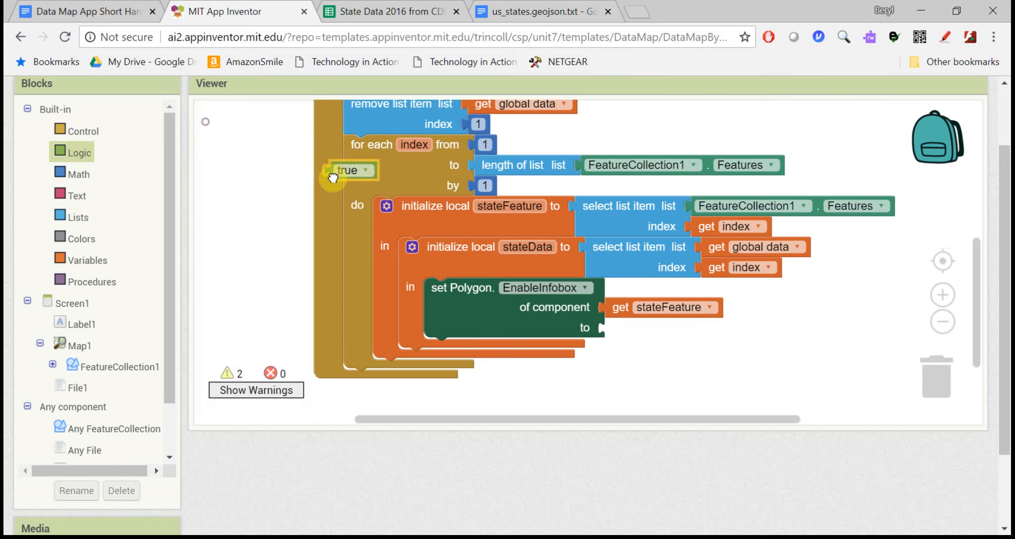
left_click_drag(350, 170, 625, 328)
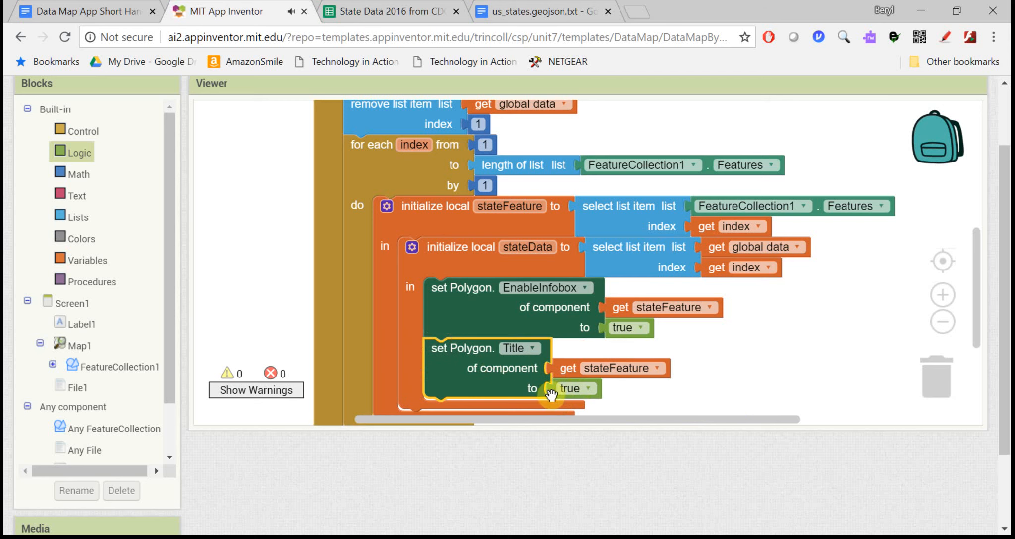
left_click_drag(570, 388, 945, 389)
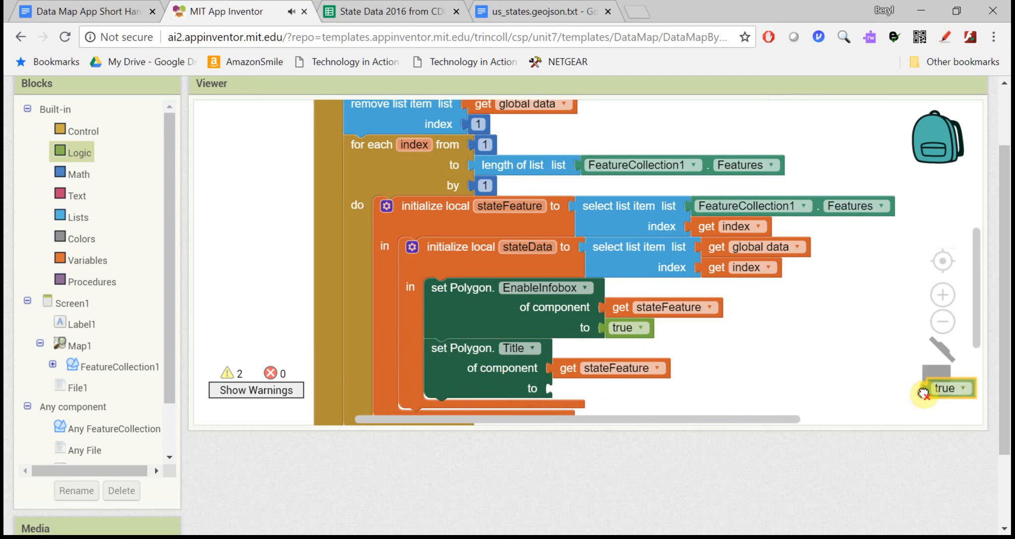
left_click(388, 12)
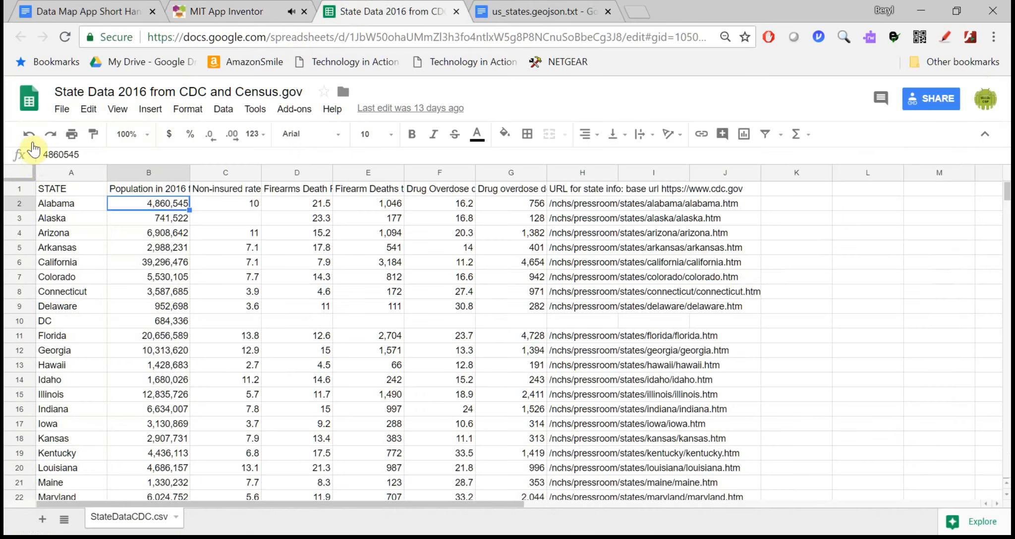
left_click(71, 203)
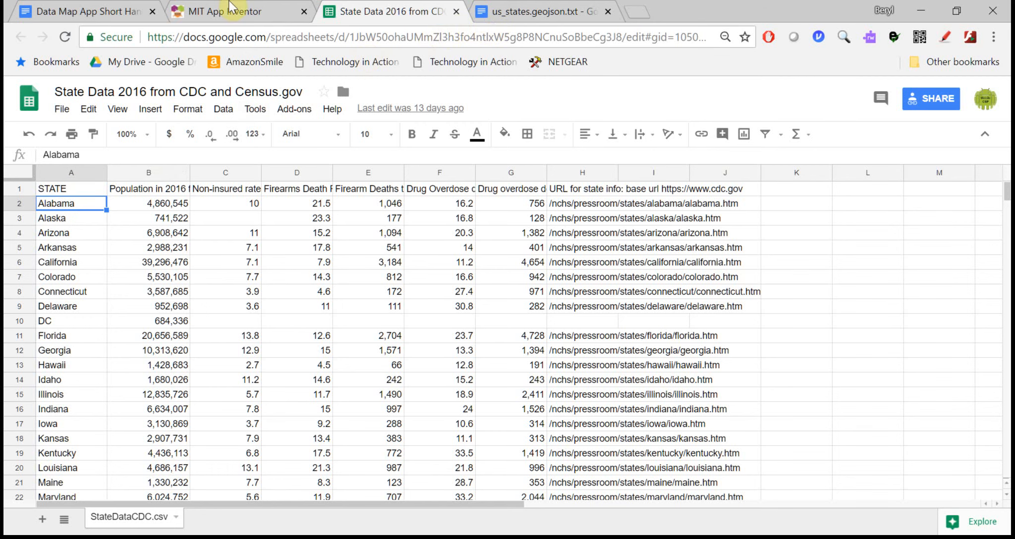
left_click(233, 11)
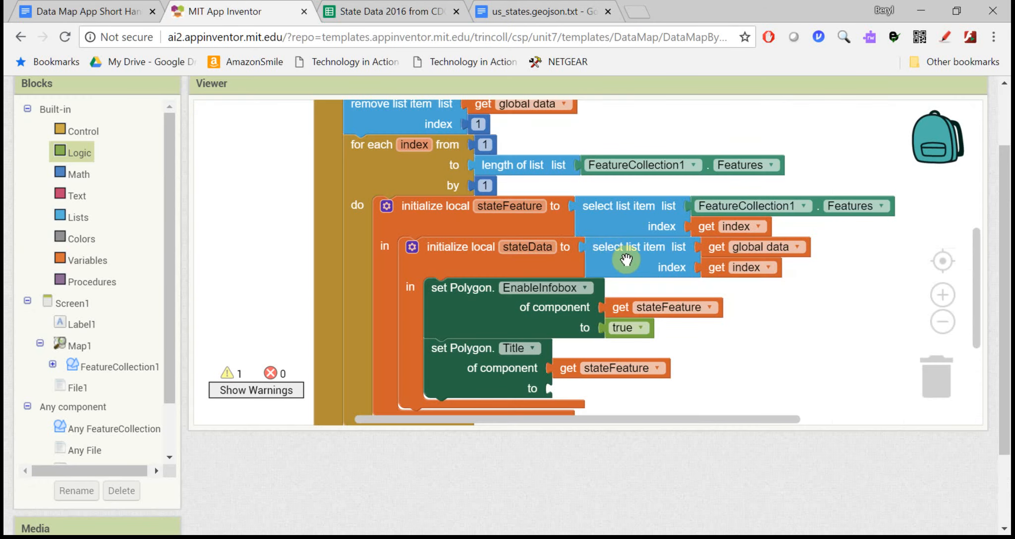
- Set Title to item 1 of stateData and add a Description setter with item 2
left_click(77, 217)
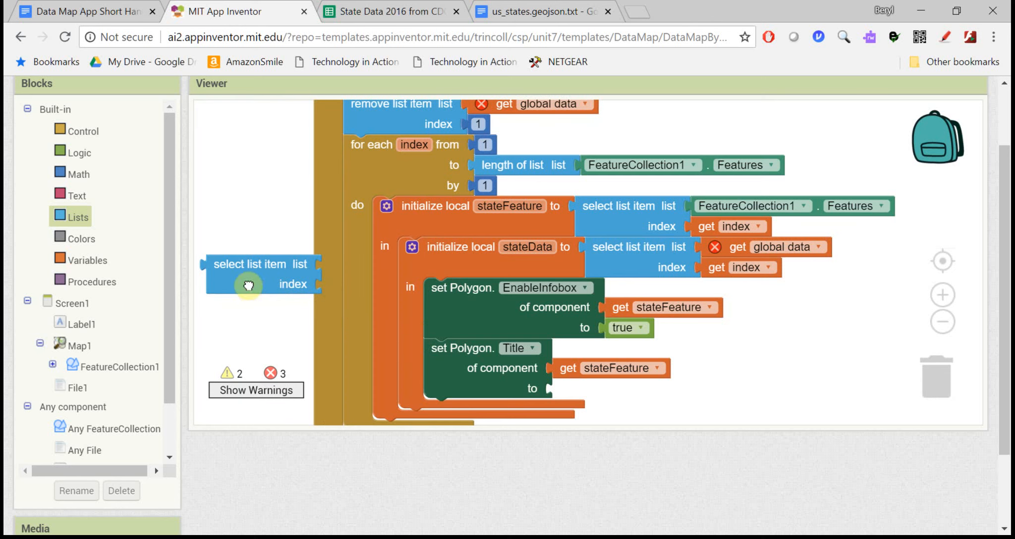
left_click_drag(260, 272, 606, 389)
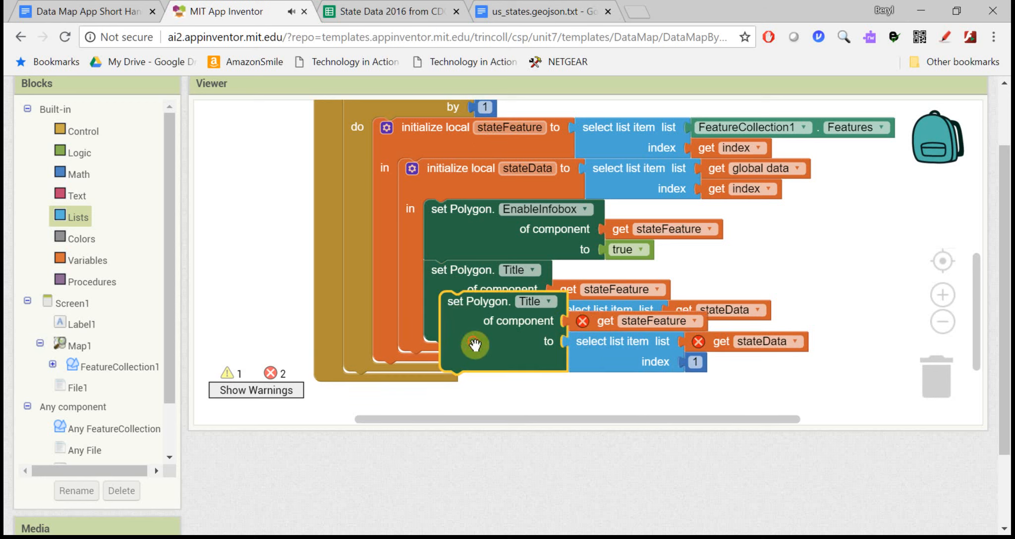
left_click(532, 351)
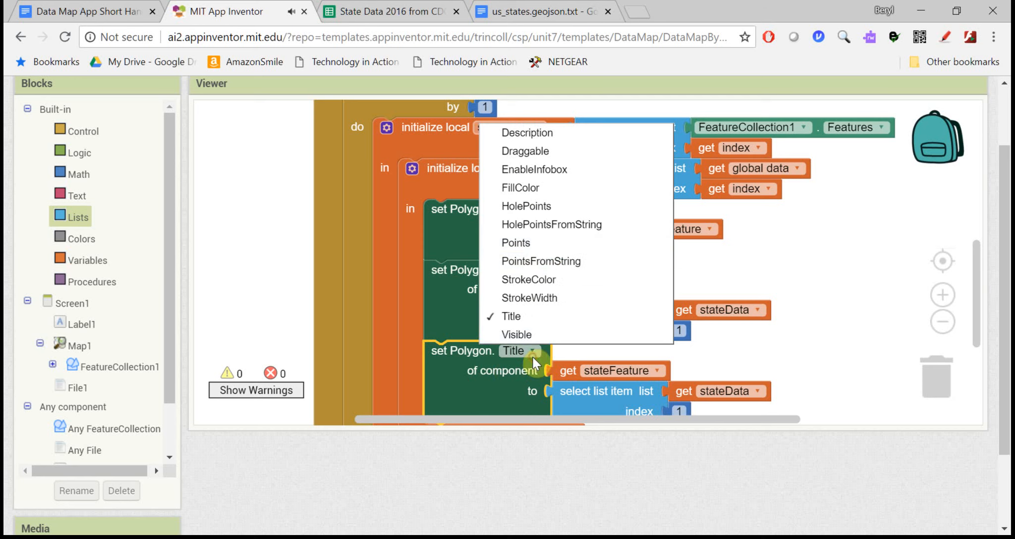
mouse_move(576, 133)
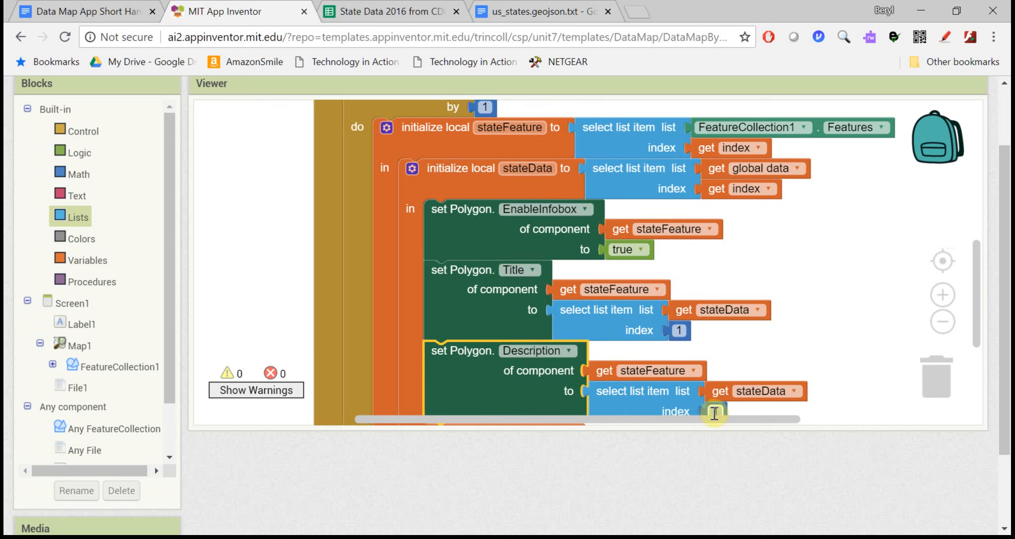
type("2")
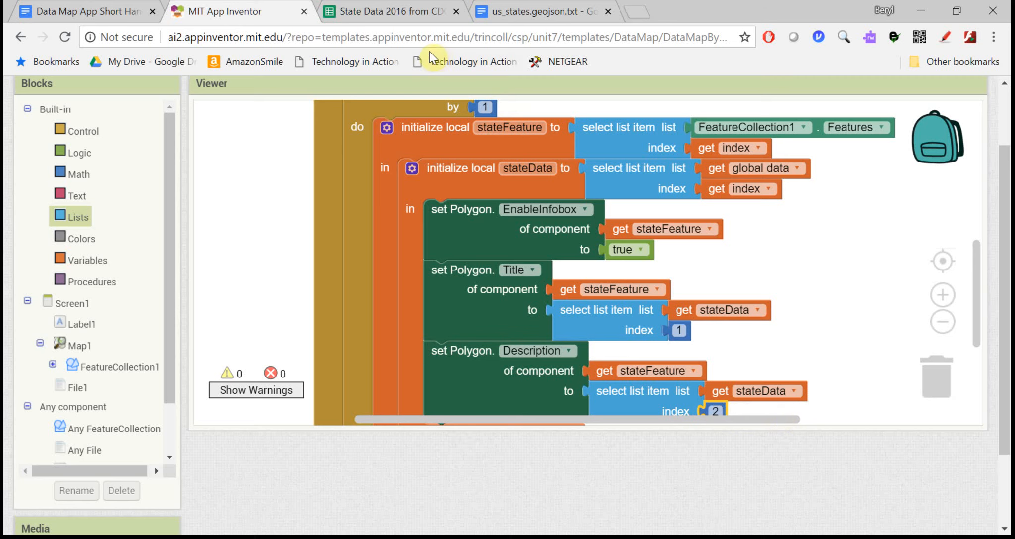
- Confirm the population column in the spreadsheet and return to the blocks
left_click(389, 11)
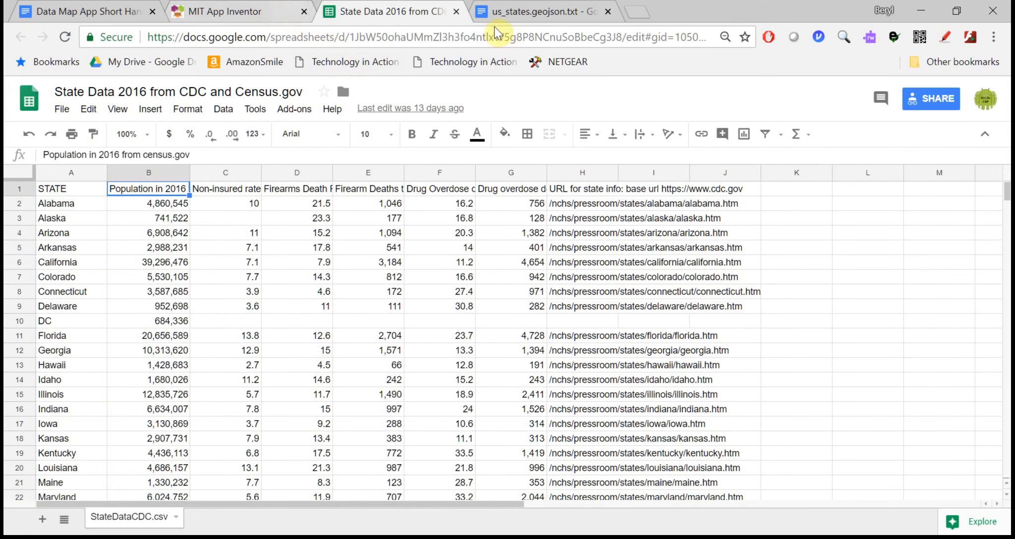
left_click(226, 12)
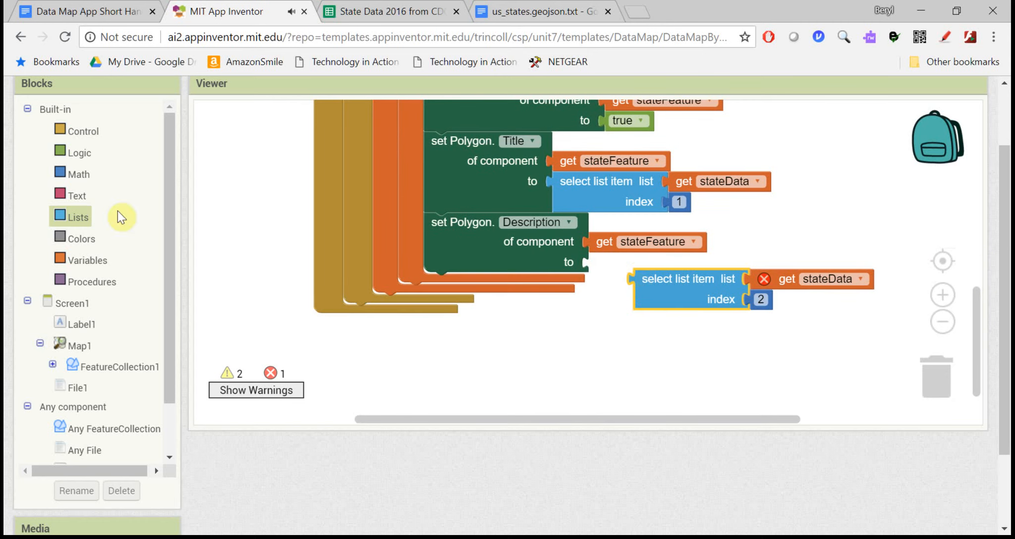
- Join the label 'Population:' with stateData item 2 as each polygon's Description
left_click(77, 195)
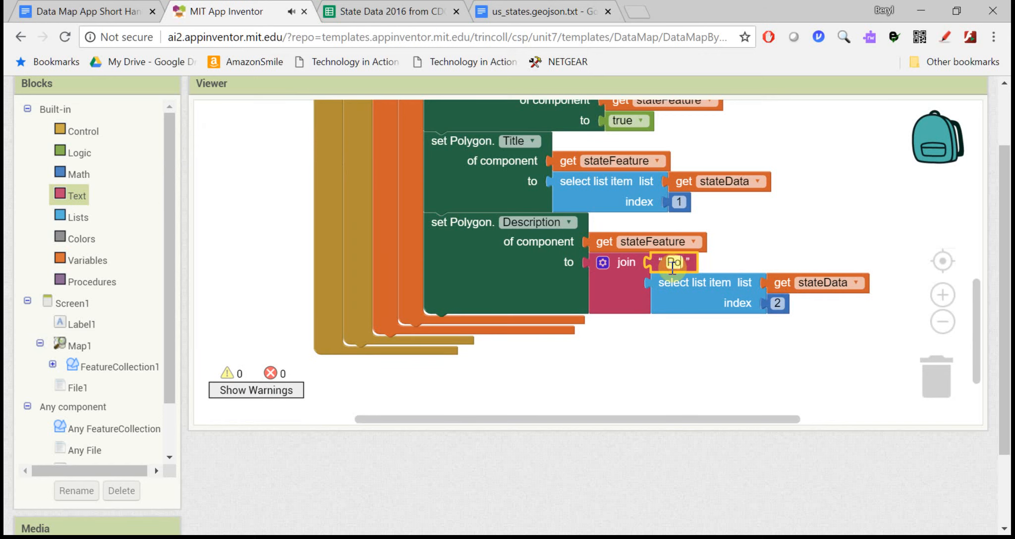
type("Population:")
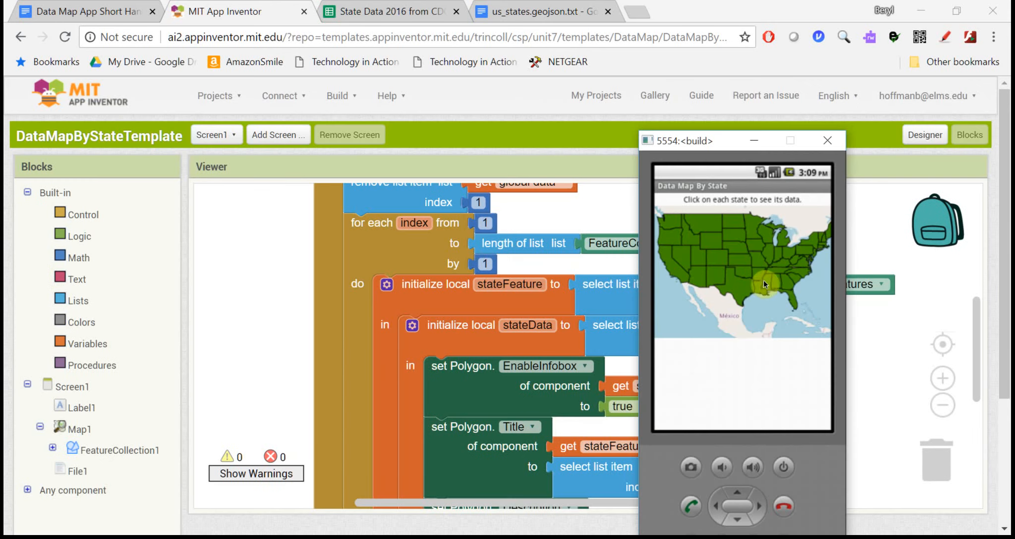
- Tap Texas and Georgia in the emulator map to show their name and population info boxes
left_click(765, 284)
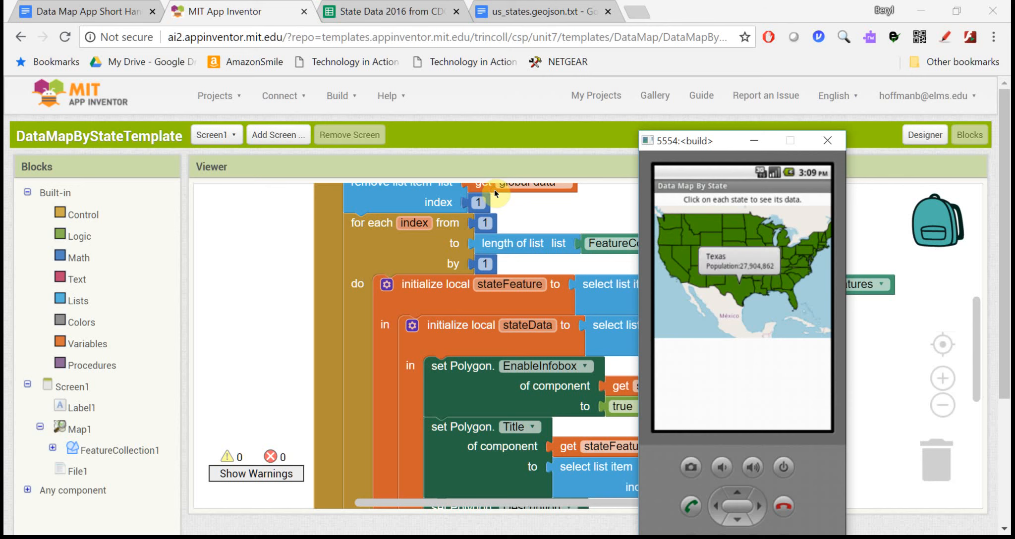
mouse_move(719, 268)
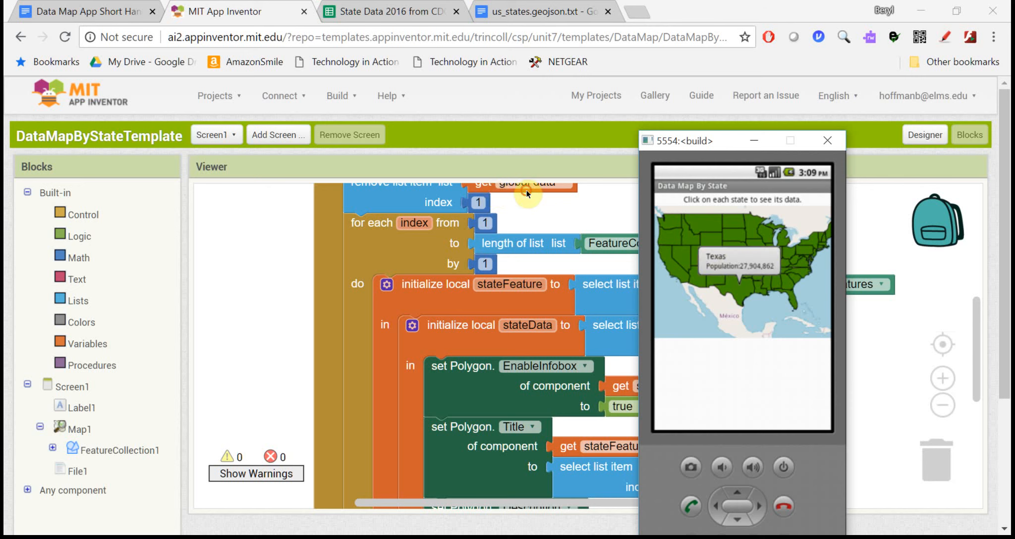
left_click(807, 325)
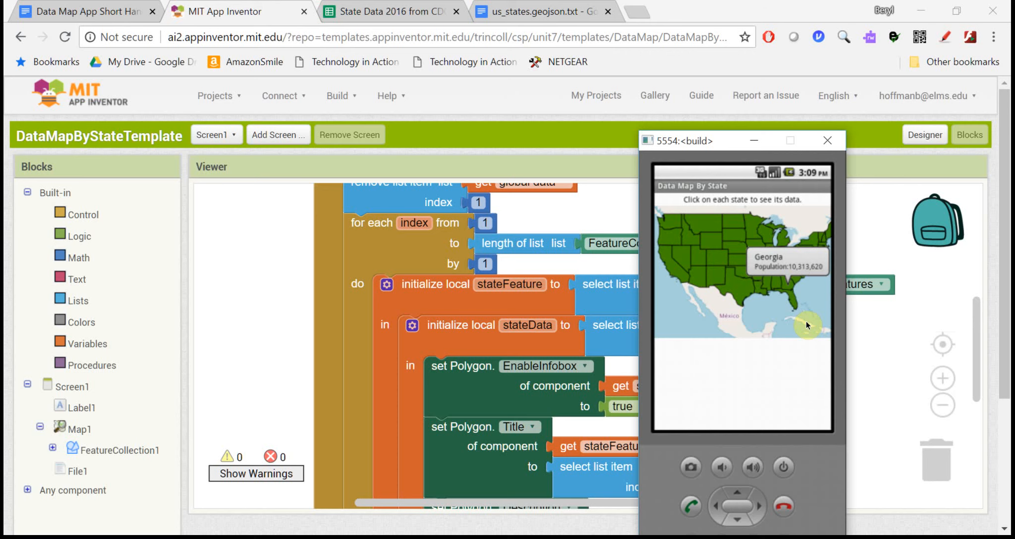
mouse_move(731, 296)
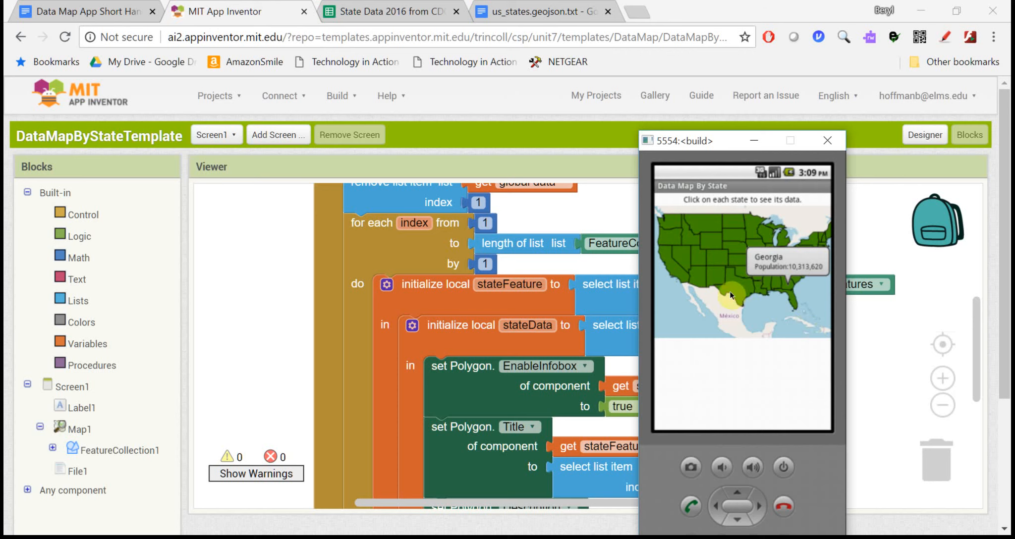
mouse_move(750, 310)
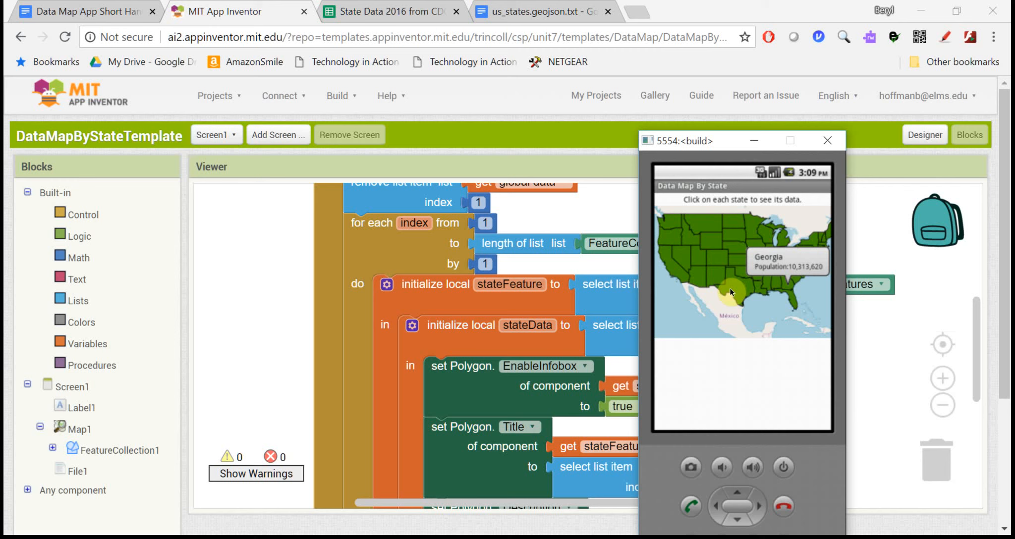
mouse_move(762, 312)
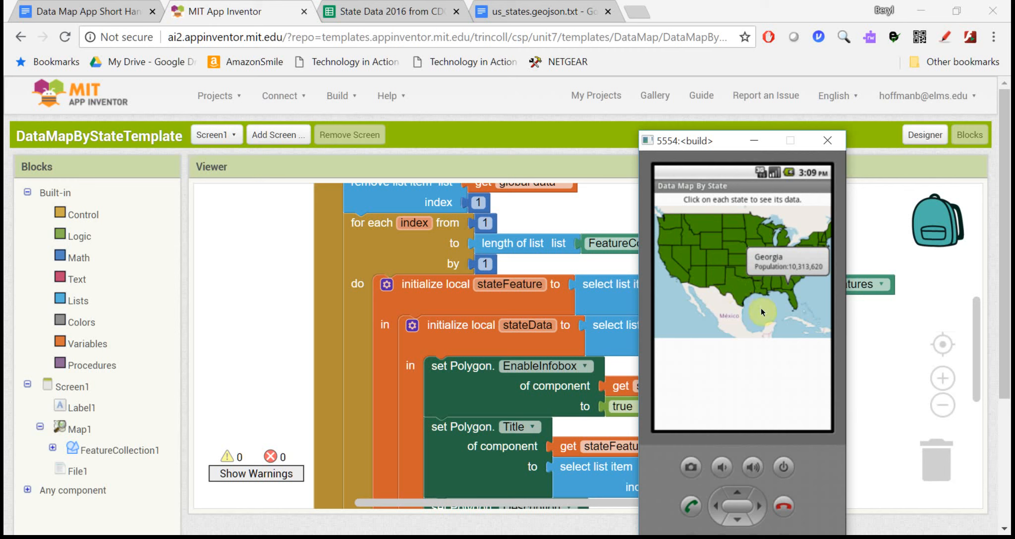